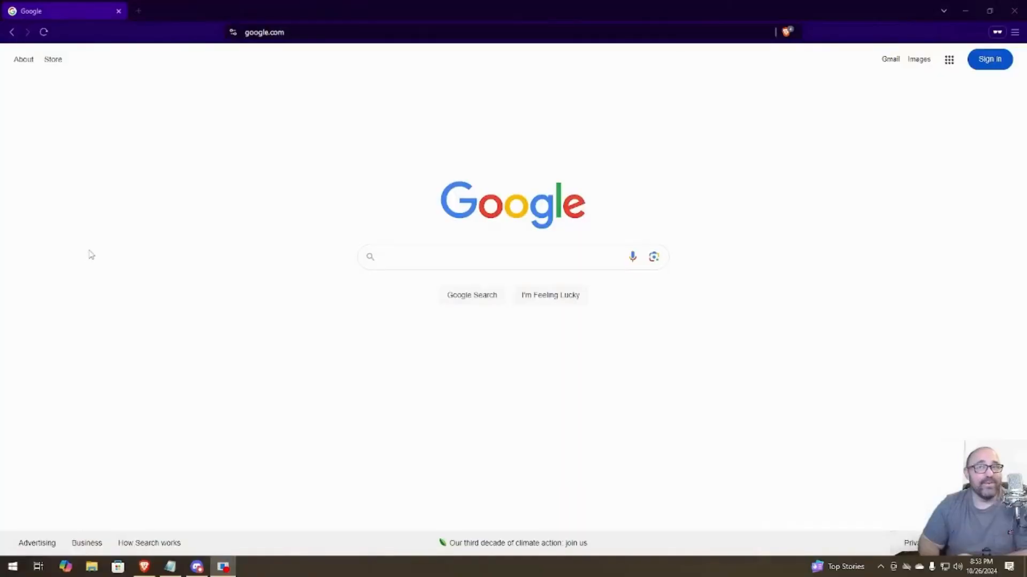
Search Google for 'tid h3 firmware' and scroll to the walkietalkiesoftware.com TIDRADIO result.
{"action": "left_click", "coordinate": [484, 256]}
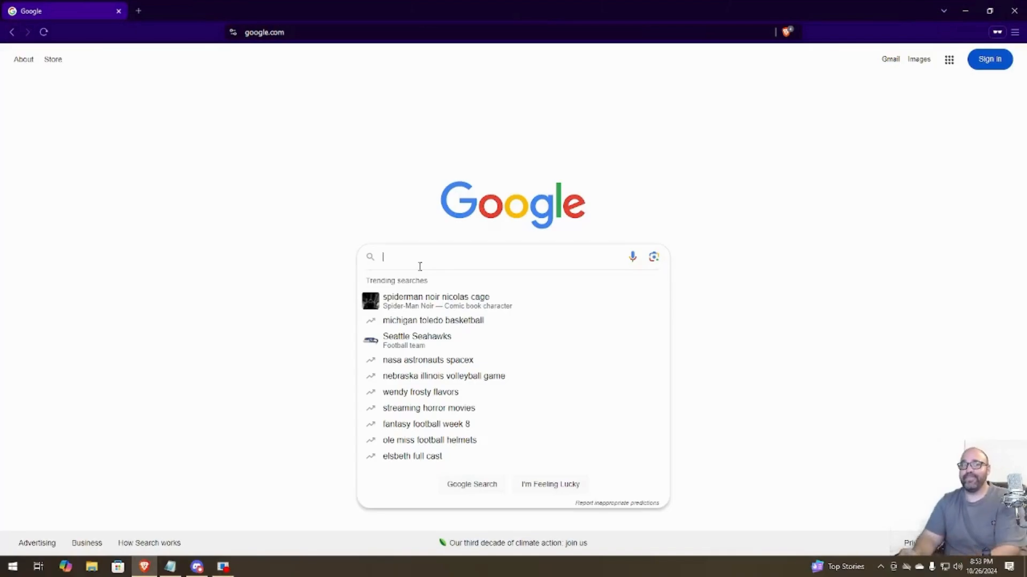
{"action": "type", "text": "tid h3"}
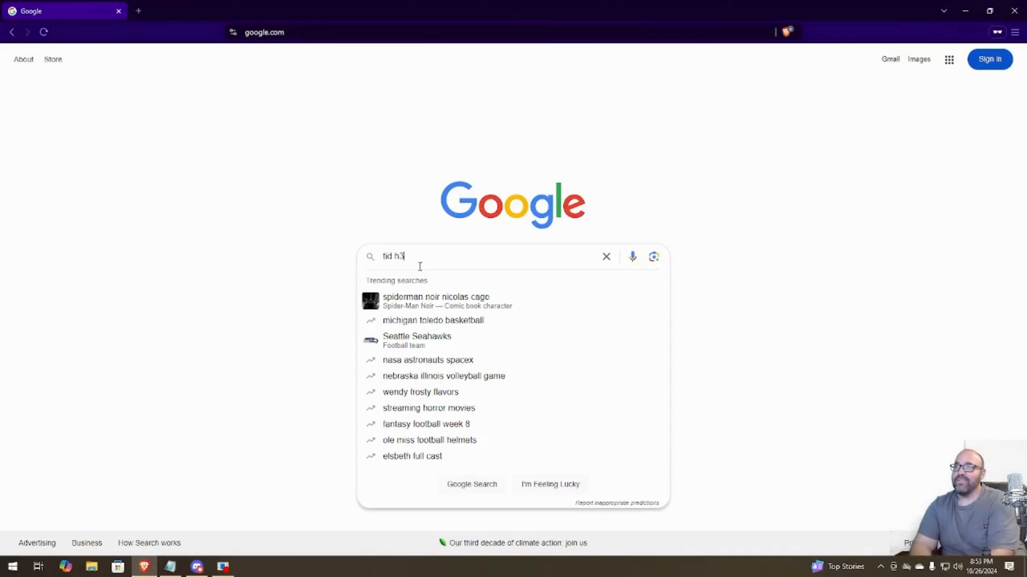
{"action": "type", "text": "firmware"}
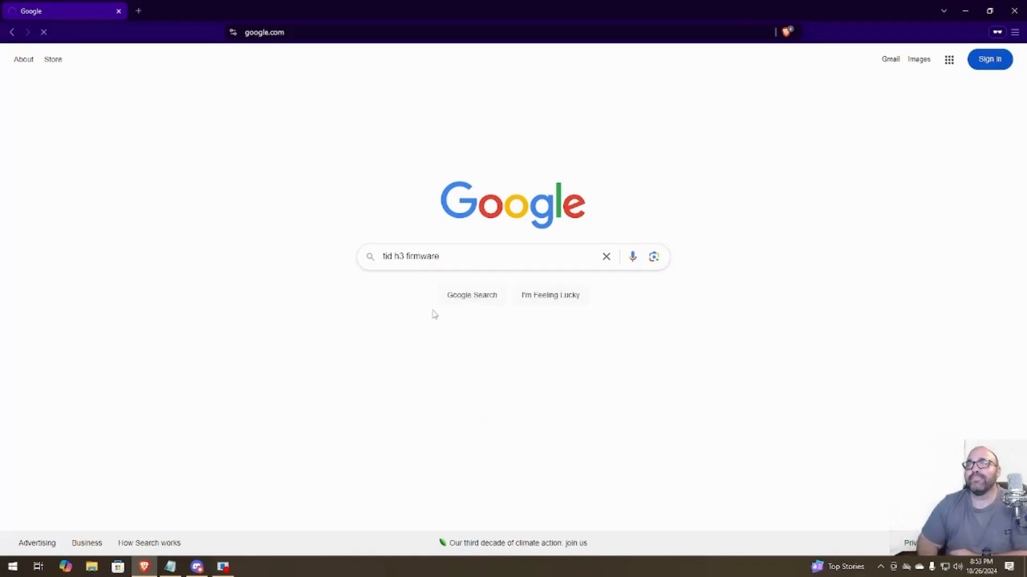
{"action": "mouse_move", "coordinate": [431, 284]}
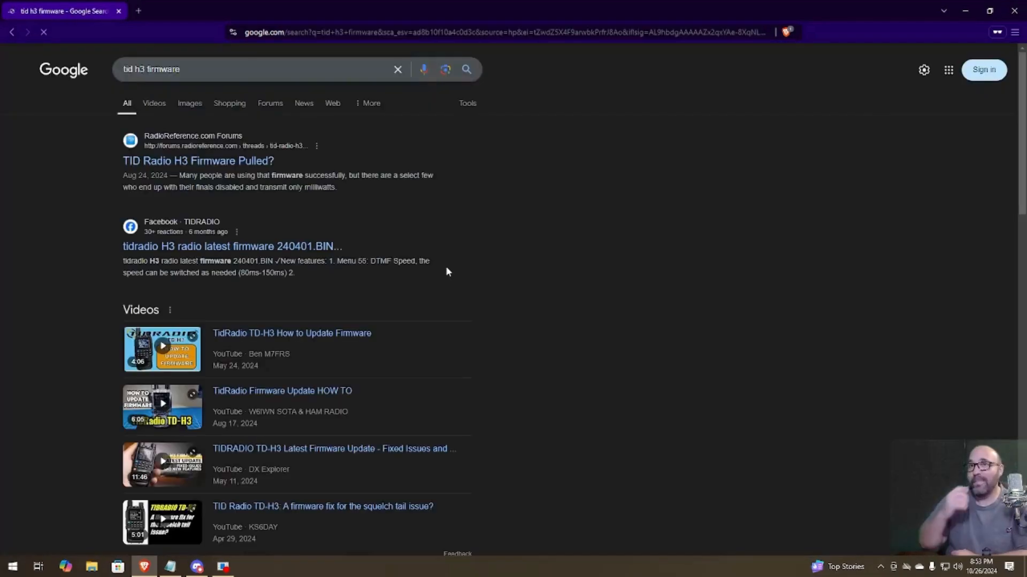
{"action": "scroll", "scroll_direction": "down", "scroll_amount": 3}
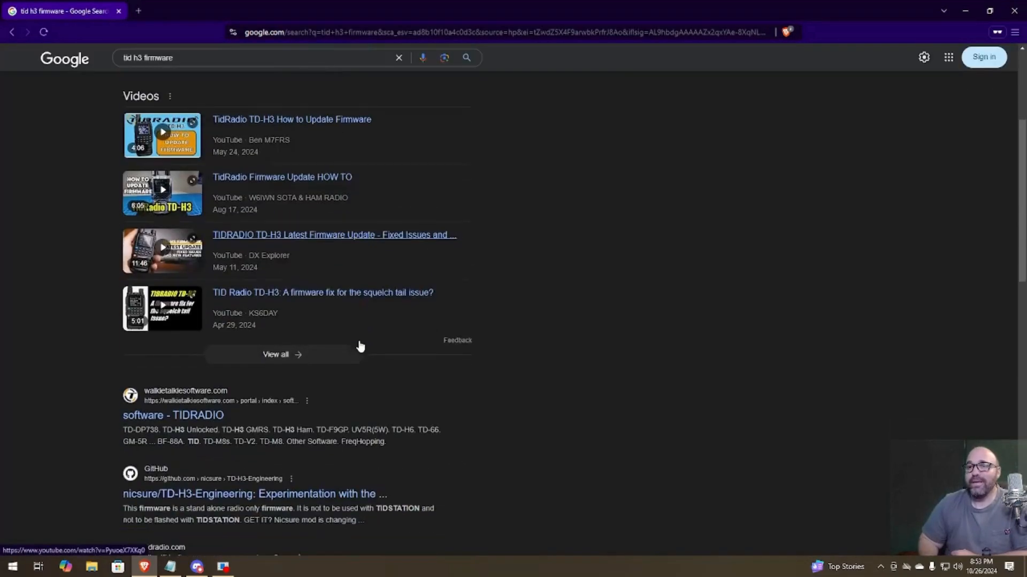
{"action": "scroll", "scroll_direction": "down", "scroll_amount": 3}
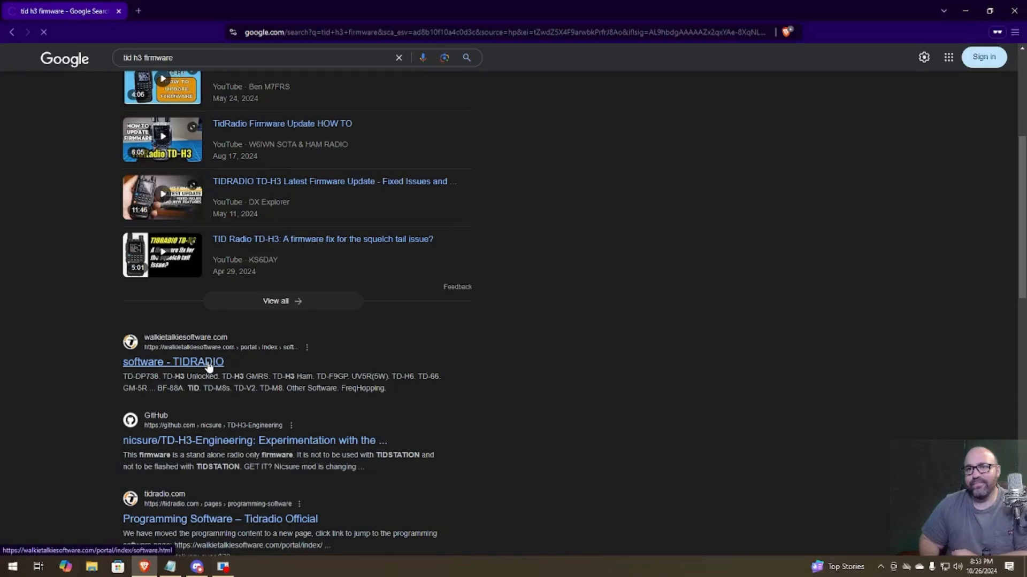
Open the TIDRADIO software page and scroll to the Windows manufacturer software models with TD-H3 Unlocked.
{"action": "left_click", "coordinate": [173, 362]}
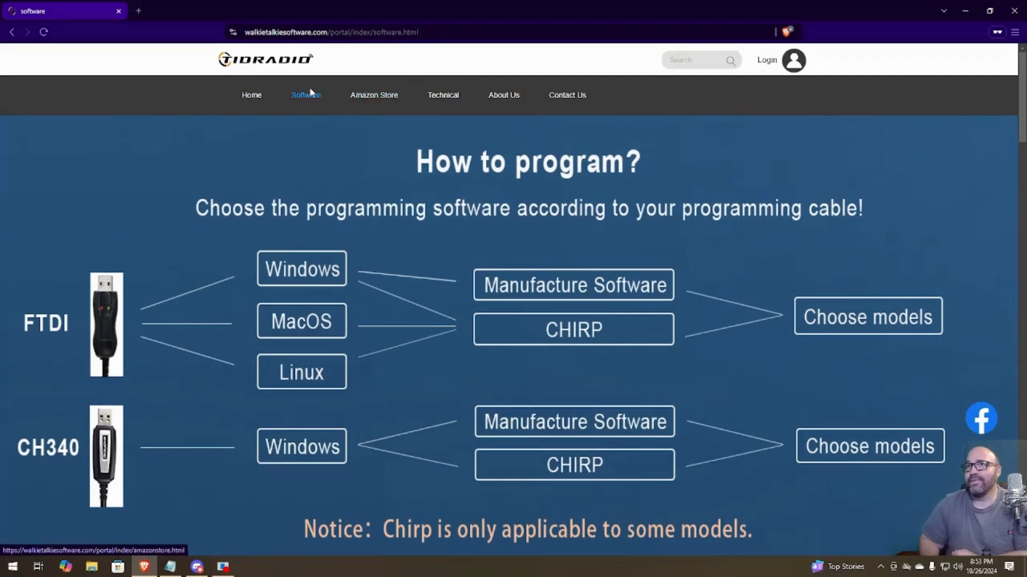
{"action": "scroll", "scroll_direction": "down", "scroll_amount": 3}
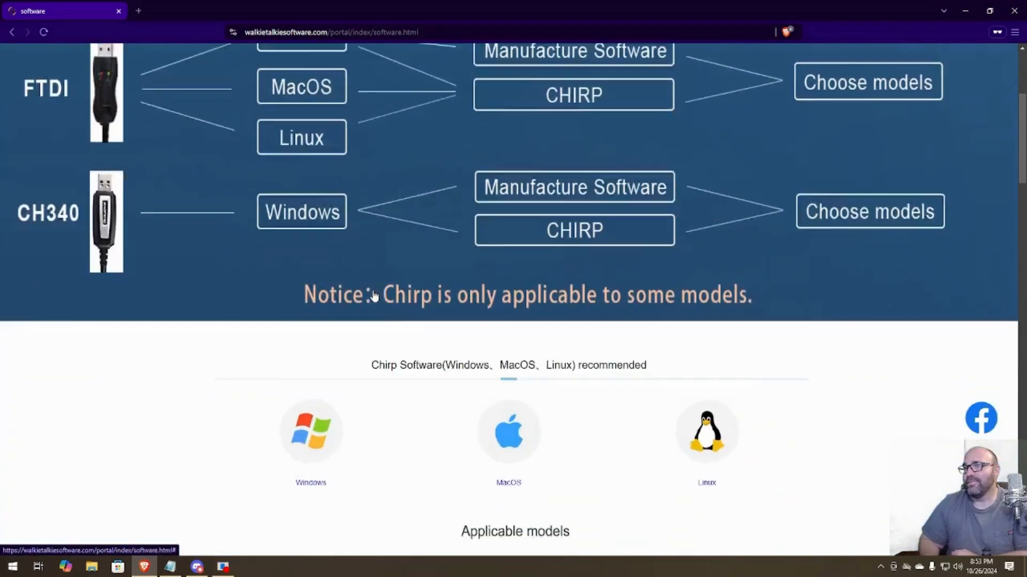
{"action": "scroll", "scroll_direction": "down", "scroll_amount": 3}
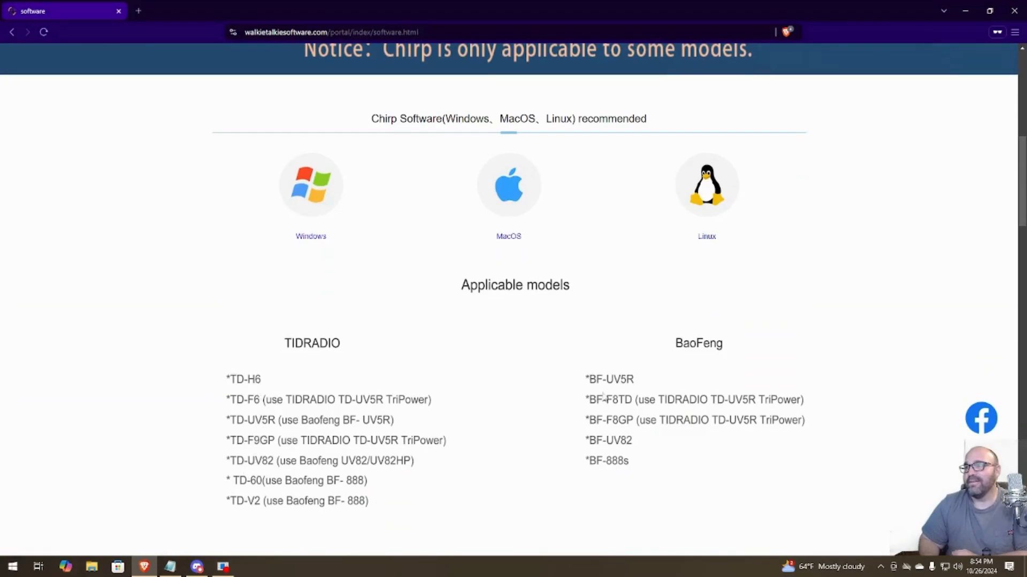
{"action": "scroll", "scroll_direction": "down", "scroll_amount": 3}
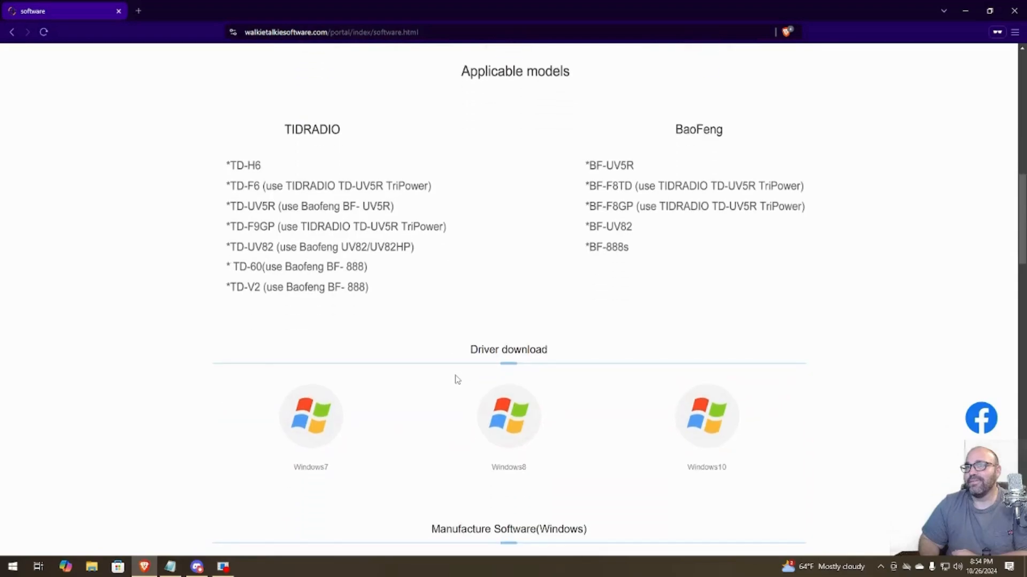
{"action": "scroll", "scroll_direction": "down", "scroll_amount": 3}
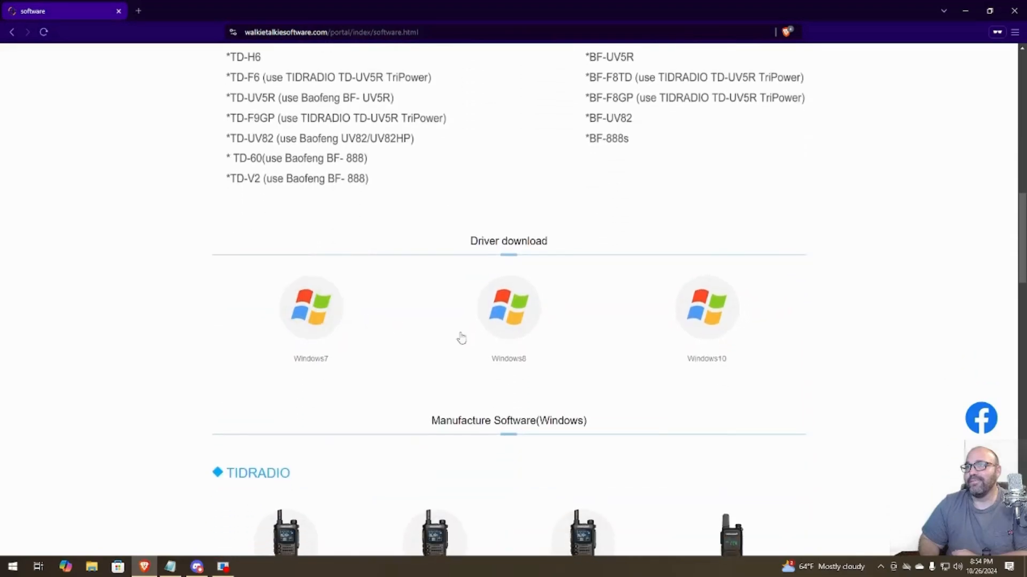
{"action": "scroll", "scroll_direction": "down", "scroll_amount": 3}
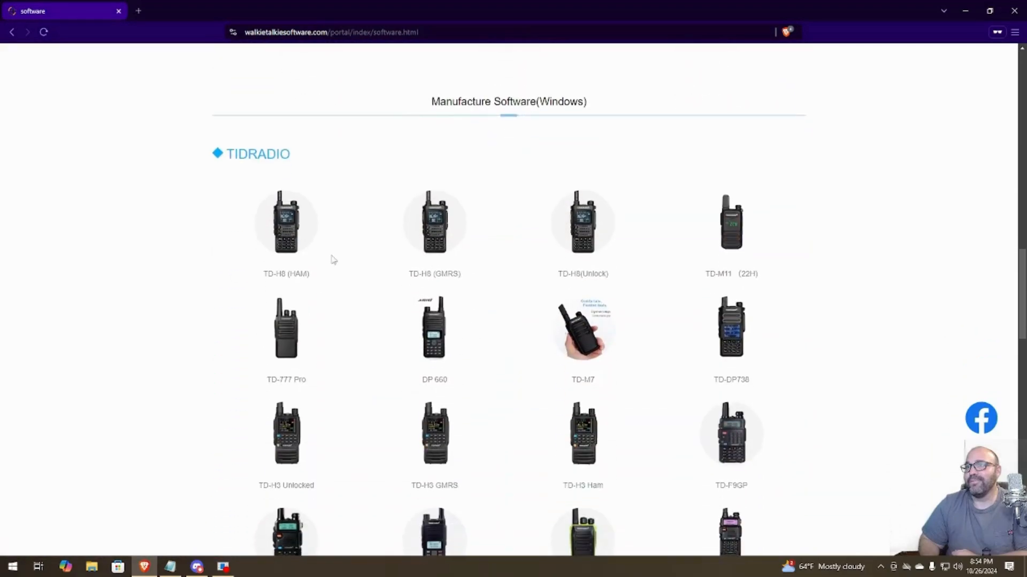
{"action": "scroll", "scroll_direction": "down", "scroll_amount": 3}
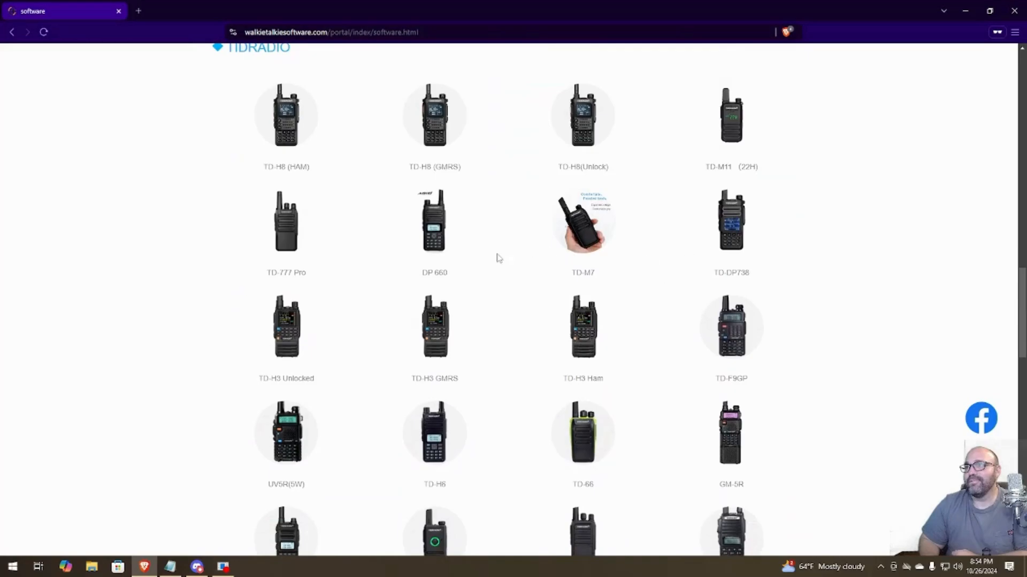
{"action": "scroll", "scroll_direction": "down", "scroll_amount": 3}
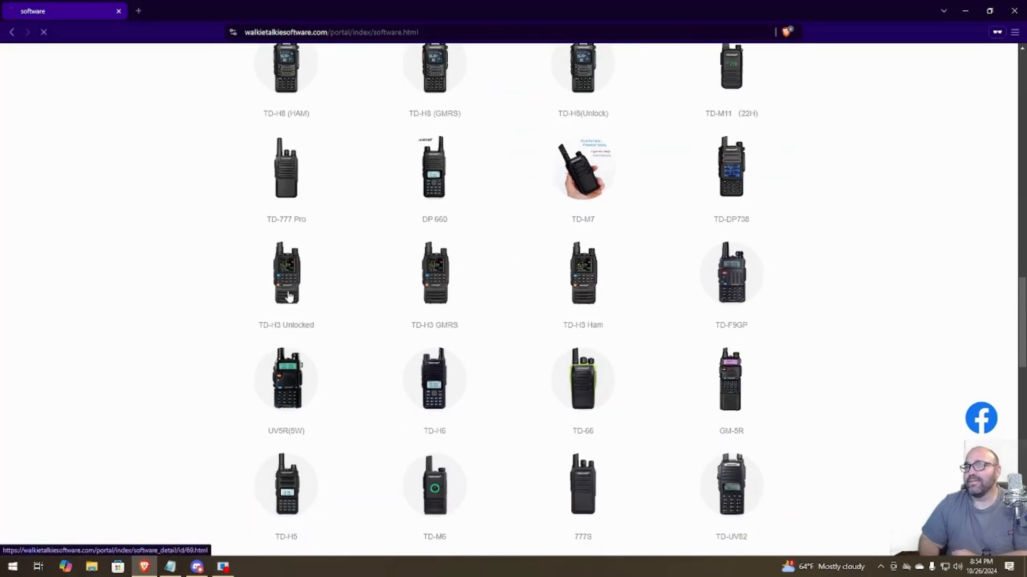
Log in with email and password on the TD-H3 Unlocked page and save its zip into Downloads.
{"action": "left_click", "coordinate": [285, 273]}
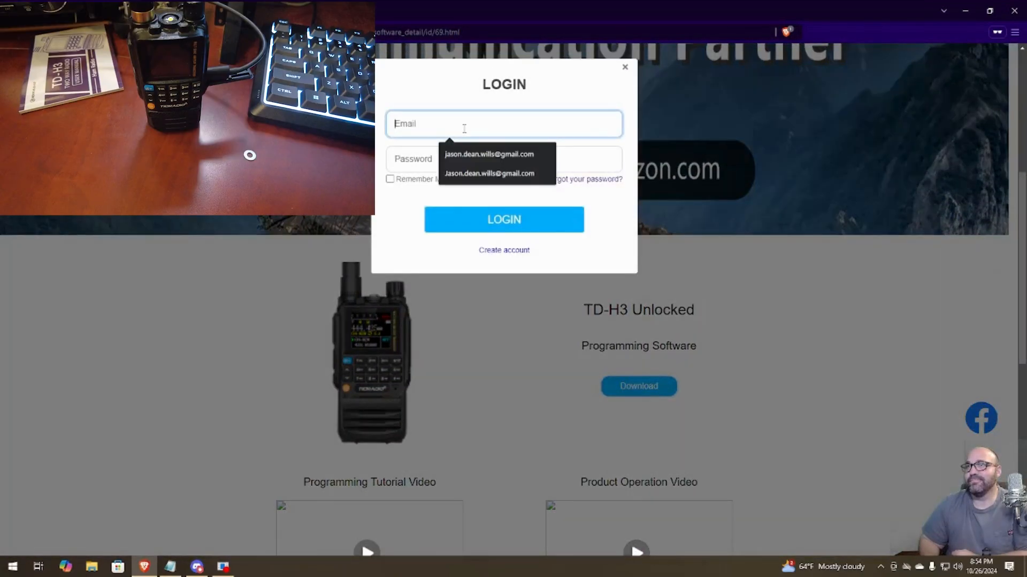
{"action": "left_click", "coordinate": [488, 154]}
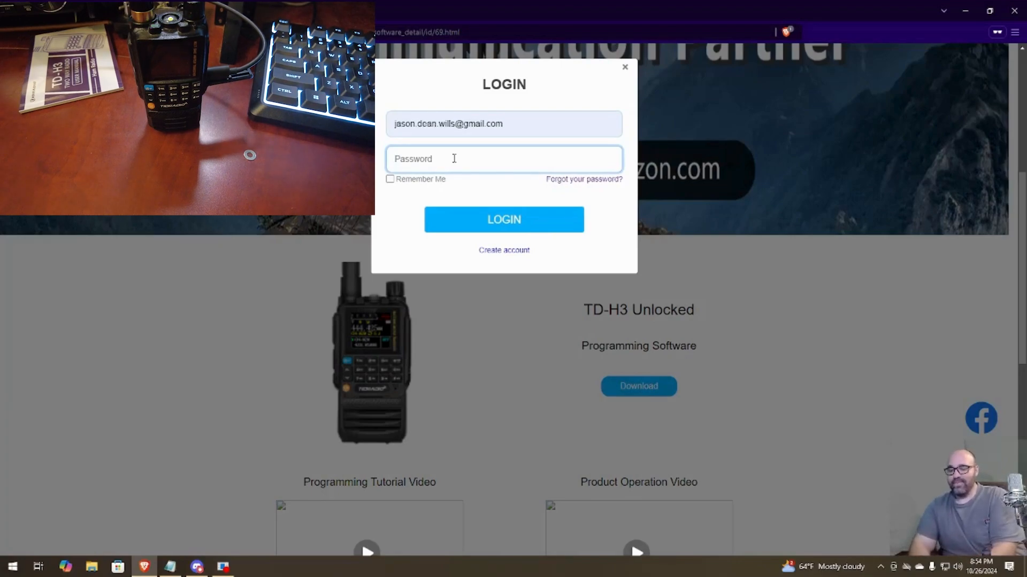
{"action": "left_click", "coordinate": [624, 66]}
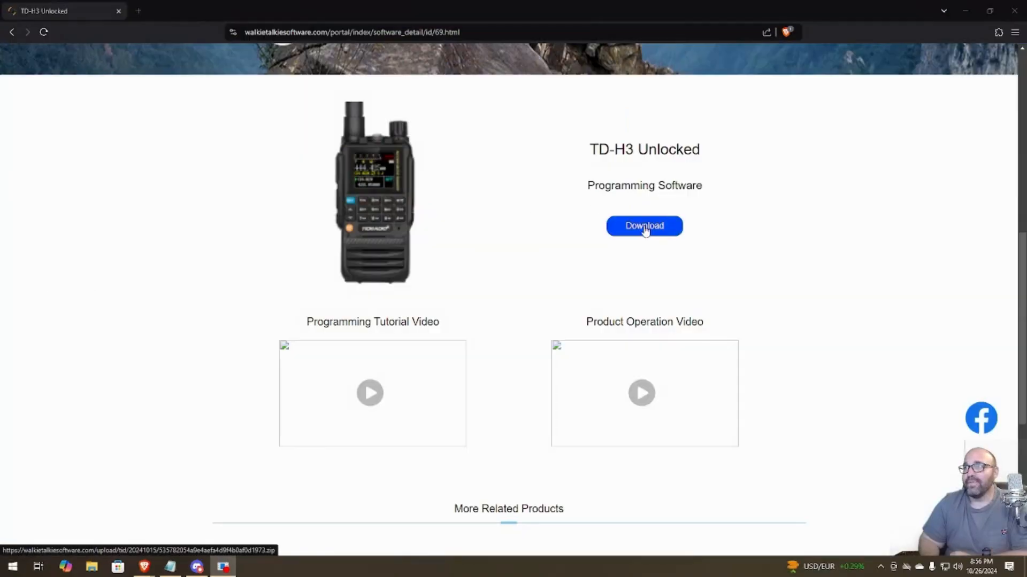
{"action": "left_click", "coordinate": [643, 226]}
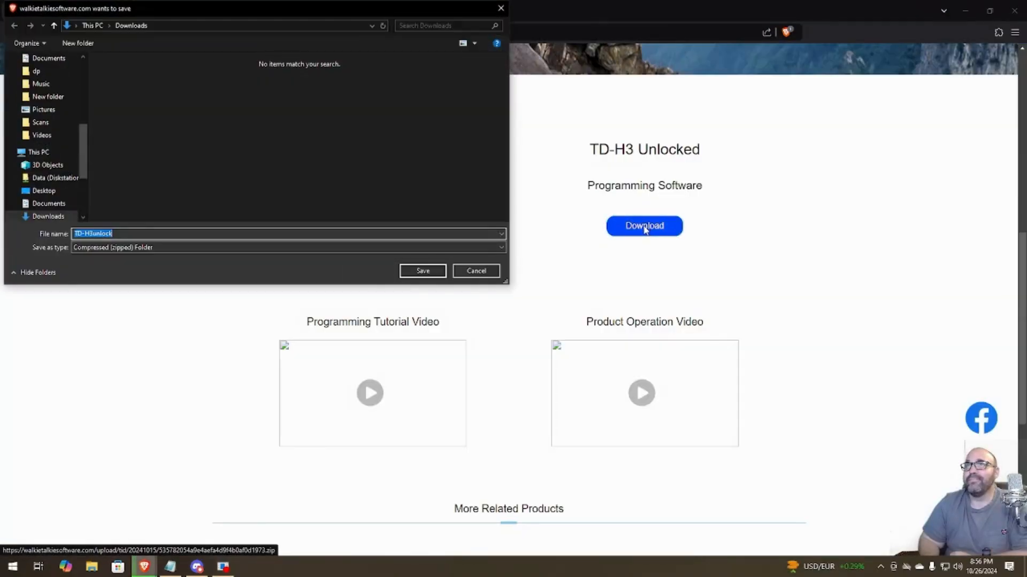
{"action": "left_click", "coordinate": [474, 270]}
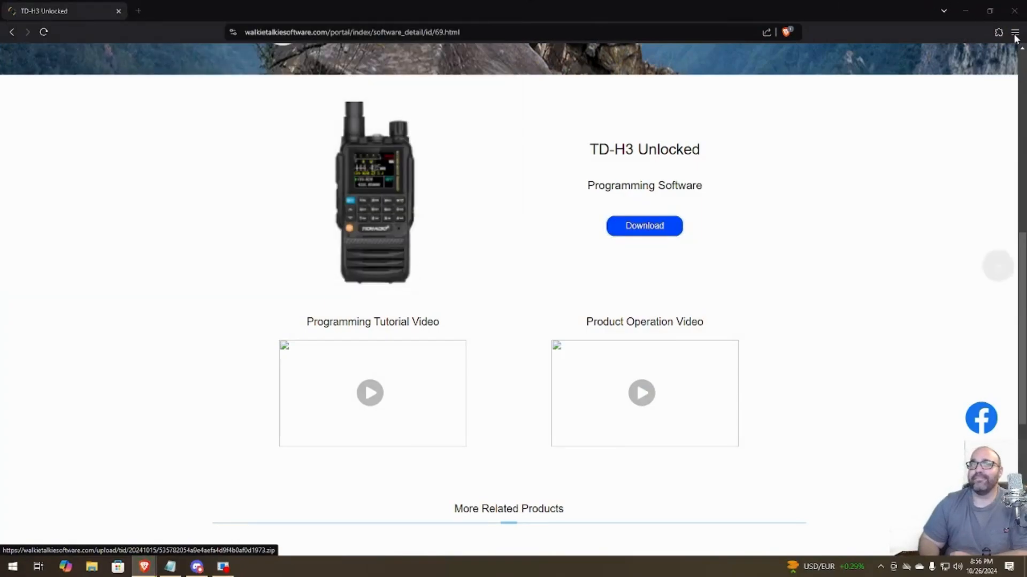
Show Brave's downloads page with TD-H3unlock.zip fully downloaded at 24.2 MB.
{"action": "left_click", "coordinate": [1014, 32]}
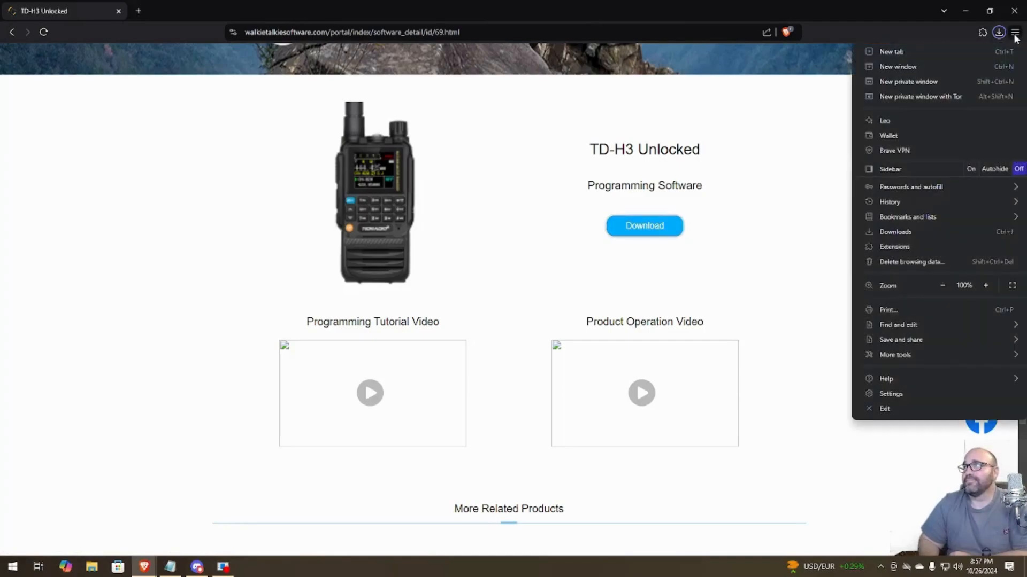
{"action": "left_click", "coordinate": [895, 232]}
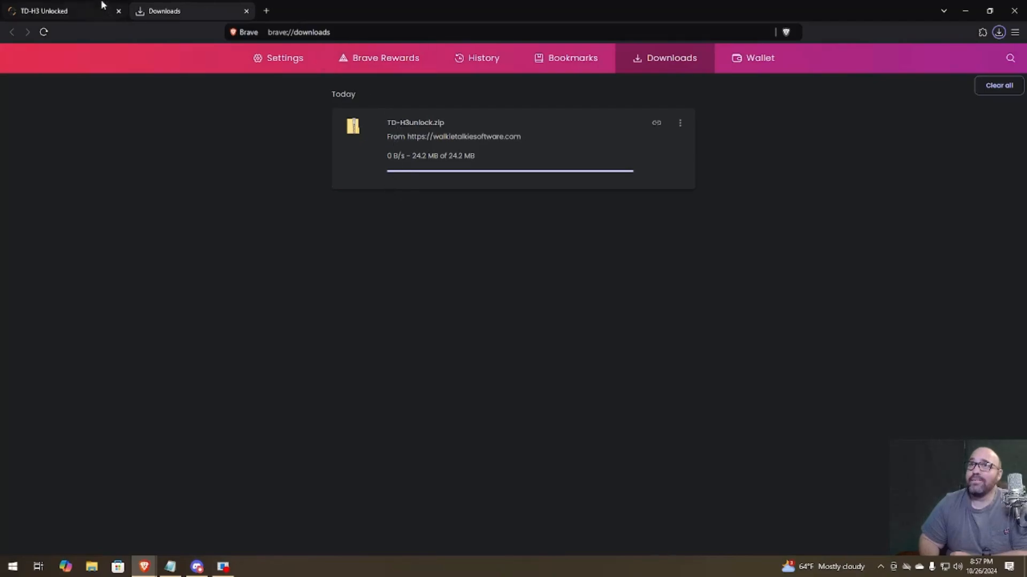
{"action": "mouse_move", "coordinate": [419, 136]}
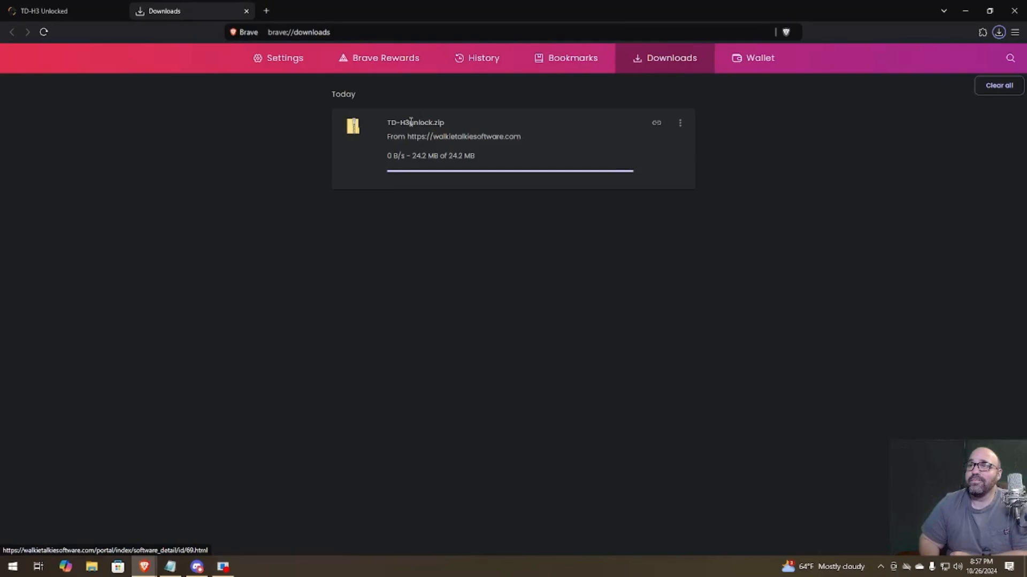
{"action": "mouse_move", "coordinate": [274, 417]}
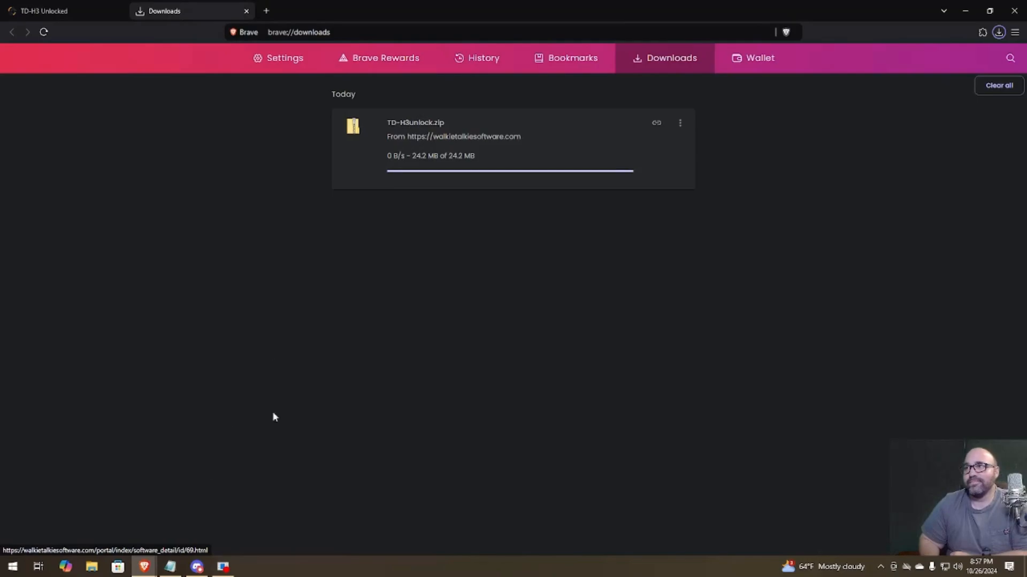
{"action": "mouse_move", "coordinate": [323, 382]}
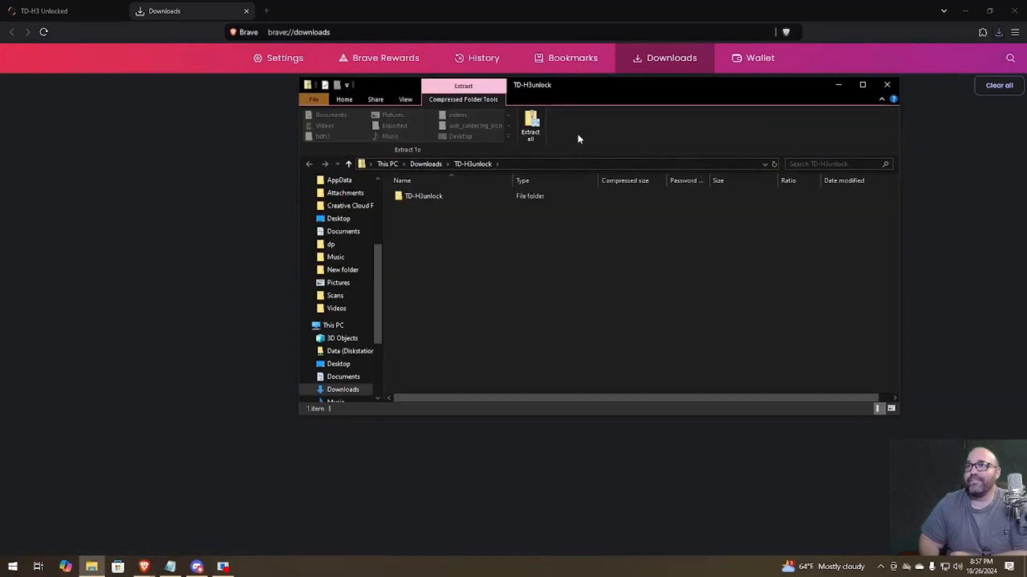
Extract TD-H3unlock.zip into Downloads and open the extracted TD-H3unlock folder.
{"action": "left_click", "coordinate": [529, 127]}
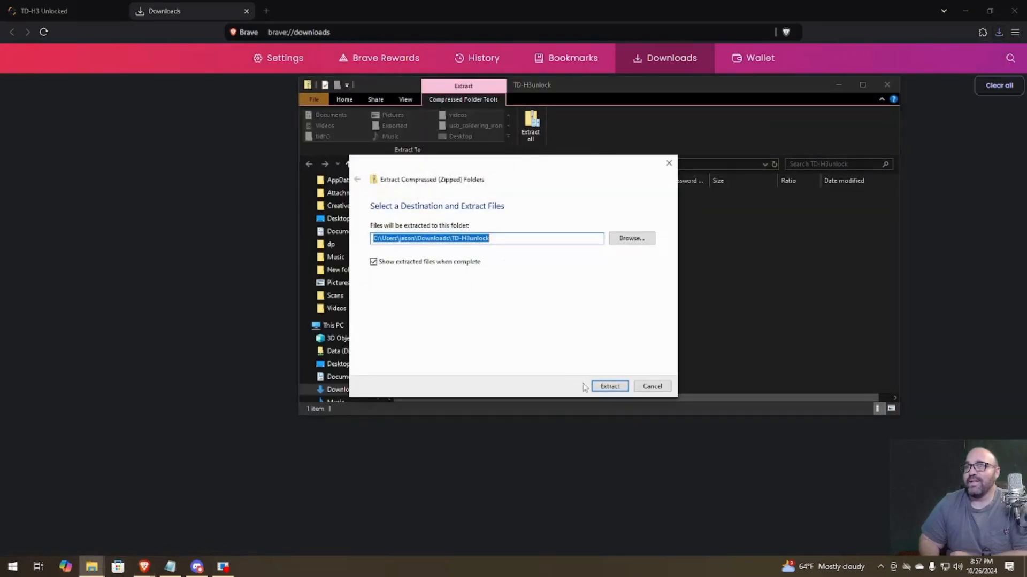
{"action": "left_click", "coordinate": [609, 386]}
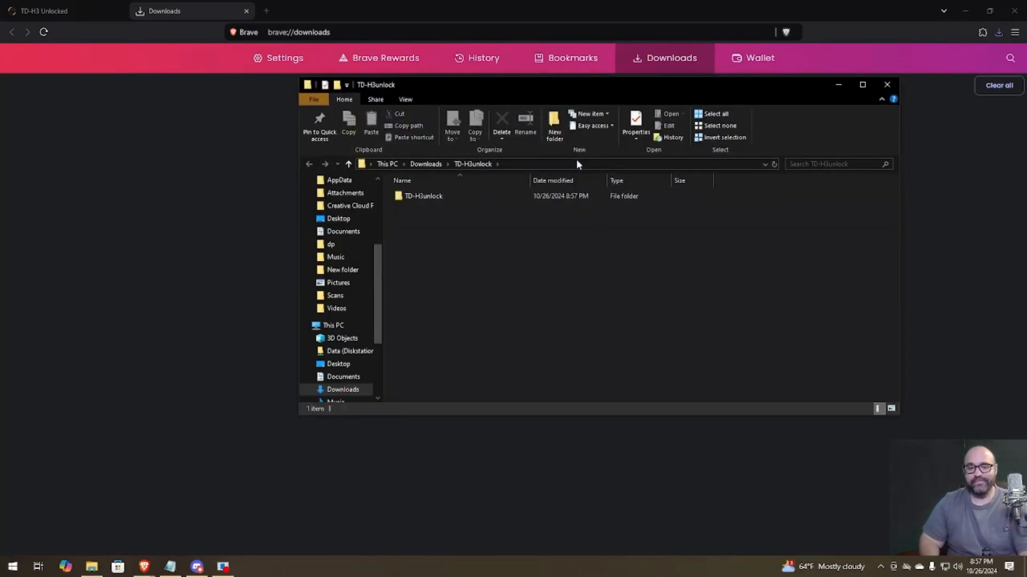
{"action": "left_click", "coordinate": [424, 196]}
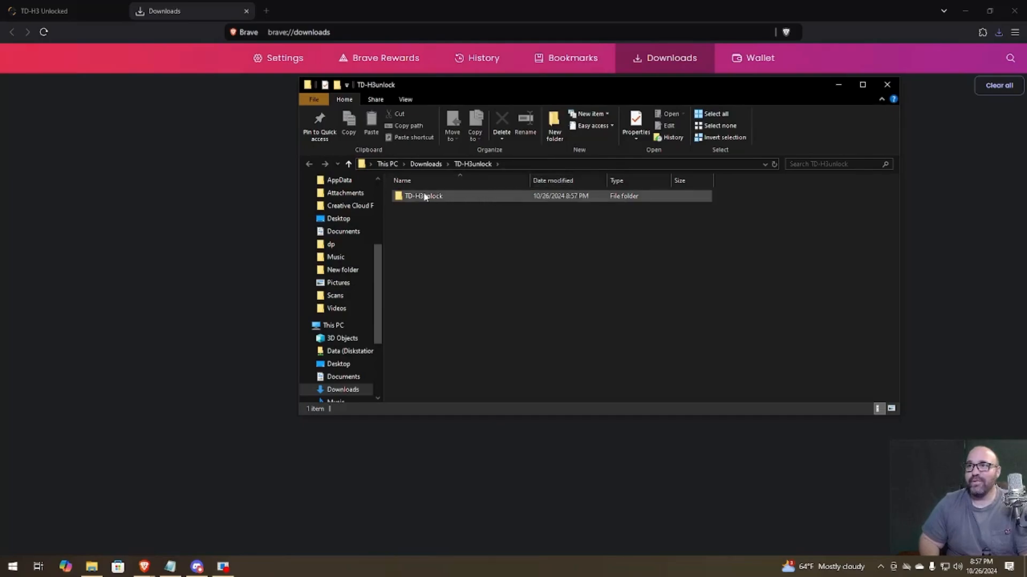
{"action": "double_click", "coordinate": [424, 196]}
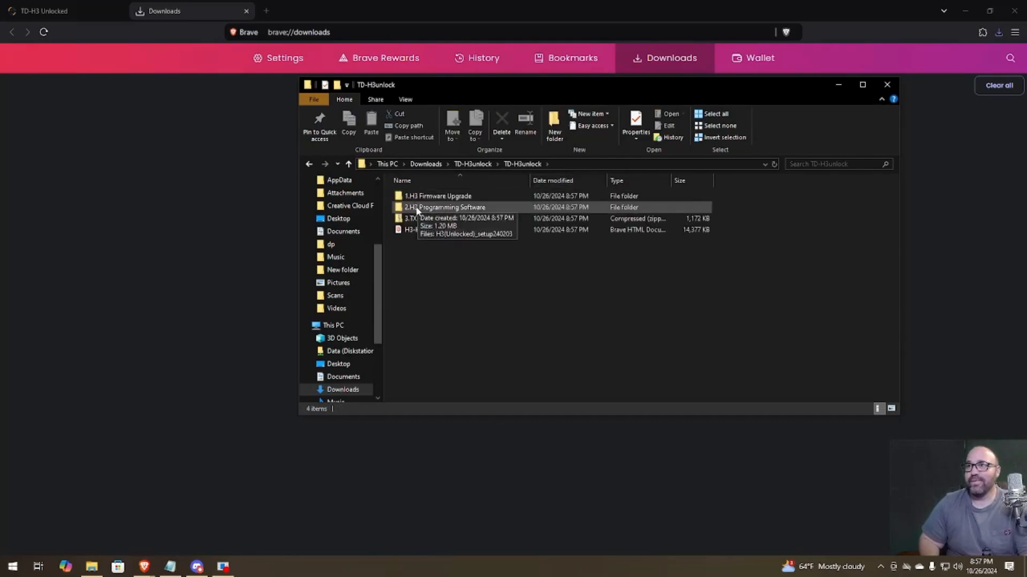
Open the 1.H3 Firmware Upgrade folder and select the TD-H3_IAP_setup240305 application.
{"action": "double_click", "coordinate": [436, 196]}
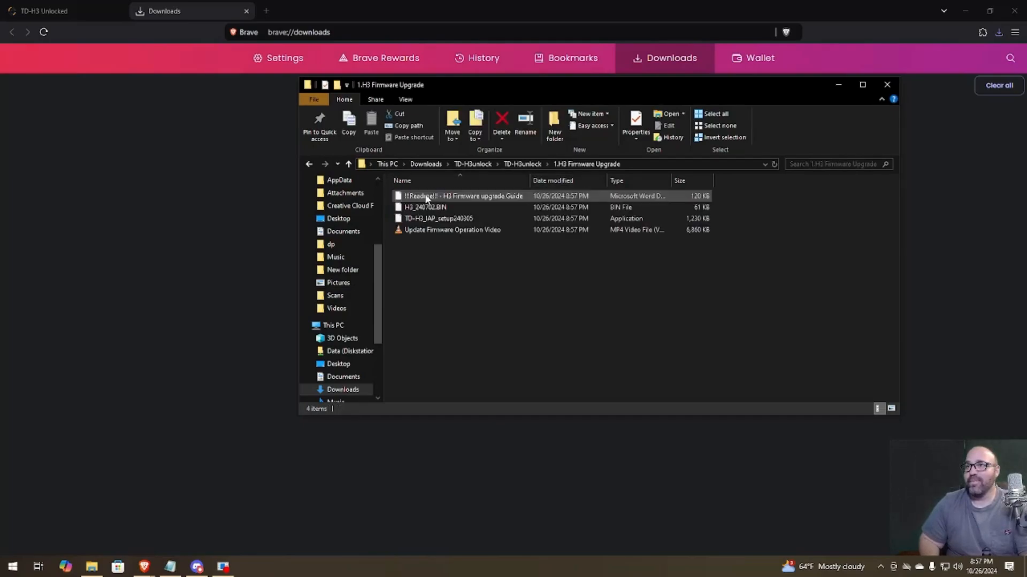
{"action": "left_click", "coordinate": [437, 218]}
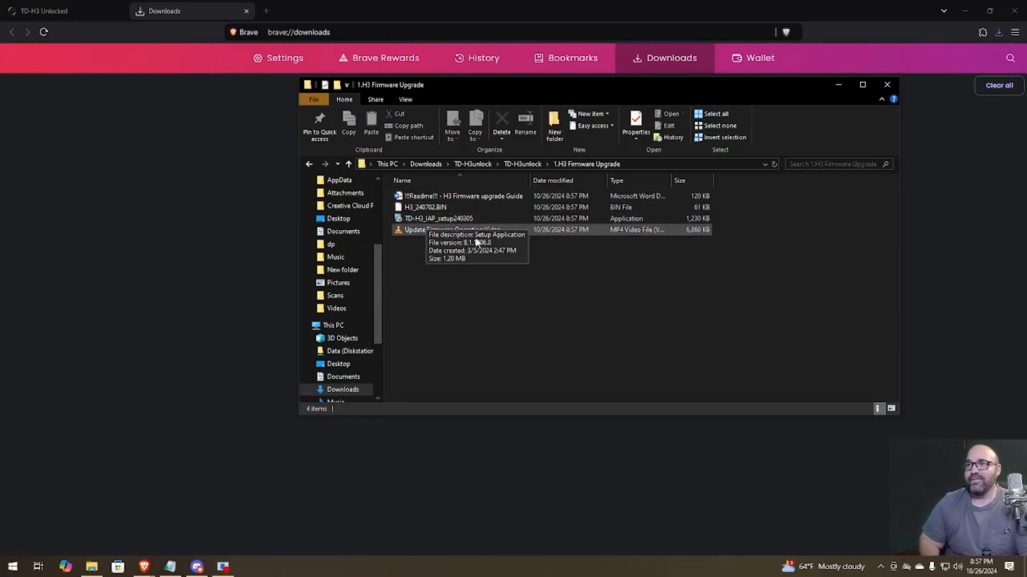
{"action": "left_click", "coordinate": [437, 218]}
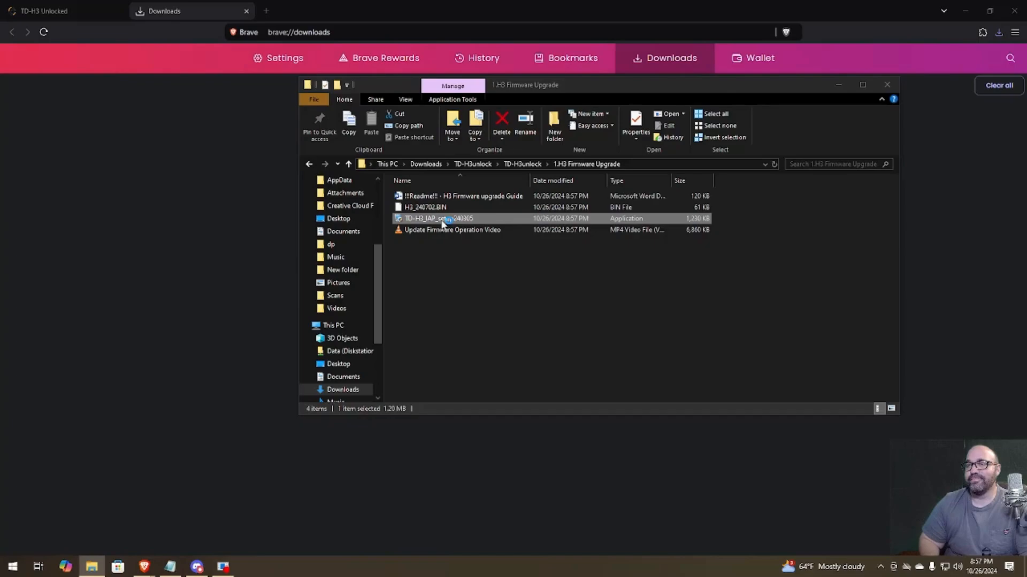
Run the TD-H3_IAP 1.0 installer past SmartScreen into the default Program Files (x86) folder and finish it.
{"action": "double_click", "coordinate": [442, 218]}
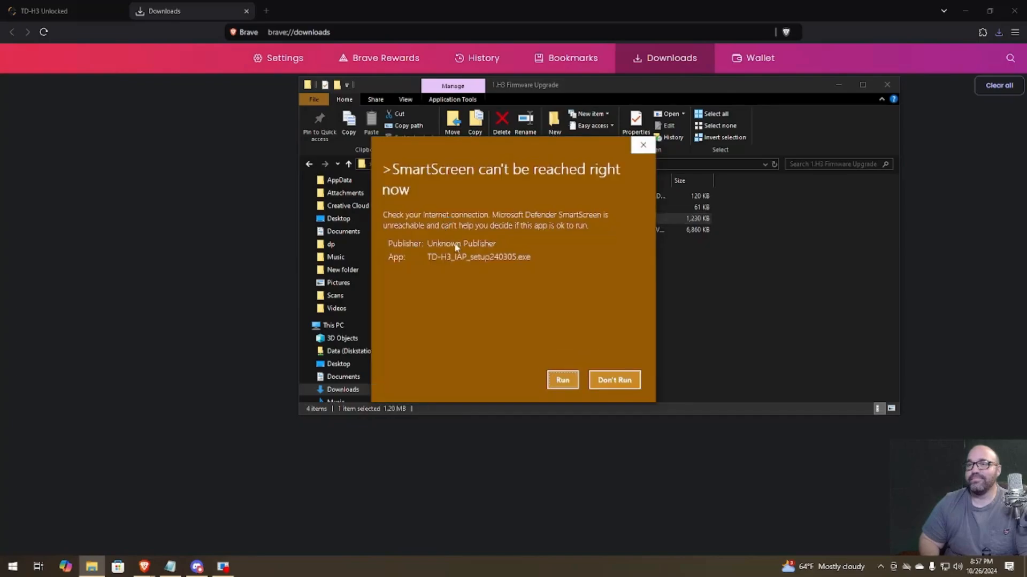
{"action": "left_click", "coordinate": [561, 380]}
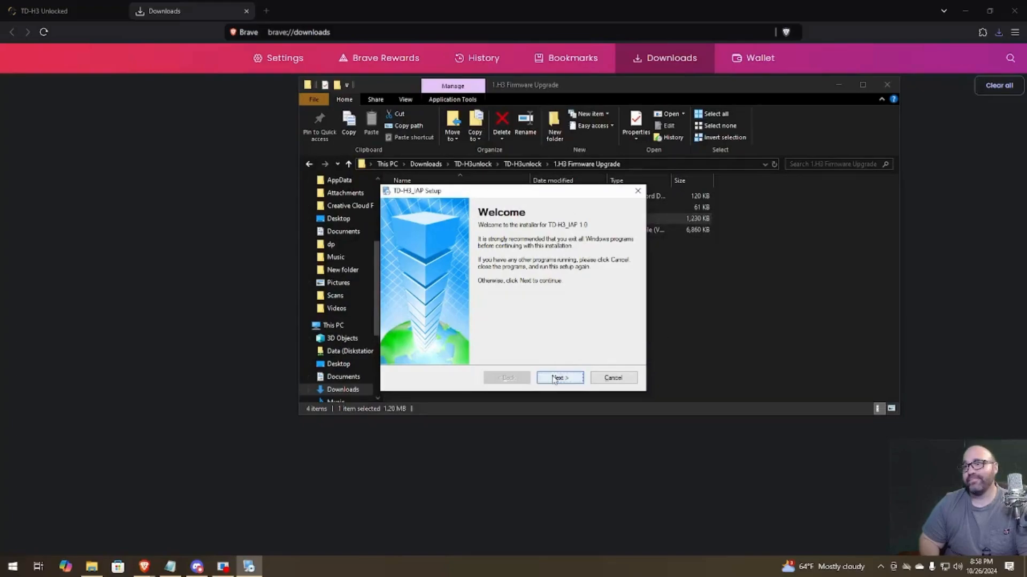
{"action": "left_click", "coordinate": [558, 377]}
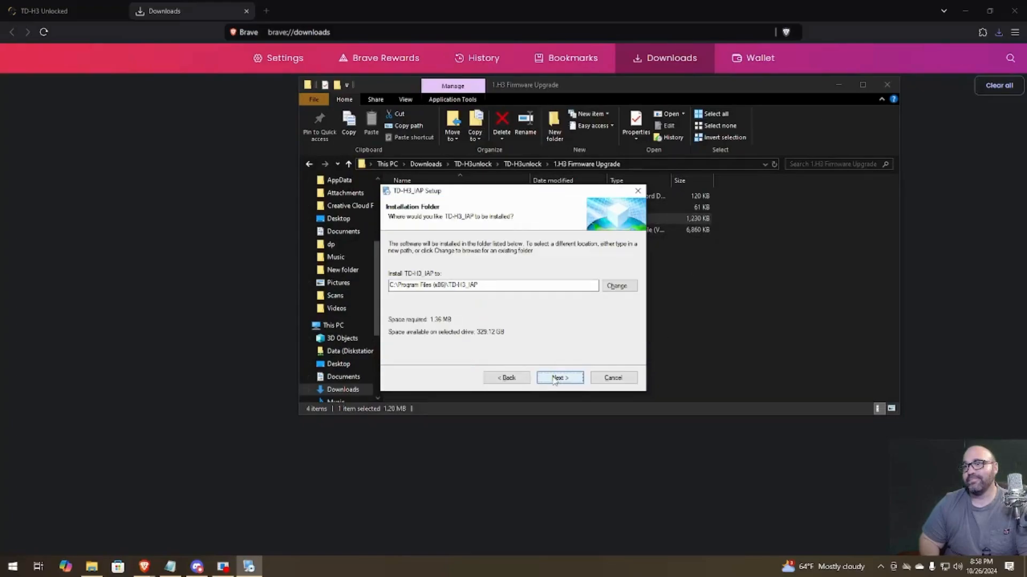
{"action": "left_click", "coordinate": [558, 377]}
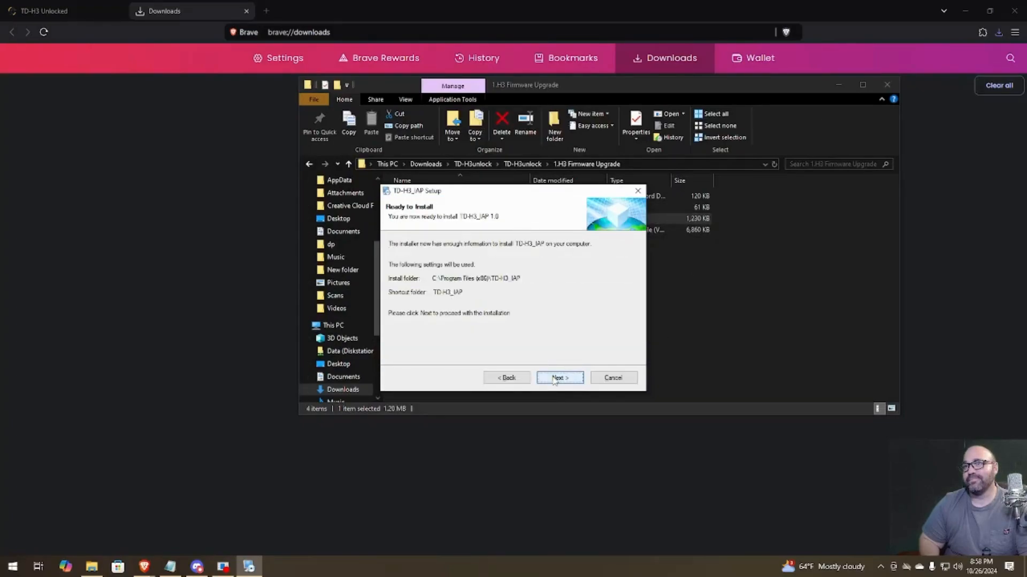
{"action": "left_click", "coordinate": [559, 377]}
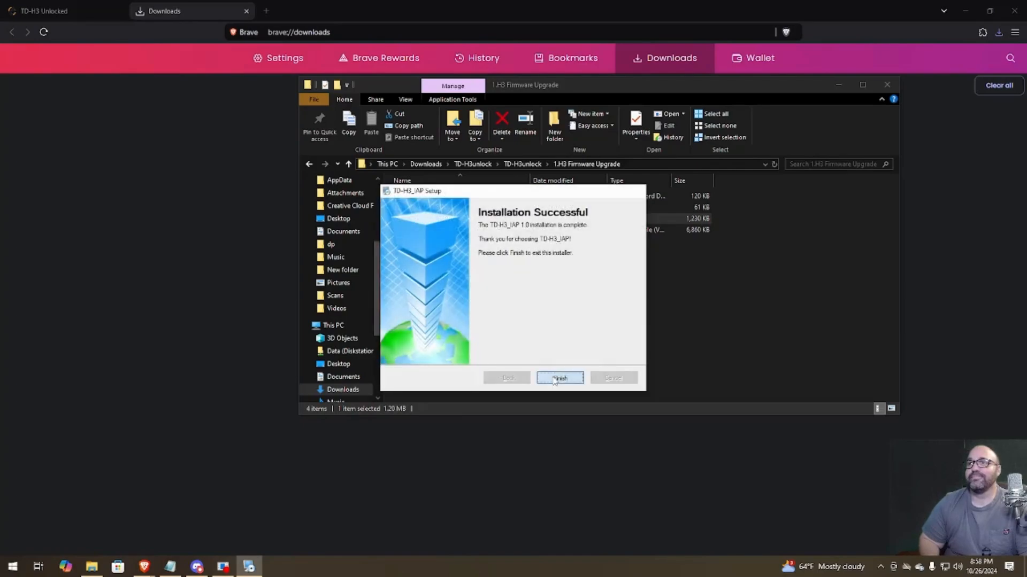
{"action": "left_click", "coordinate": [559, 377]}
{"action": "type", "text": "tiu"}
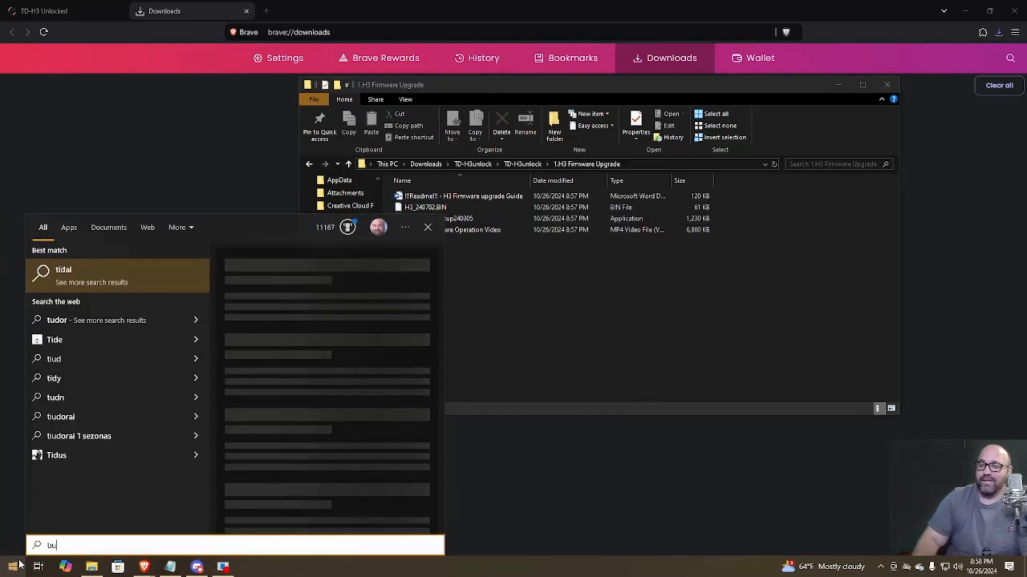
Search Windows Start for the installed TD-H3_IAP app, narrowing results to apps.
{"action": "type", "text": "tidradio h3 firmware"}
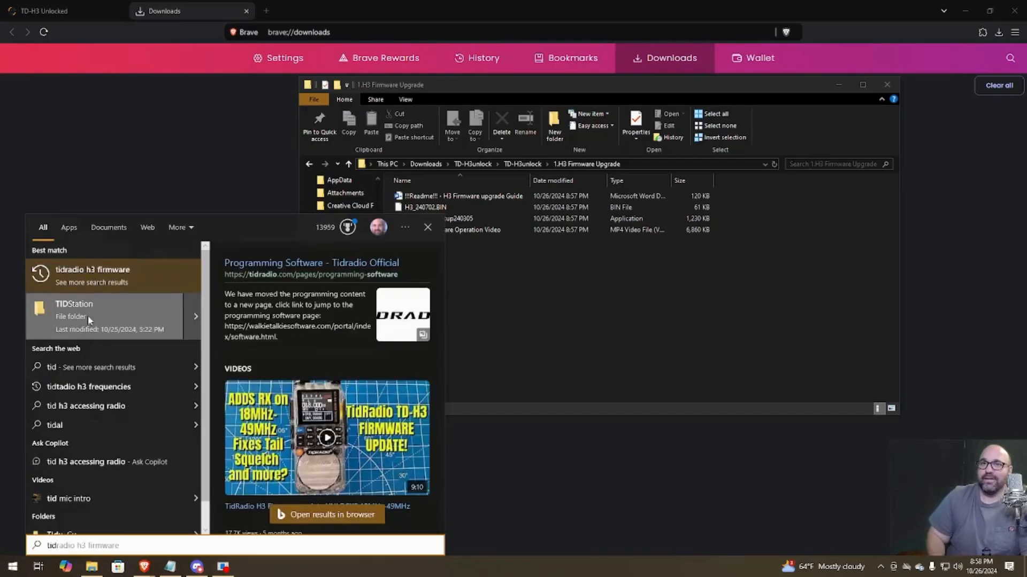
{"action": "left_click", "coordinate": [69, 227]}
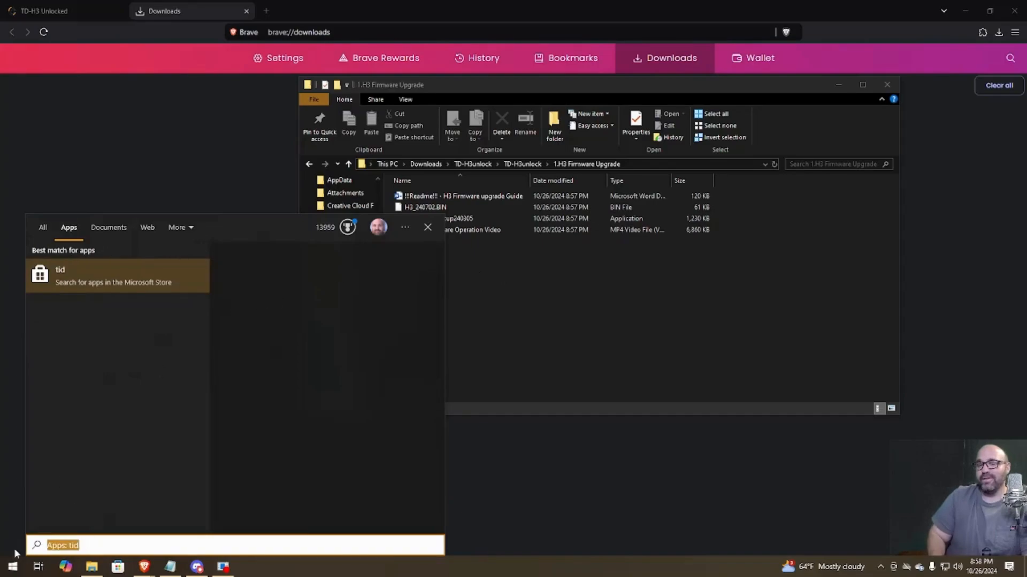
{"action": "type", "text": "h3po4"}
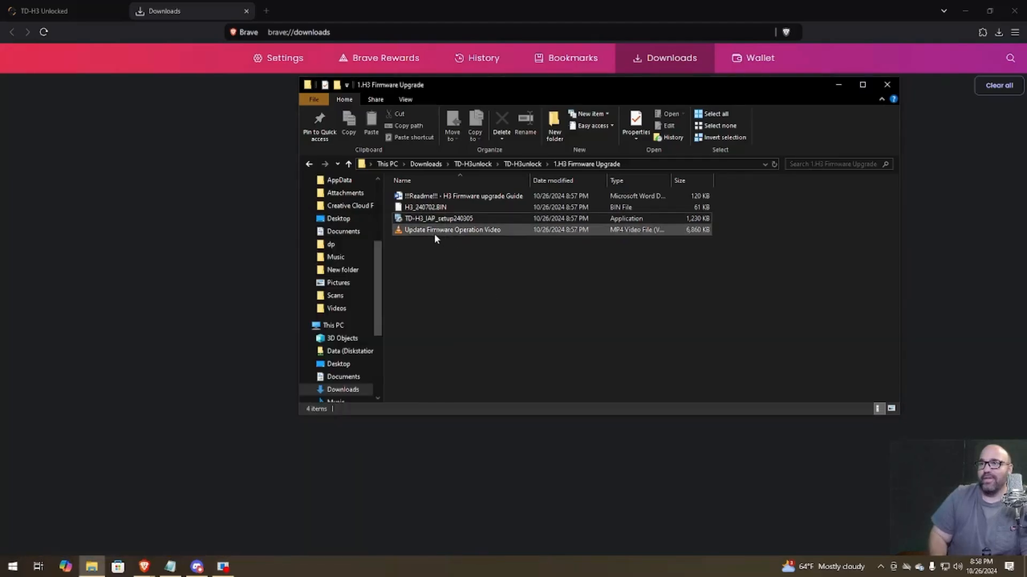
{"action": "left_click", "coordinate": [11, 567]}
{"action": "type", "text": "td-h3"}
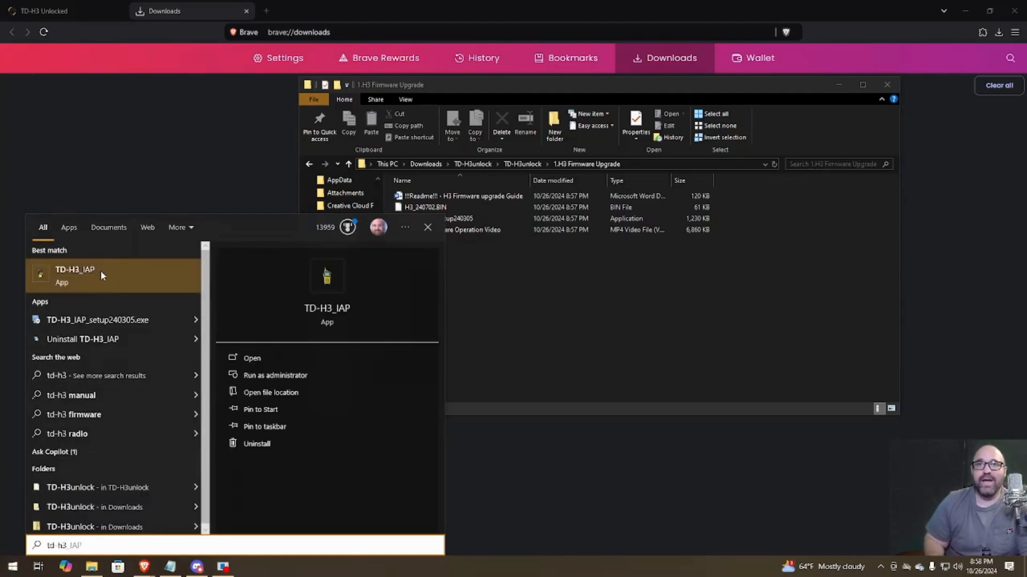
Launch TD-H3_IAP, view its Communication Port list and expand Ports (COM & LPT) in Device Manager to find COM3.
{"action": "left_click", "coordinate": [252, 358]}
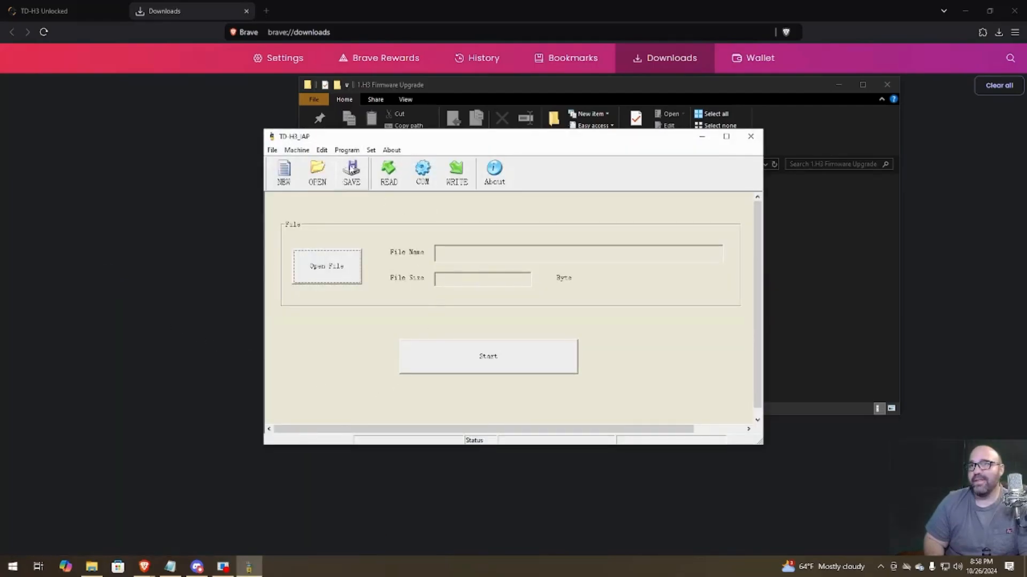
{"action": "left_click", "coordinate": [421, 173]}
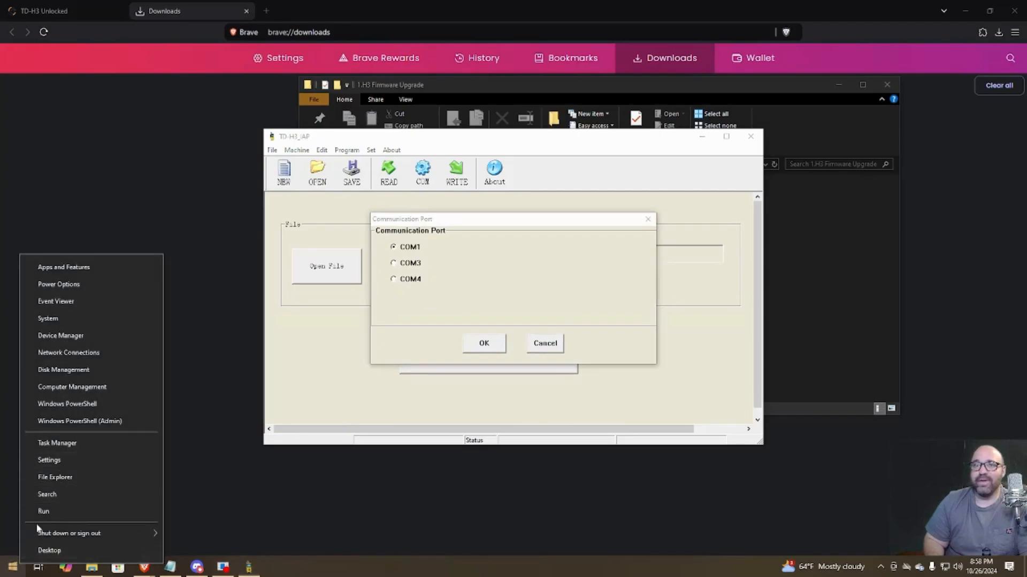
{"action": "mouse_move", "coordinate": [68, 351]}
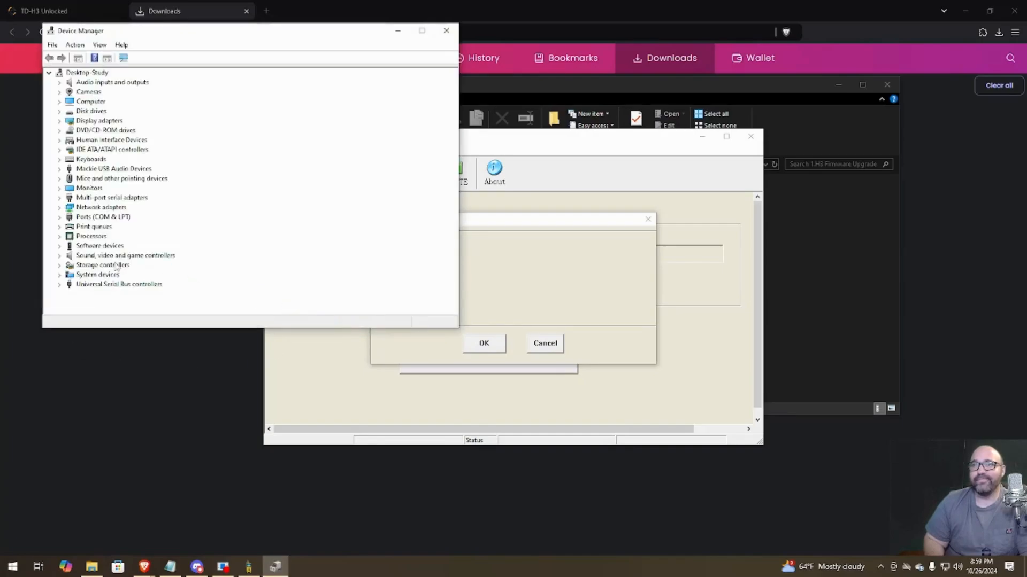
{"action": "left_click", "coordinate": [59, 217]}
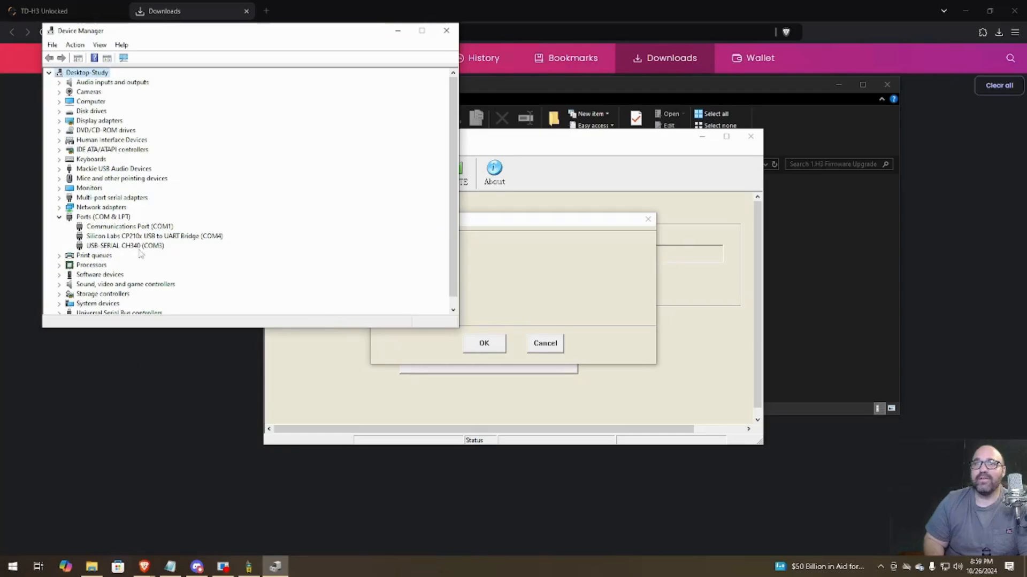
{"action": "mouse_move", "coordinate": [446, 30]}
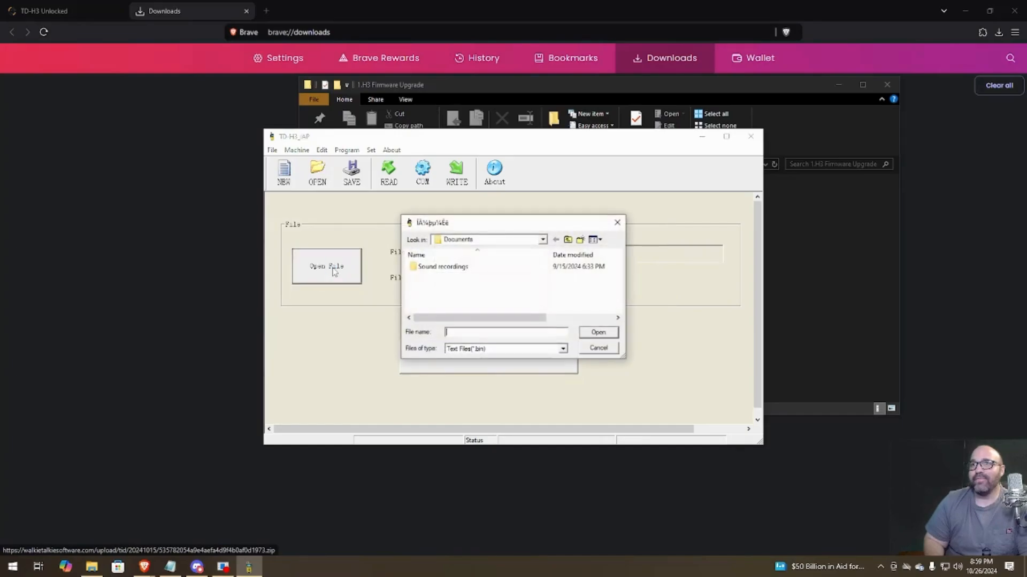
Load H3_240702.BIN from Downloads > TD-H3unlock > 1.H3 Firmware Upgrade into TD-H3_IAP (61489 bytes).
{"action": "left_click", "coordinate": [542, 238]}
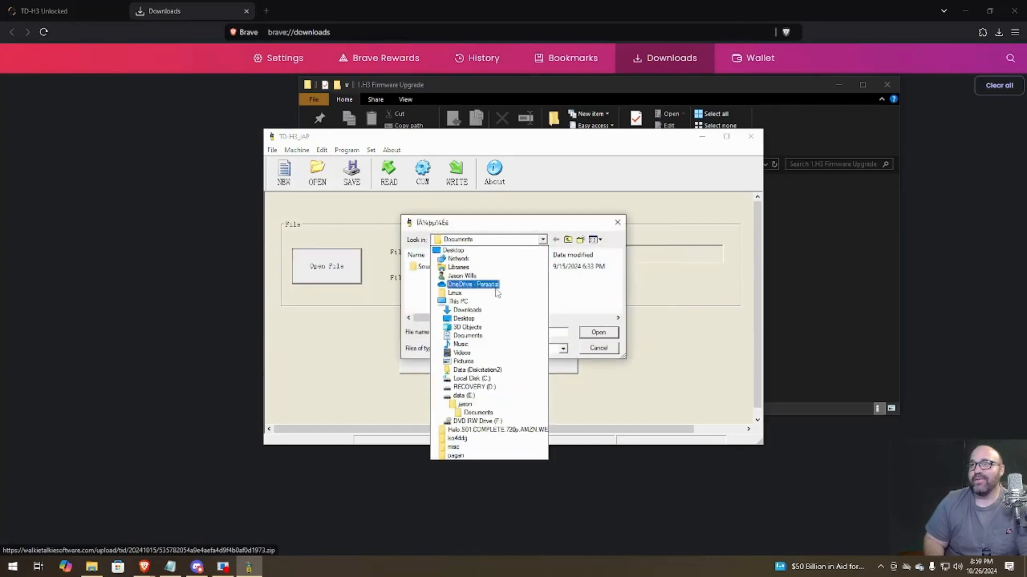
{"action": "left_click", "coordinate": [463, 404]}
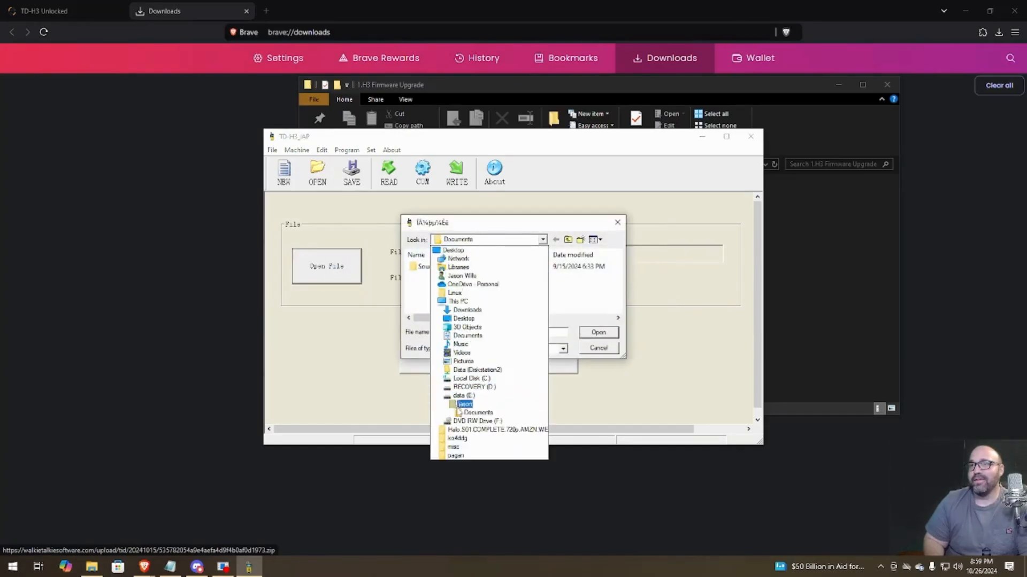
{"action": "left_click", "coordinate": [459, 344]}
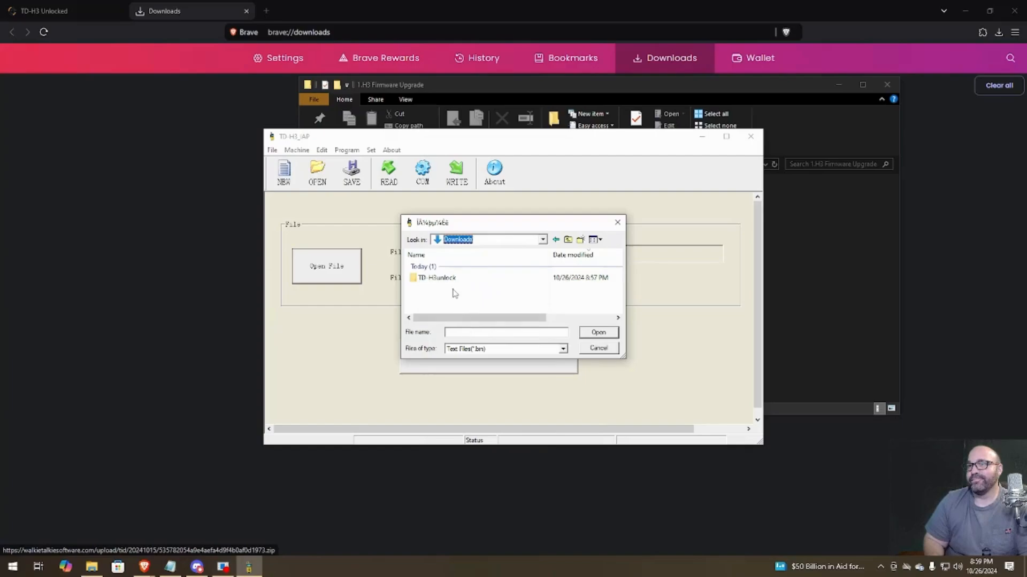
{"action": "double_click", "coordinate": [436, 277]}
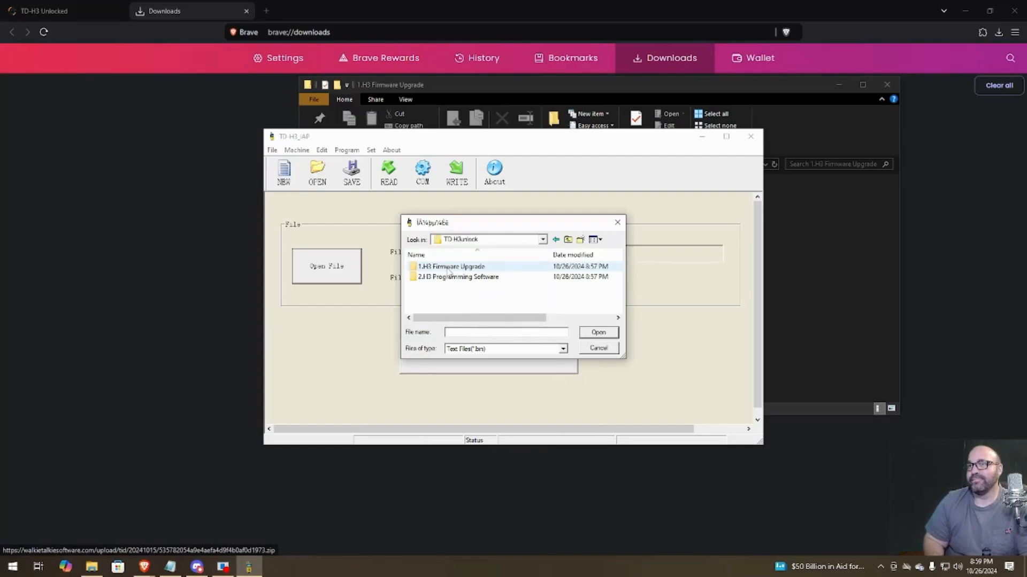
{"action": "double_click", "coordinate": [450, 266]}
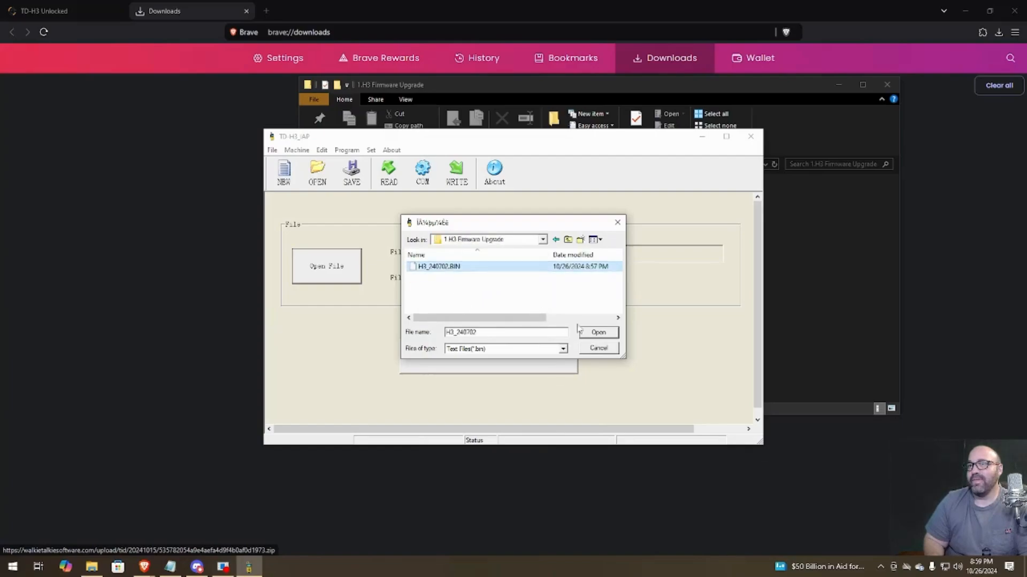
{"action": "left_click", "coordinate": [597, 332]}
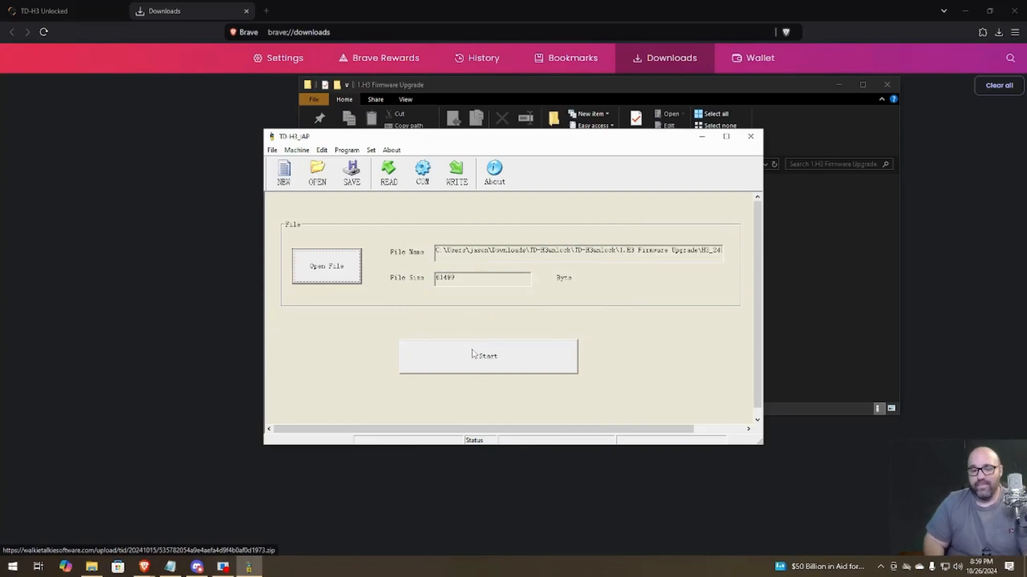
Start writing the H3_240702.BIN firmware to the radio.
{"action": "left_click", "coordinate": [488, 355]}
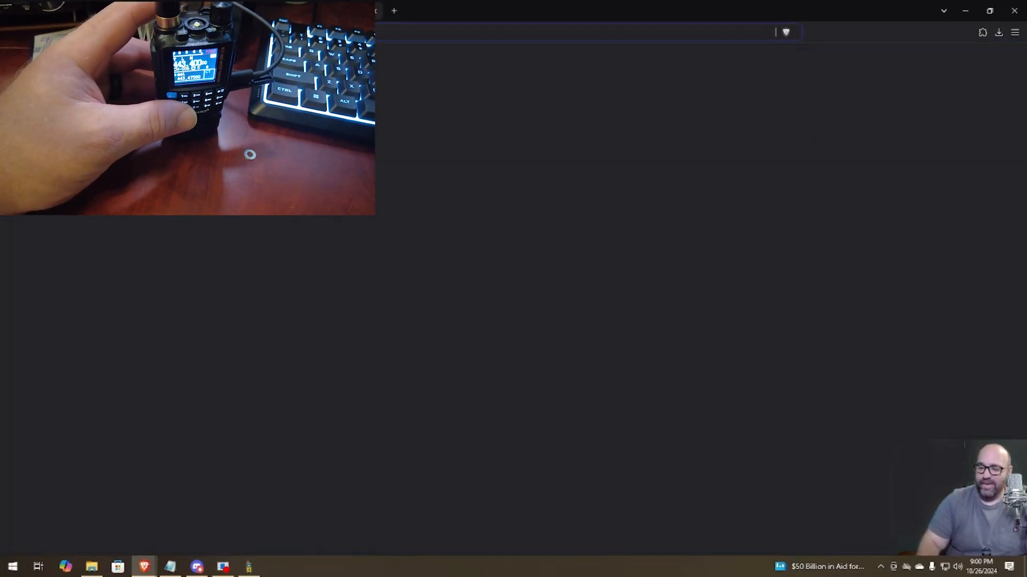
Run a Brave Search for 'h3 hacked firmware' and scan the results for the nicsure repository.
{"action": "type", "text": "h3 hacked f"}
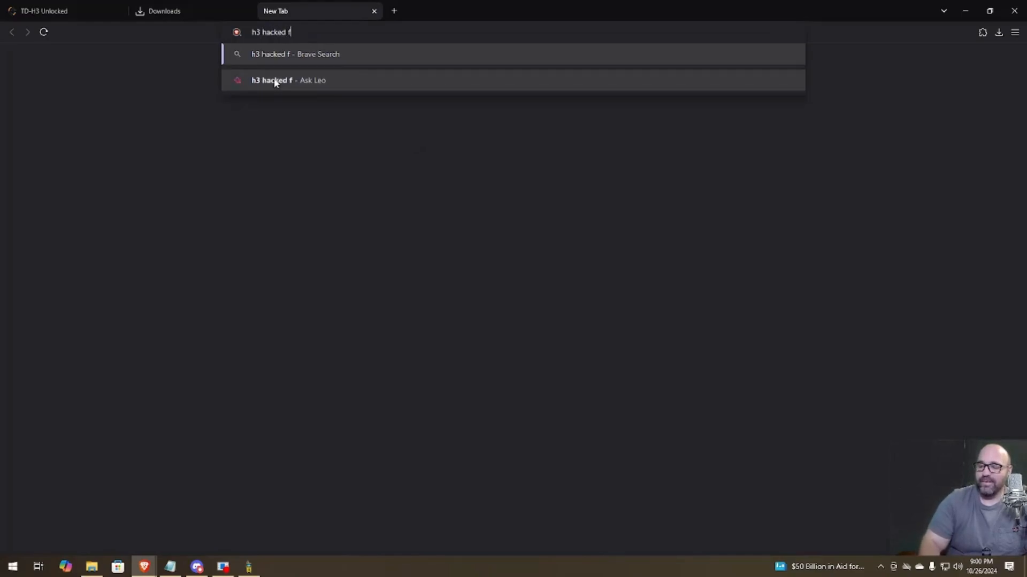
{"action": "type", "text": "irmw"}
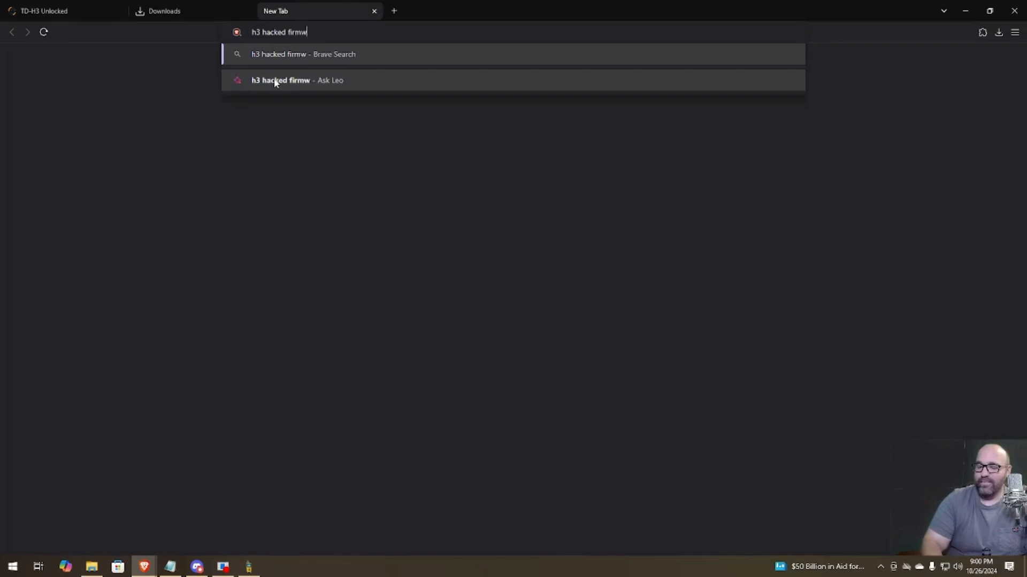
{"action": "left_click", "coordinate": [303, 54]}
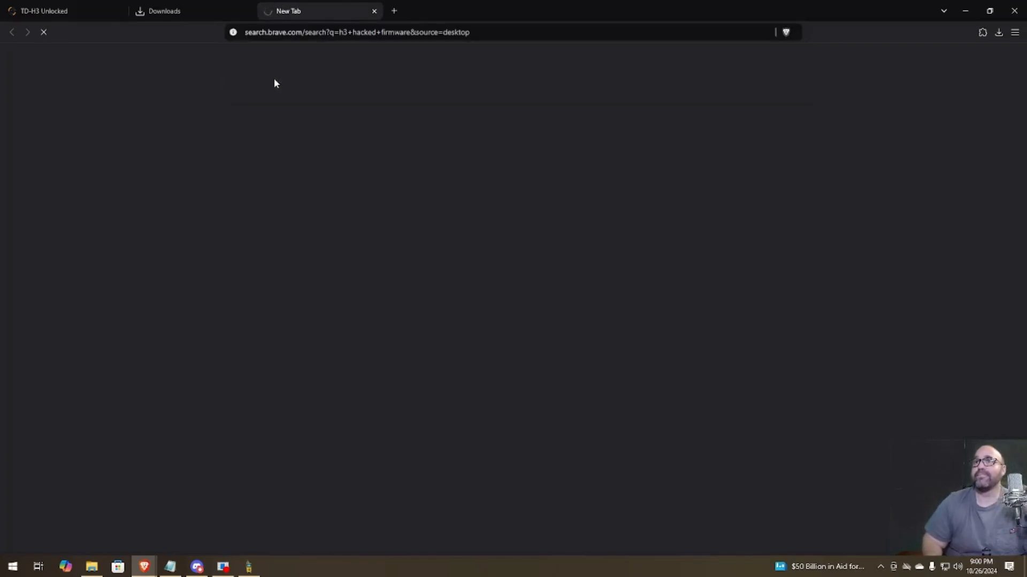
{"action": "mouse_move", "coordinate": [285, 62]}
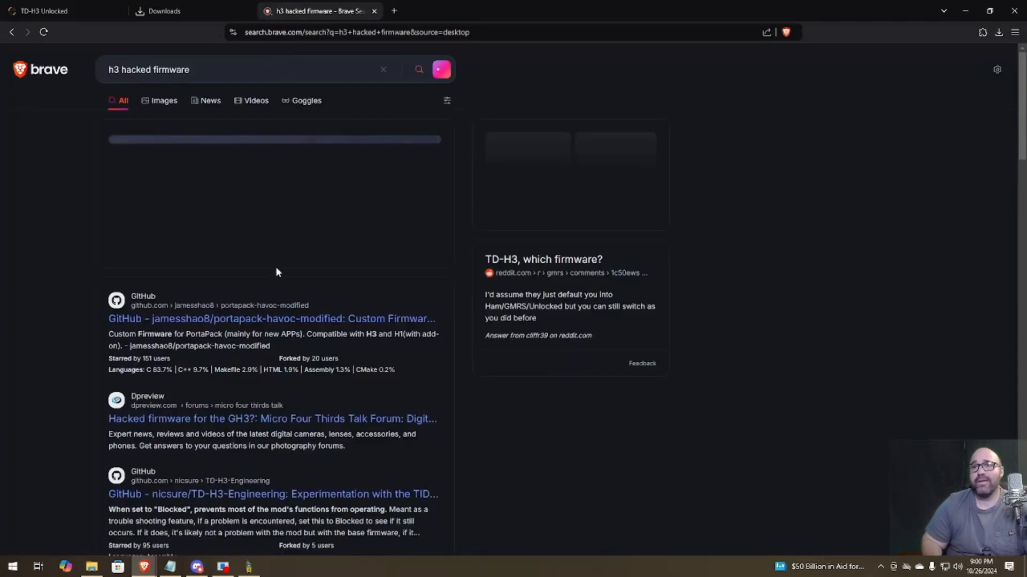
{"action": "scroll", "scroll_direction": "down", "scroll_amount": 3}
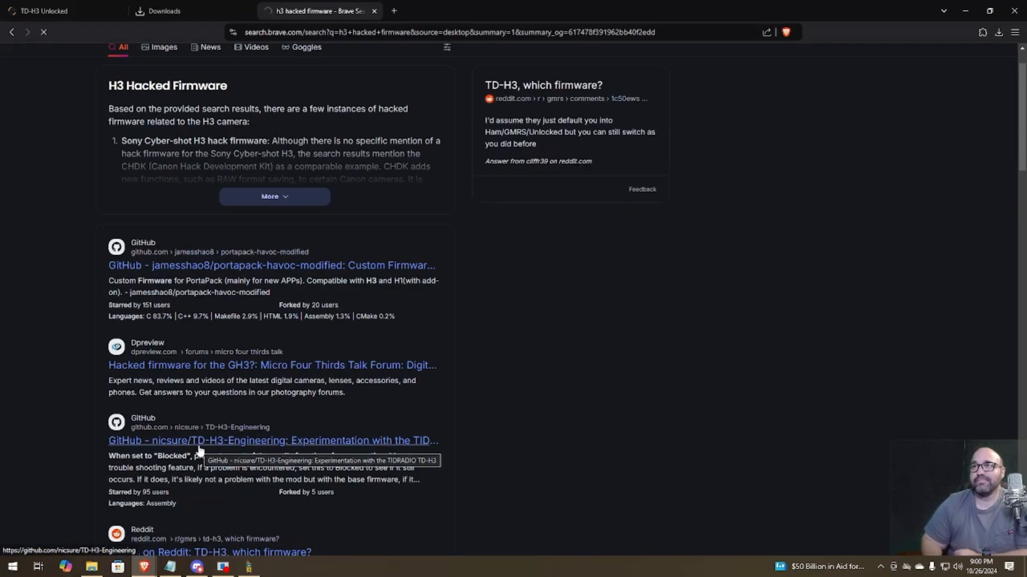
{"action": "mouse_move", "coordinate": [287, 124]}
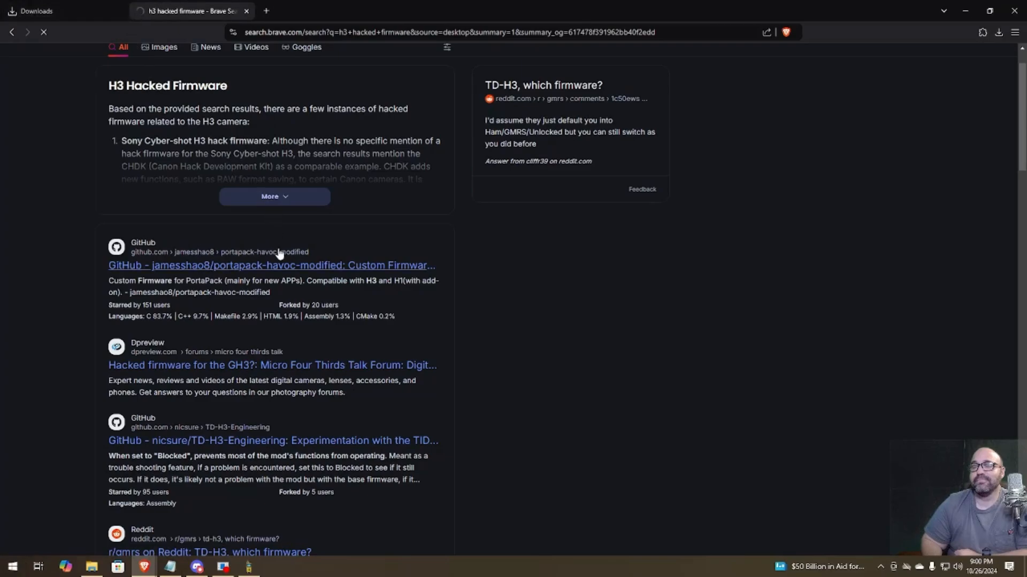
Go from the search result into nicsure/TD-H3-Engineering and the NICMODH3_v7.9_240702.BIN file page.
{"action": "left_click", "coordinate": [272, 440]}
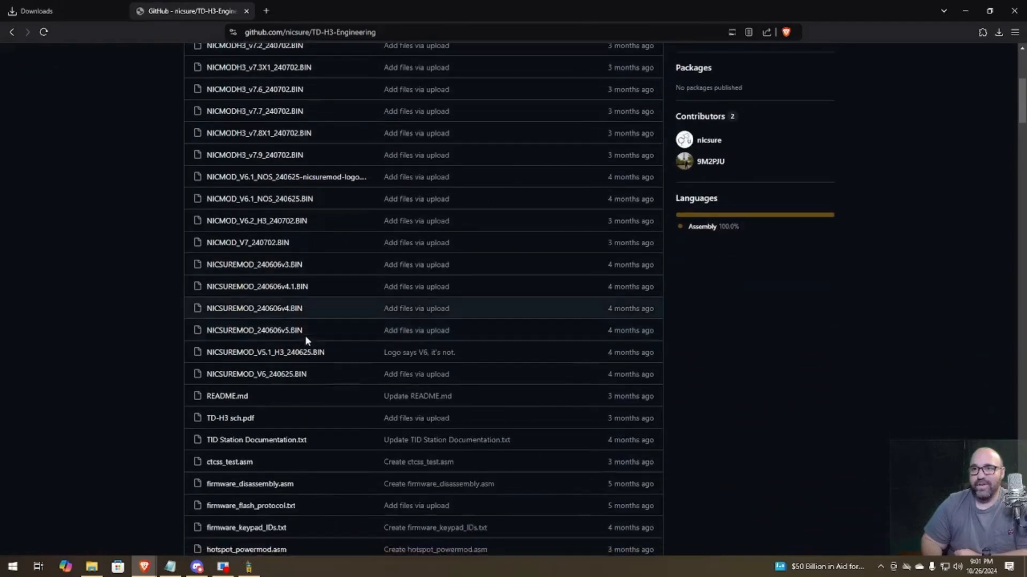
{"action": "scroll", "scroll_direction": "down", "scroll_amount": 3}
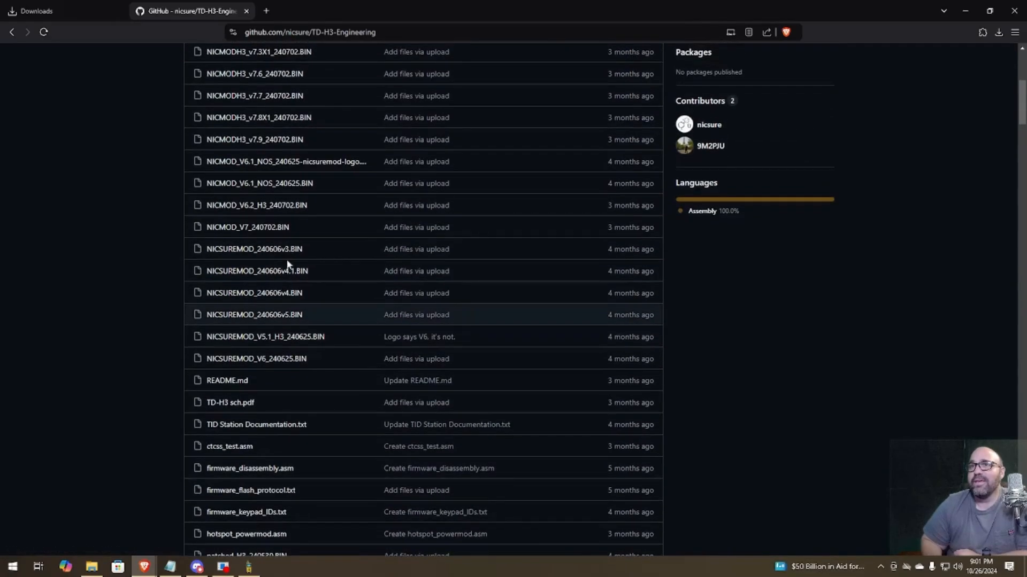
{"action": "mouse_move", "coordinate": [247, 227]}
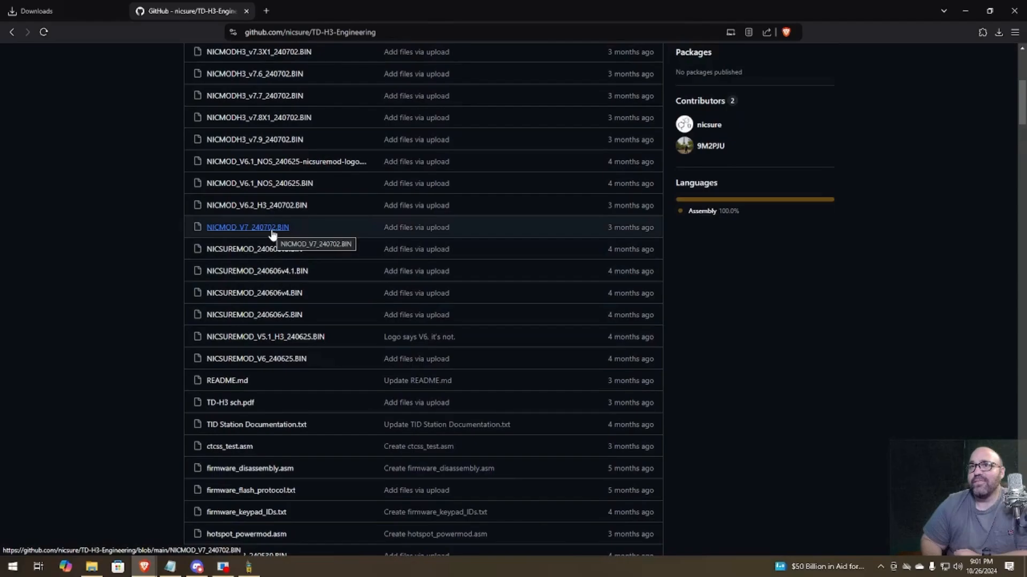
{"action": "mouse_move", "coordinate": [275, 157]}
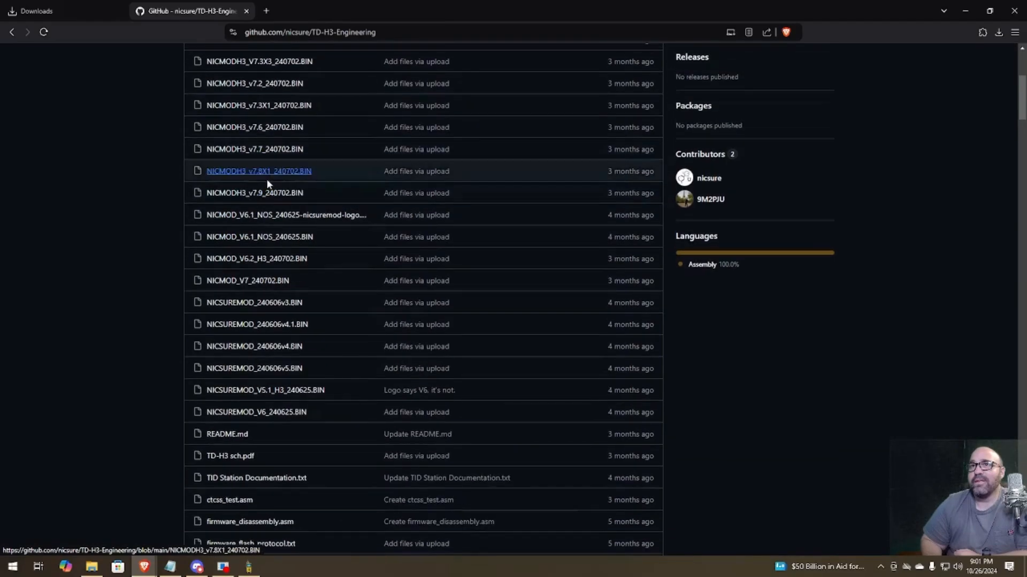
{"action": "mouse_move", "coordinate": [254, 192]}
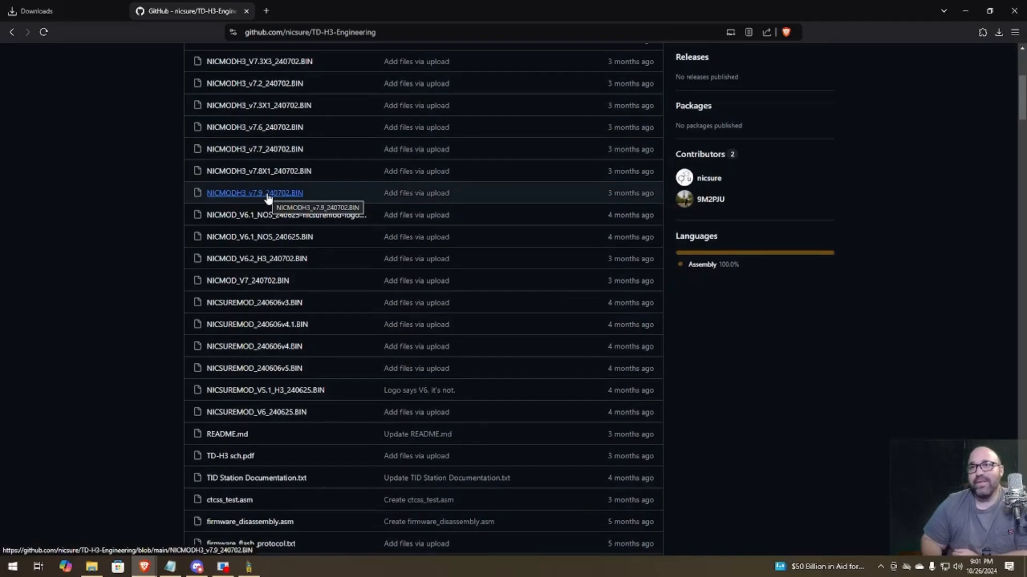
{"action": "left_click", "coordinate": [255, 193]}
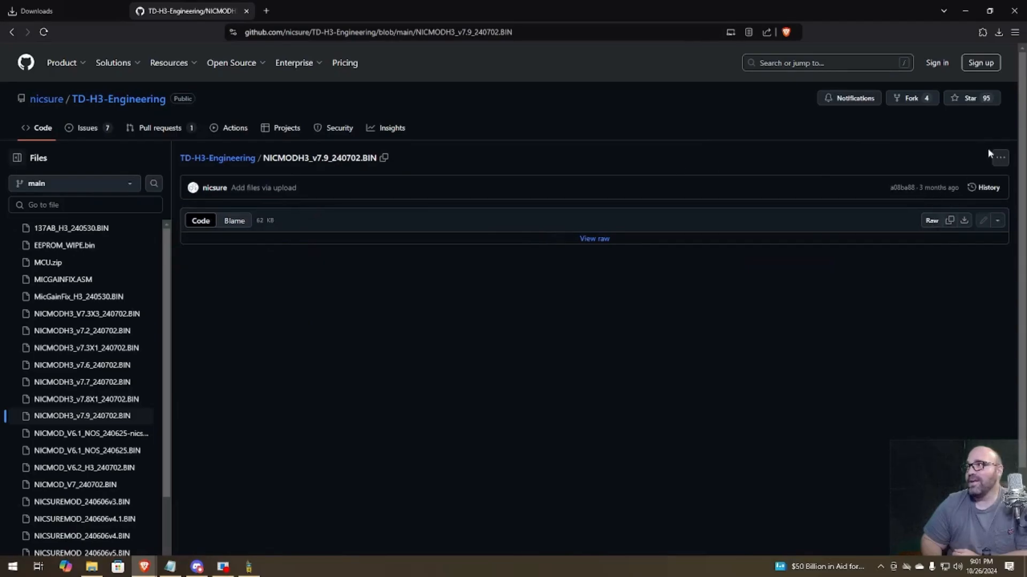
Download the raw NICMODH3_v7.9_240702.BIN firmware and save it to Downloads.
{"action": "left_click", "coordinate": [1000, 158]}
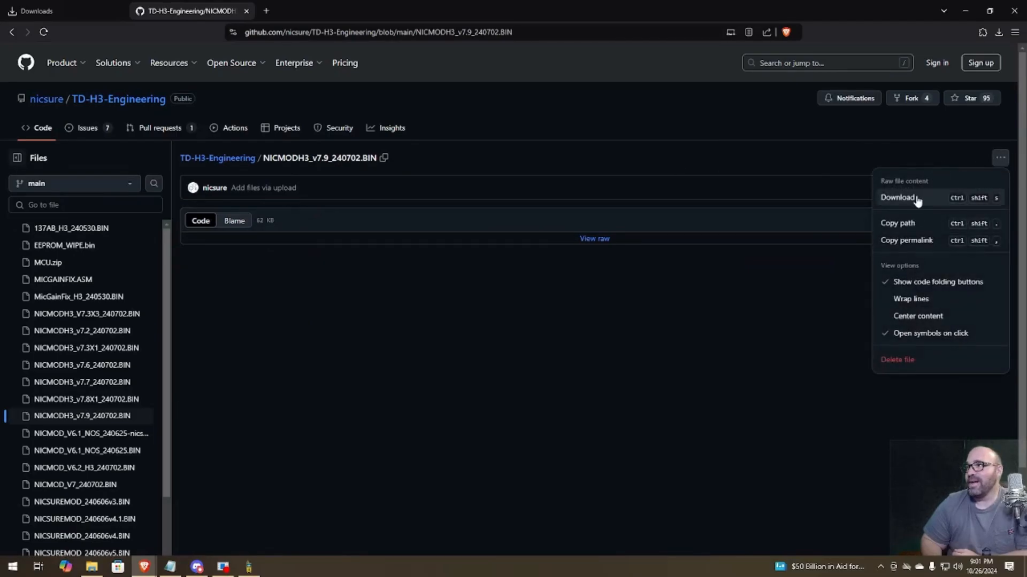
{"action": "left_click", "coordinate": [897, 197]}
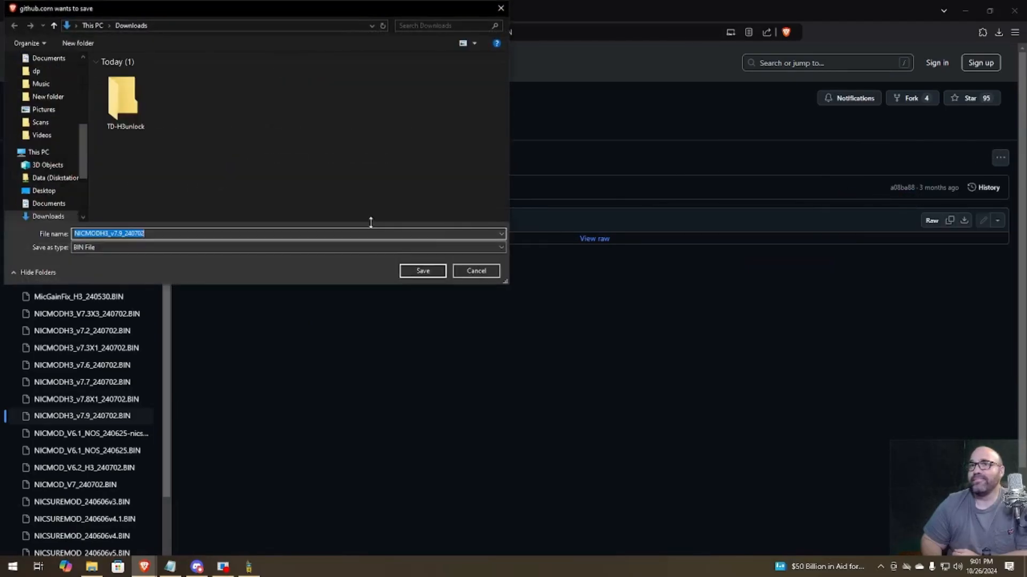
{"action": "left_click", "coordinate": [423, 270]}
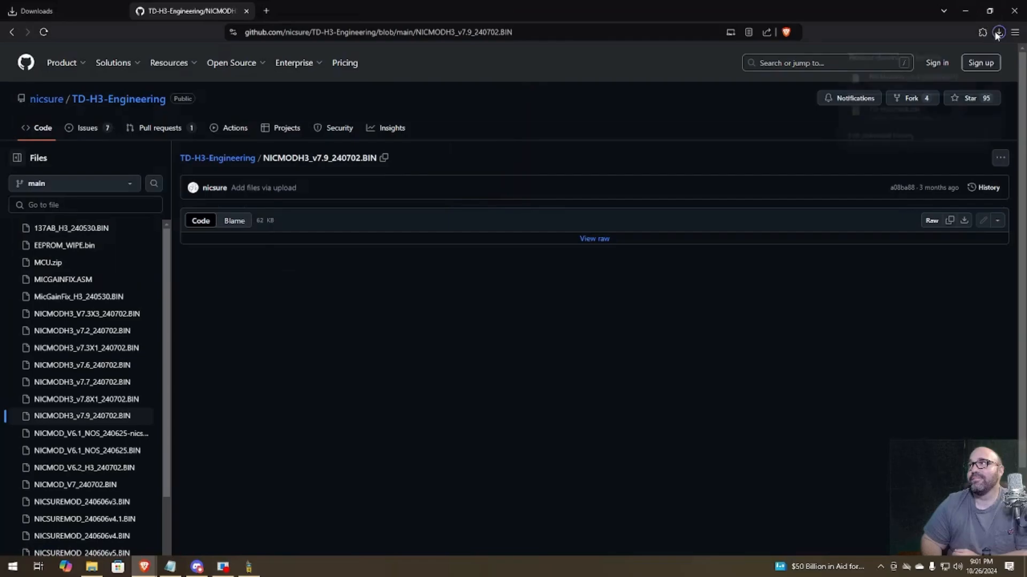
Load NICMODH3_v7.9_240702.BIN from Downloads into TD-H3_IAP, showing 63468 bytes.
{"action": "left_click", "coordinate": [999, 31]}
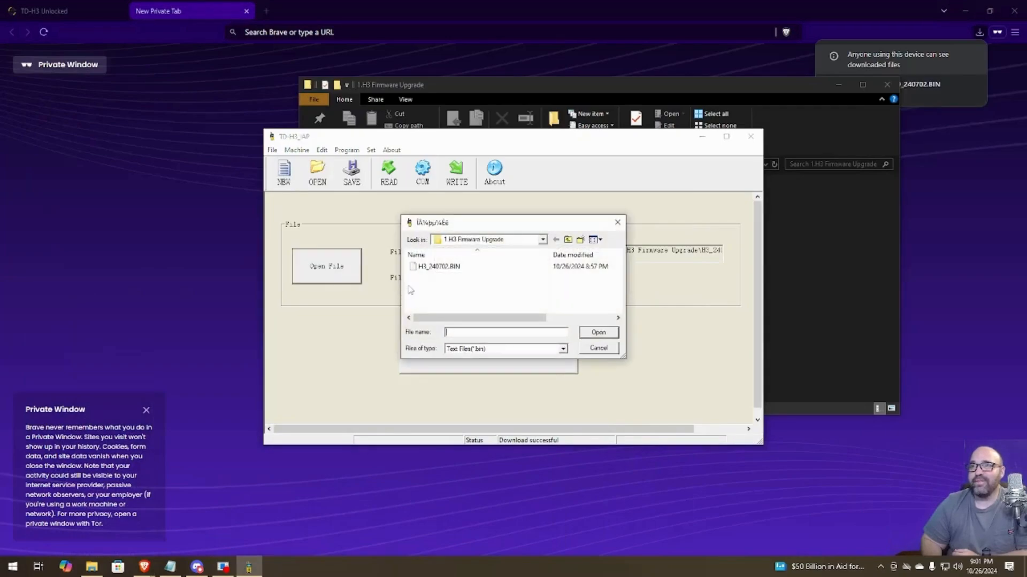
{"action": "left_click", "coordinate": [541, 240]}
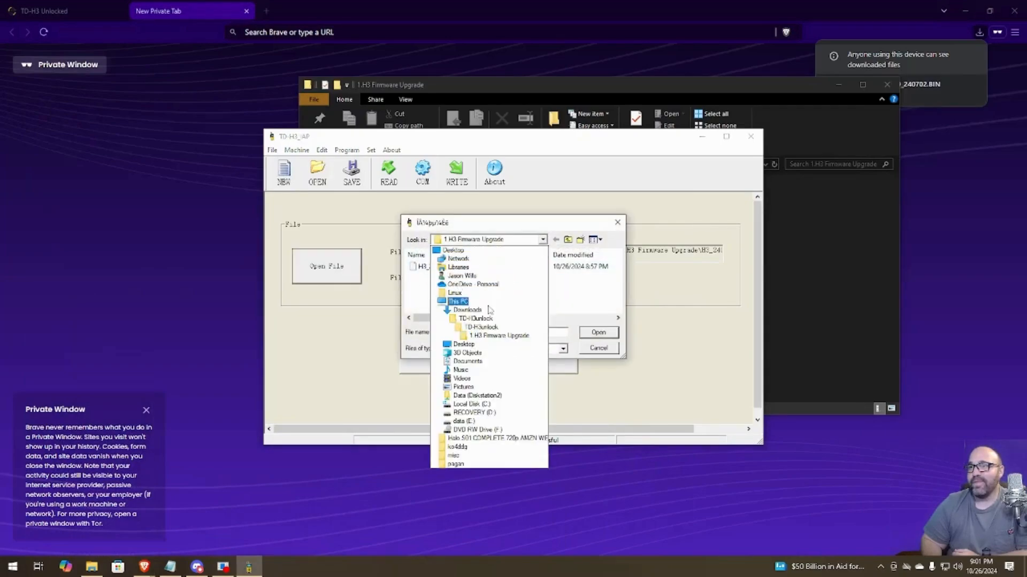
{"action": "left_click", "coordinate": [467, 310]}
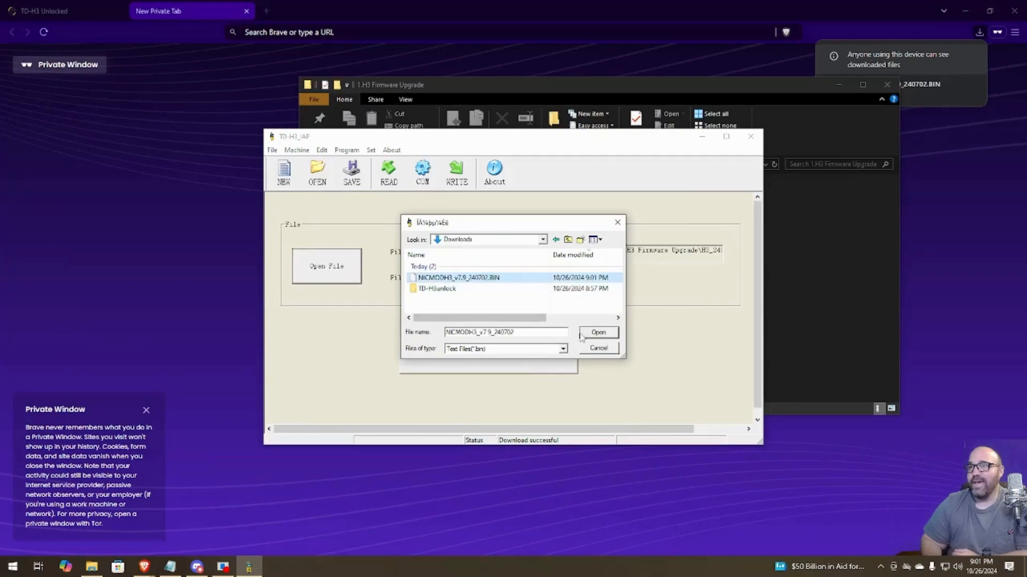
{"action": "left_click", "coordinate": [597, 332]}
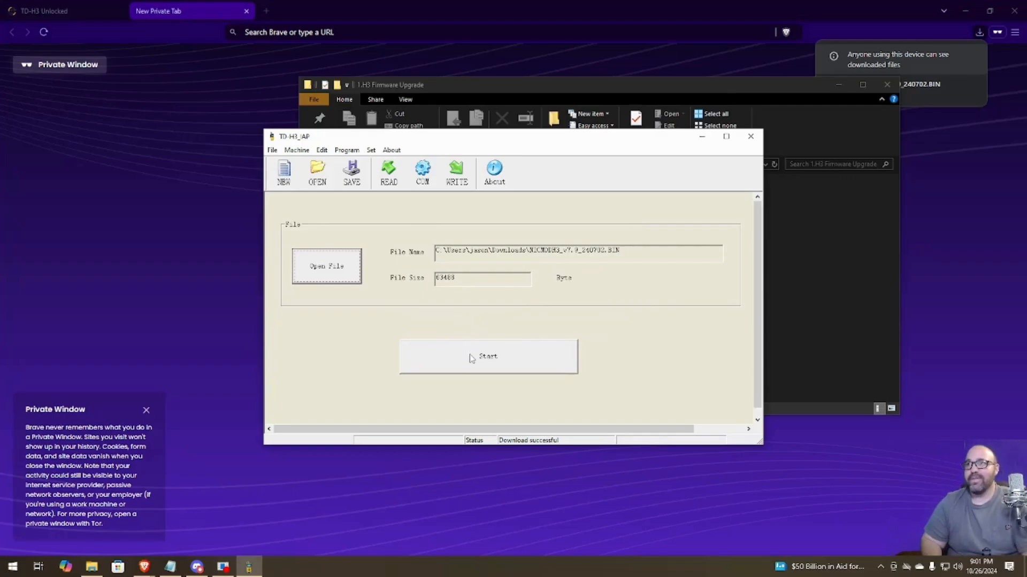
Flash the loaded NICMODH3_v7.9 firmware to the radio and finish the successful run.
{"action": "left_click", "coordinate": [487, 356]}
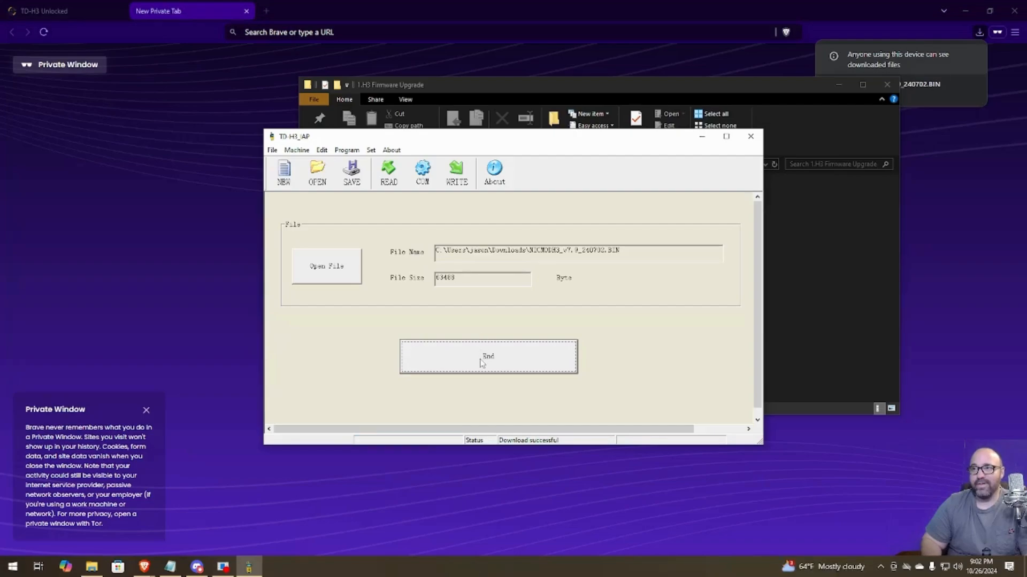
{"action": "left_click", "coordinate": [487, 356]}
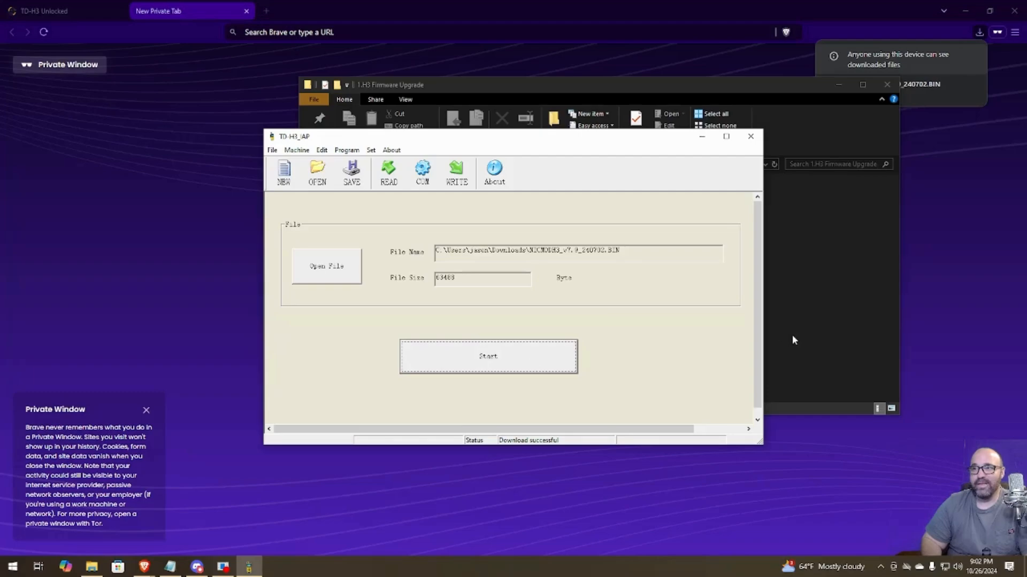
{"action": "mouse_move", "coordinate": [807, 341]}
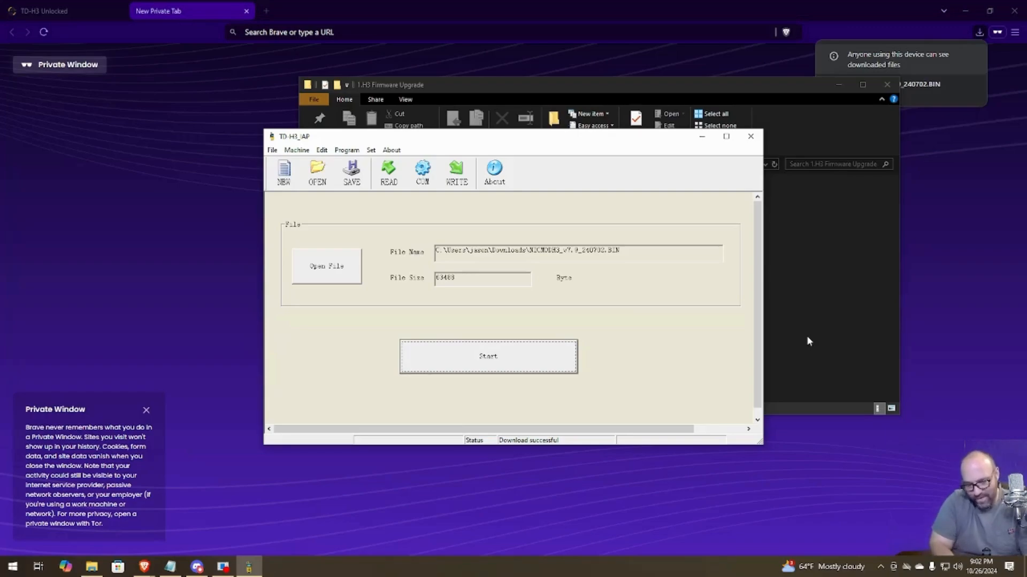
{"action": "mouse_move", "coordinate": [507, 90]}
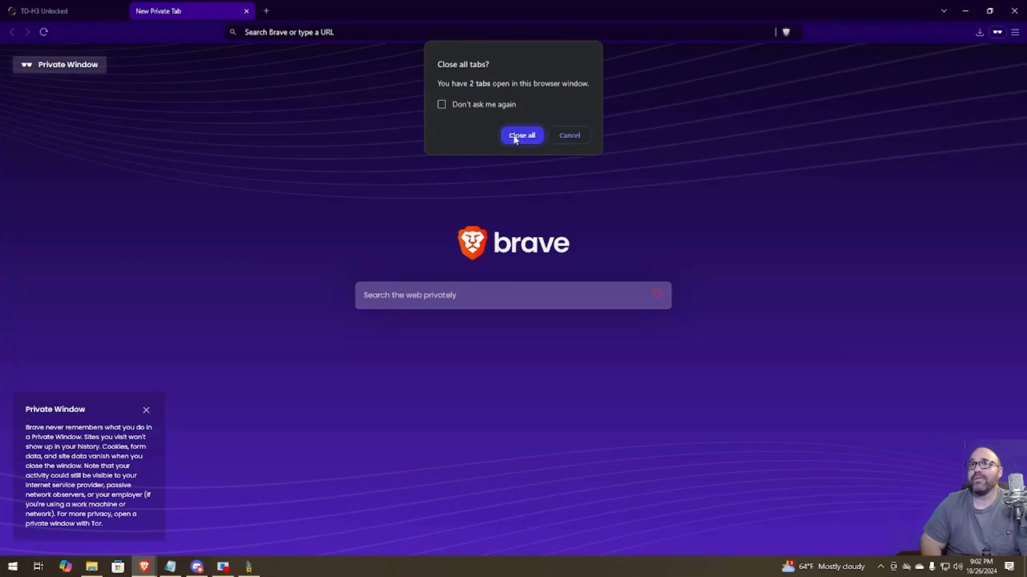
Close the private window and return to the TD-H3-Engineering file list at the tidstation zips.
{"action": "left_click", "coordinate": [521, 134]}
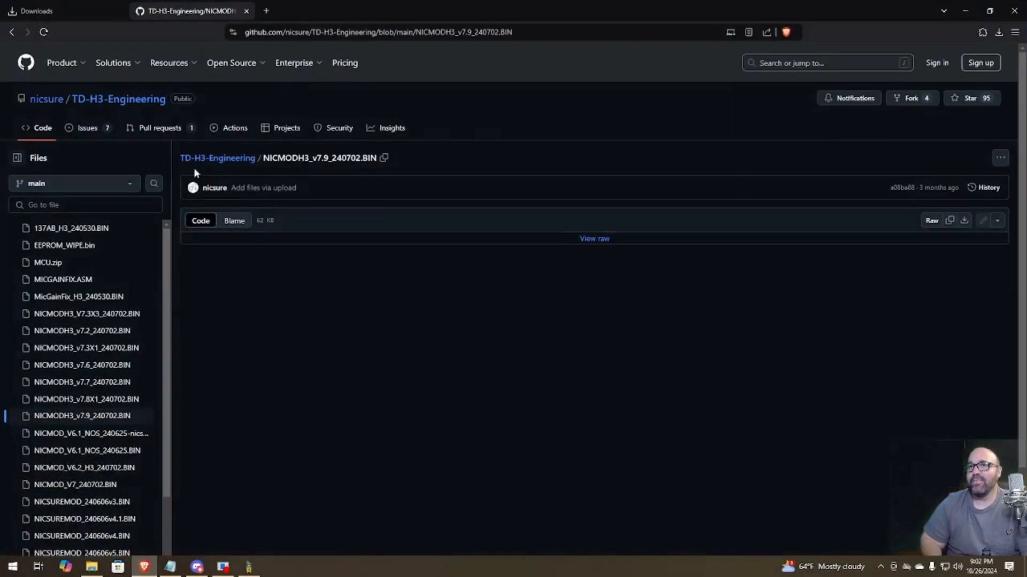
{"action": "mouse_move", "coordinate": [230, 170]}
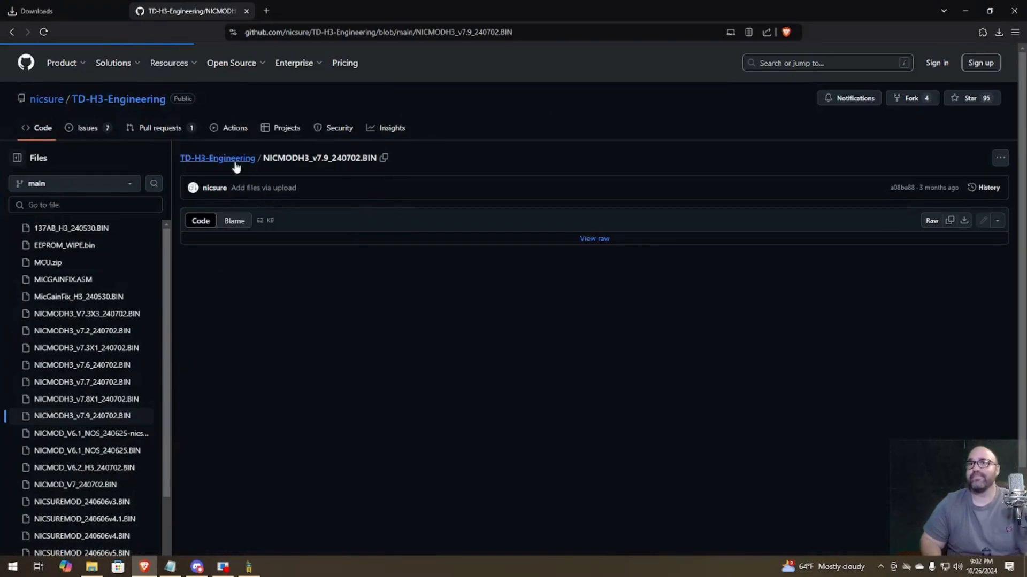
{"action": "left_click", "coordinate": [217, 158]}
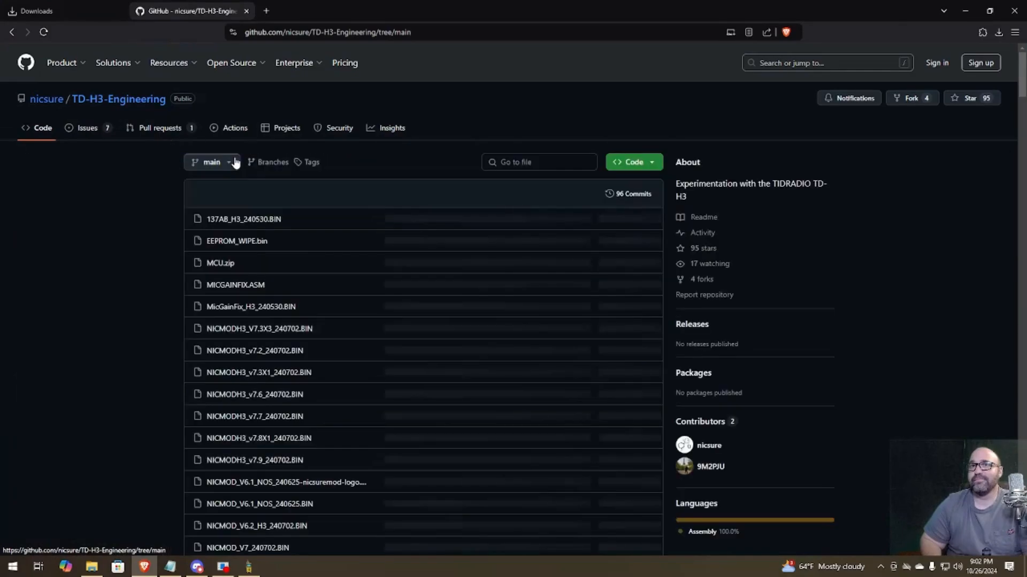
{"action": "scroll", "scroll_direction": "down", "scroll_amount": 3}
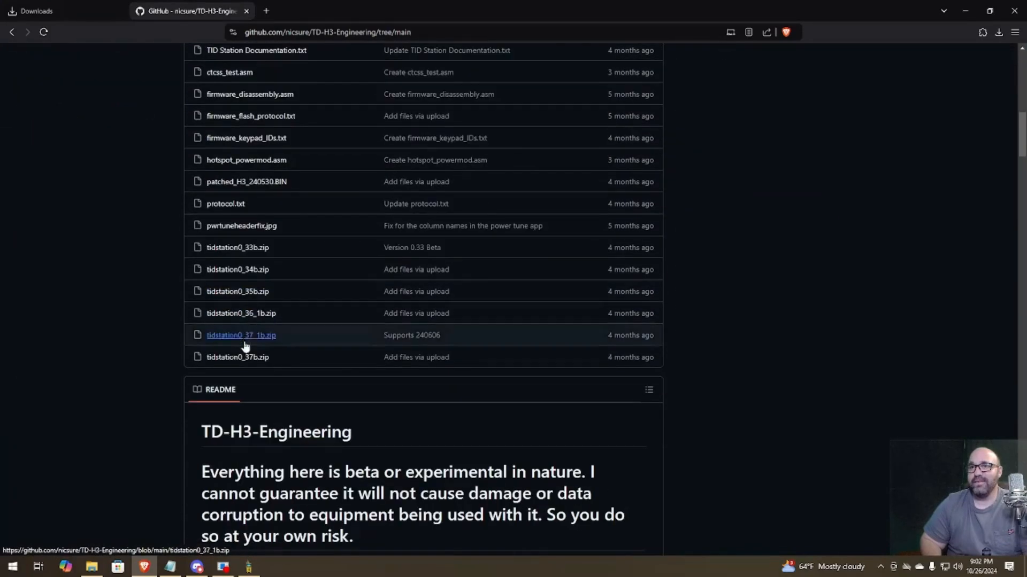
{"action": "mouse_move", "coordinate": [237, 358]}
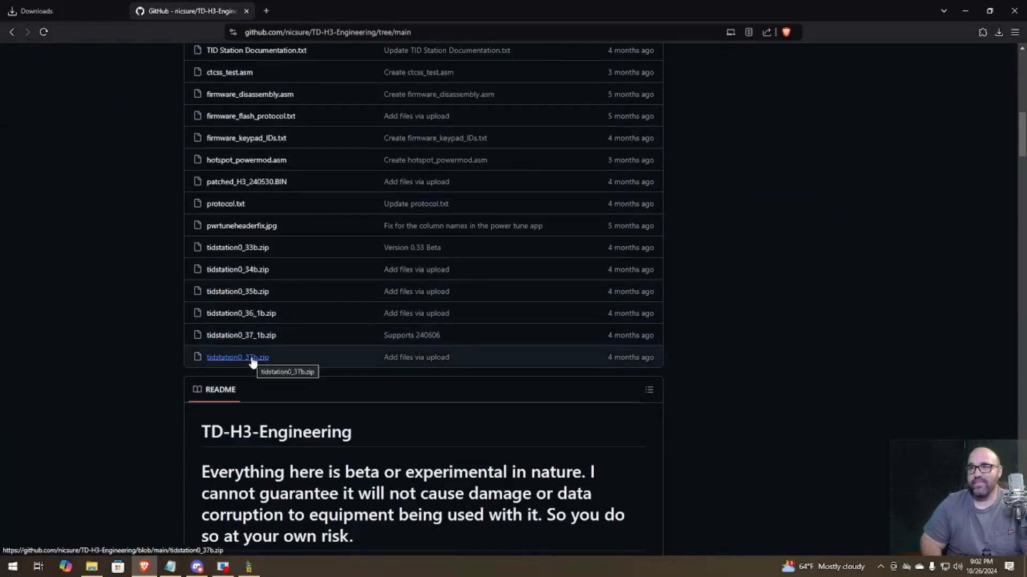
Look at the tidstation0_37b.zip page, then go back to the repository file list.
{"action": "left_click", "coordinate": [238, 357]}
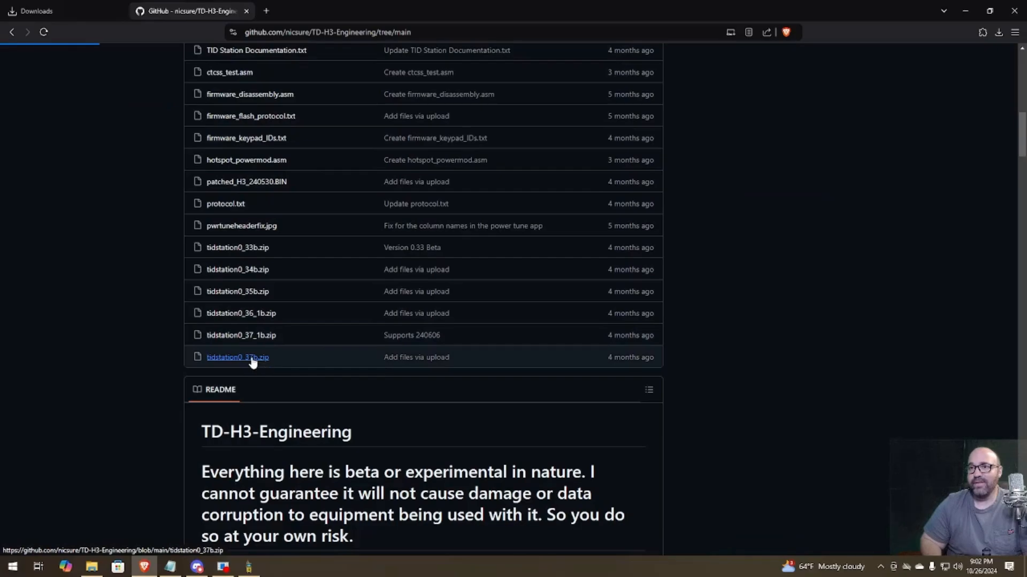
{"action": "left_click", "coordinate": [237, 357]}
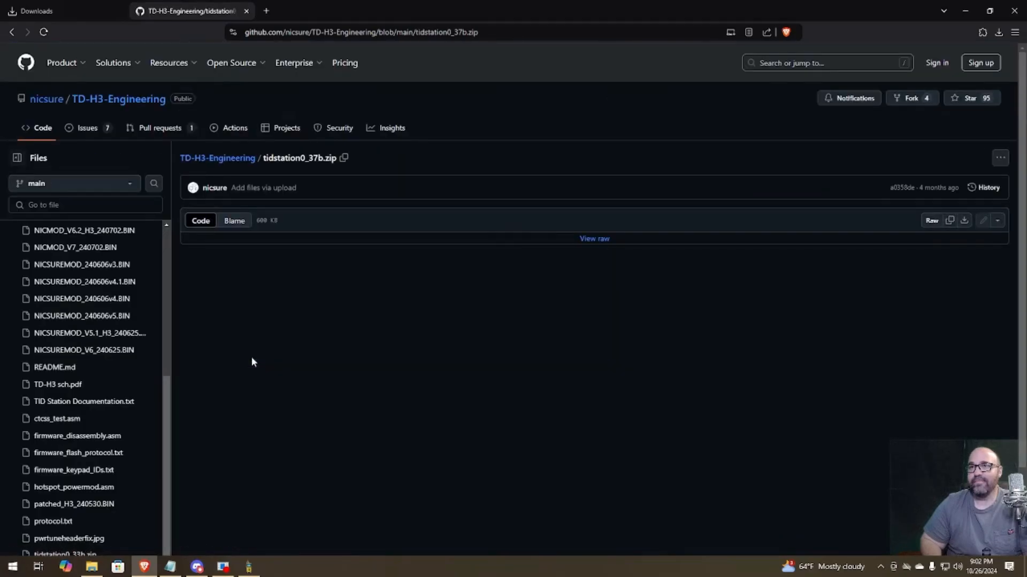
{"action": "left_click", "coordinate": [11, 31]}
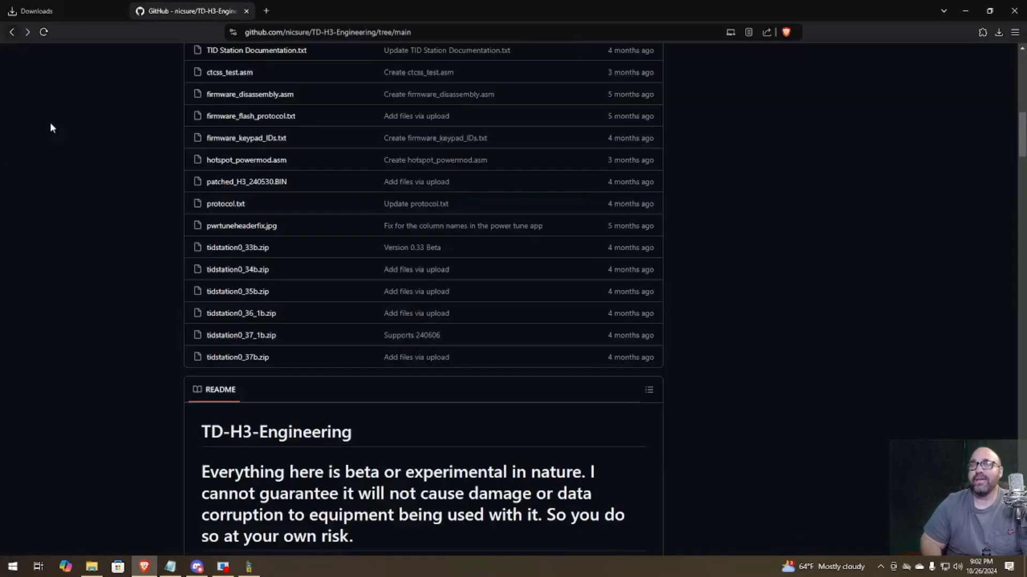
{"action": "mouse_move", "coordinate": [341, 357]}
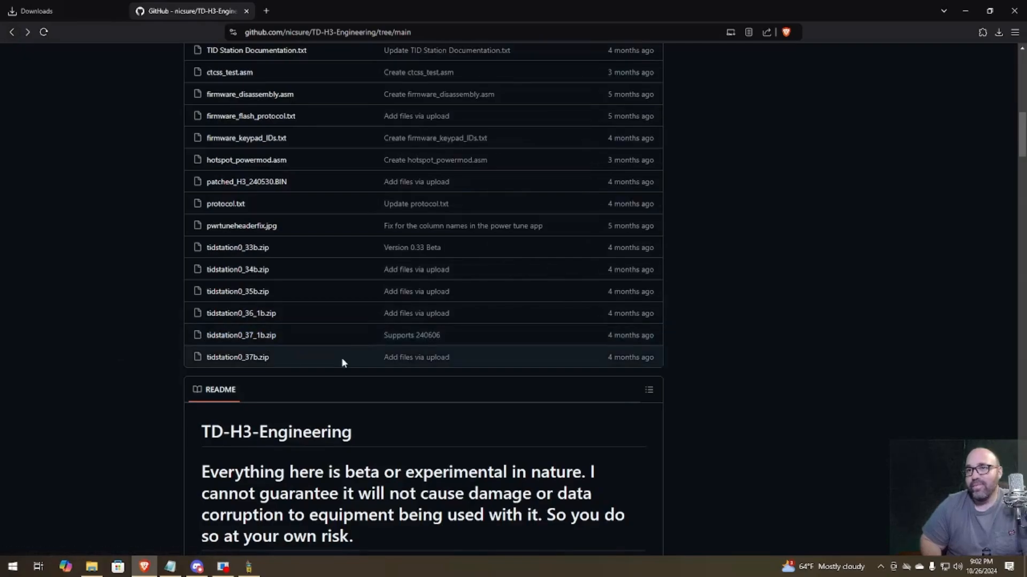
{"action": "mouse_move", "coordinate": [331, 362]}
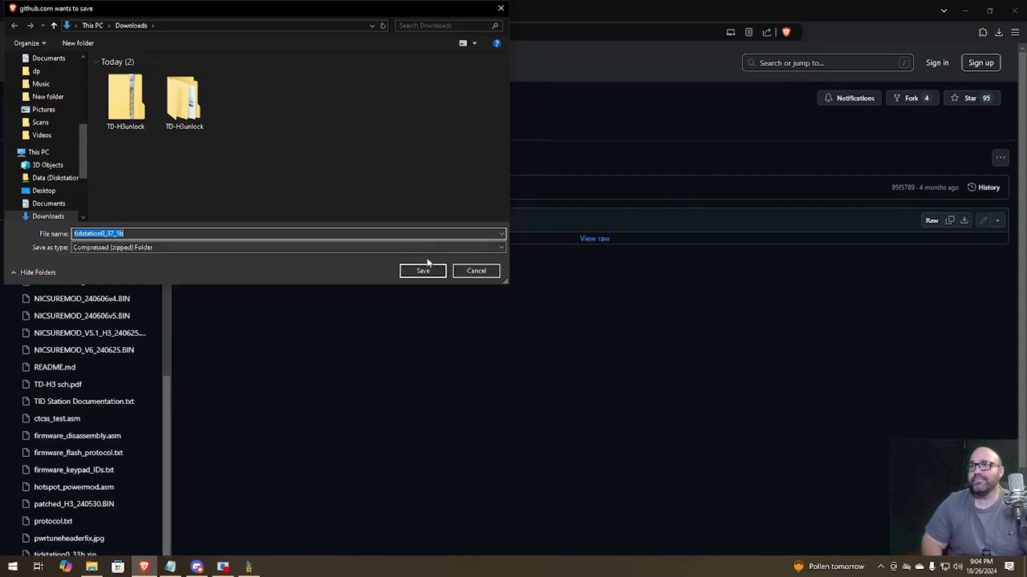
Save tidstation0_37_1b.zip to Downloads and bring up the recent downloads list.
{"action": "left_click", "coordinate": [422, 271]}
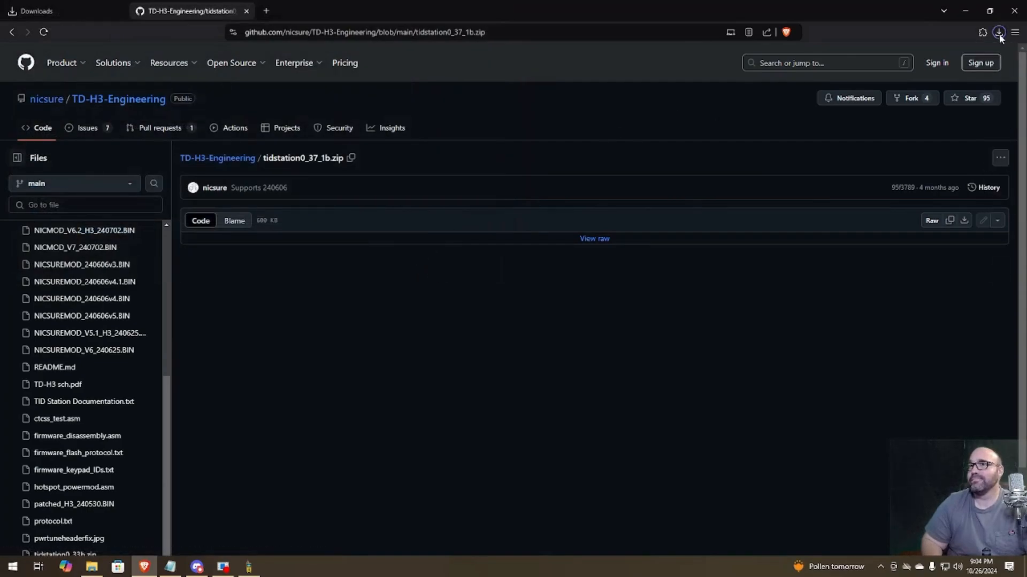
{"action": "left_click", "coordinate": [999, 31]}
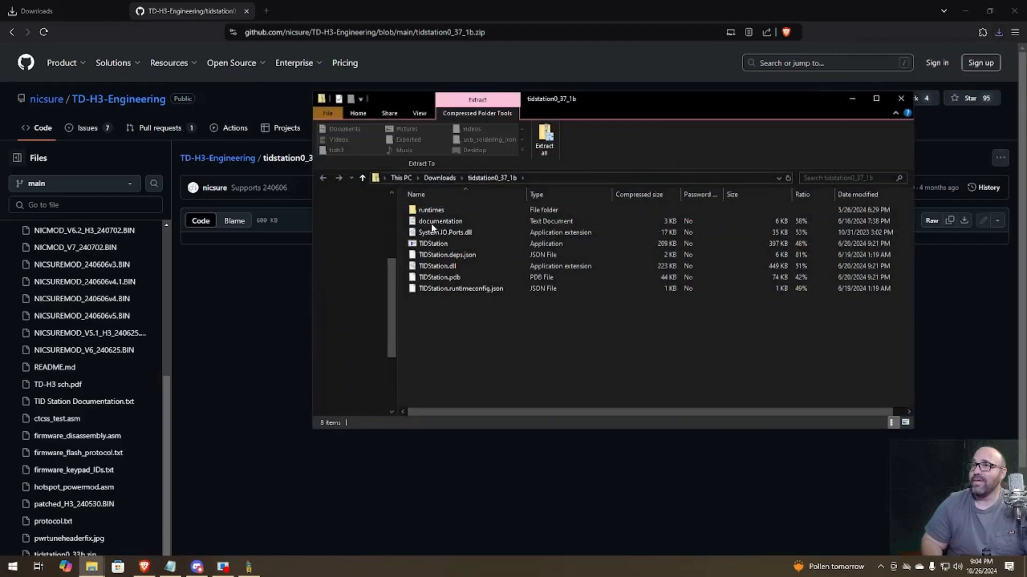
Extract the TID Station zip into the suggested folder.
{"action": "left_click", "coordinate": [544, 138]}
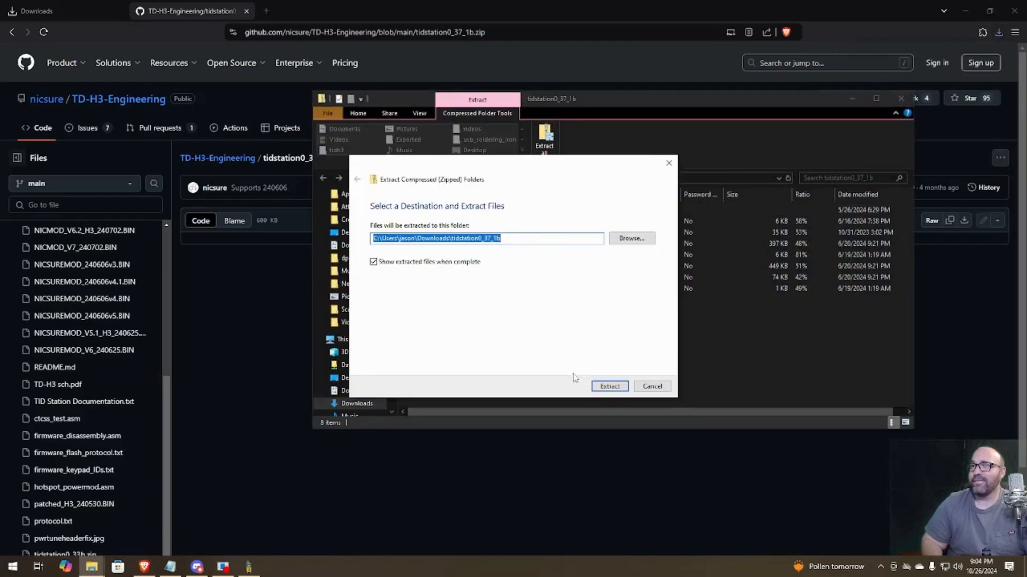
{"action": "left_click", "coordinate": [608, 386]}
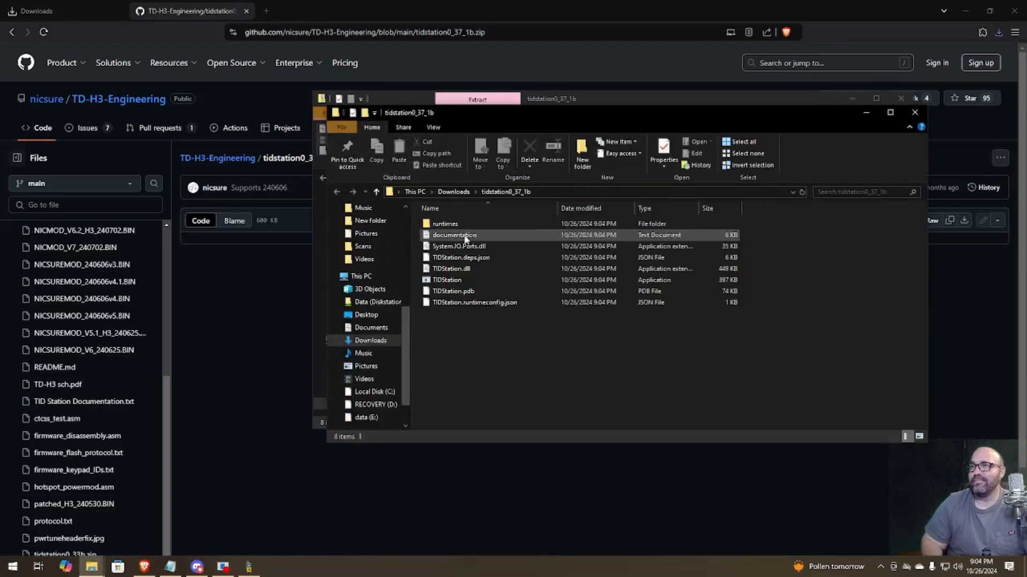
Launch TIDStation.exe and request the required .NET runtime download from its prompt.
{"action": "left_click", "coordinate": [447, 279]}
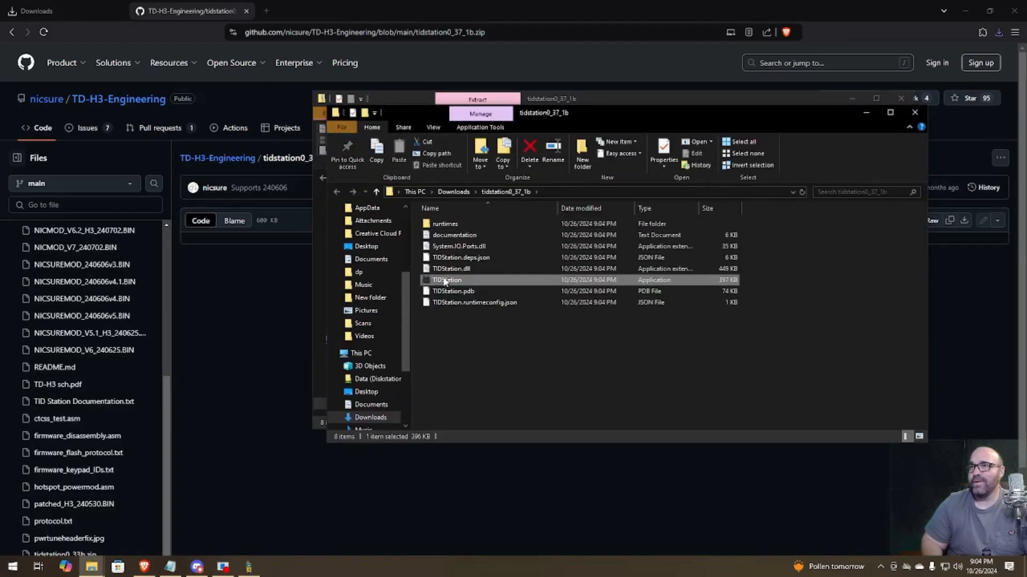
{"action": "double_click", "coordinate": [447, 279]}
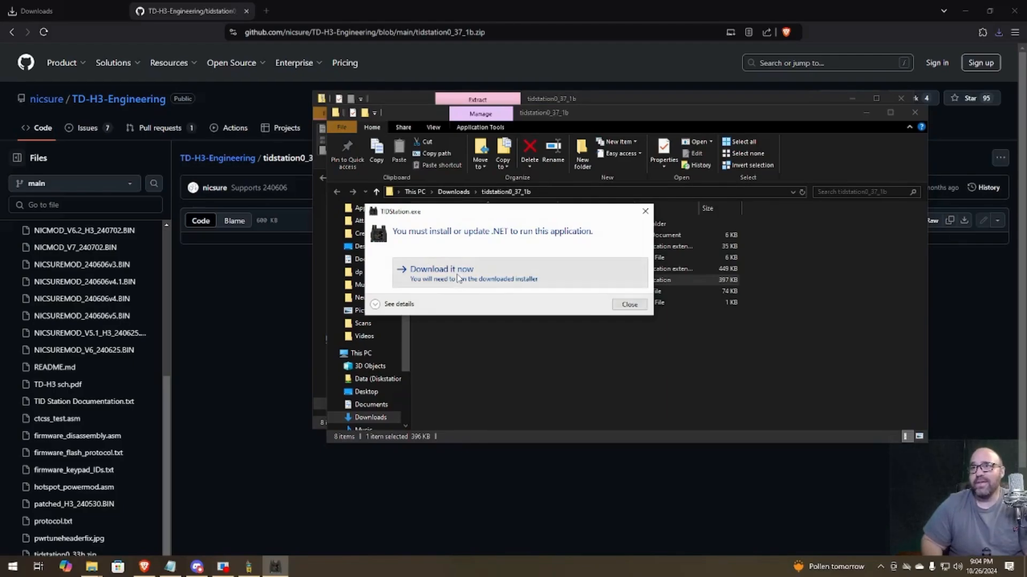
{"action": "left_click", "coordinate": [628, 305]}
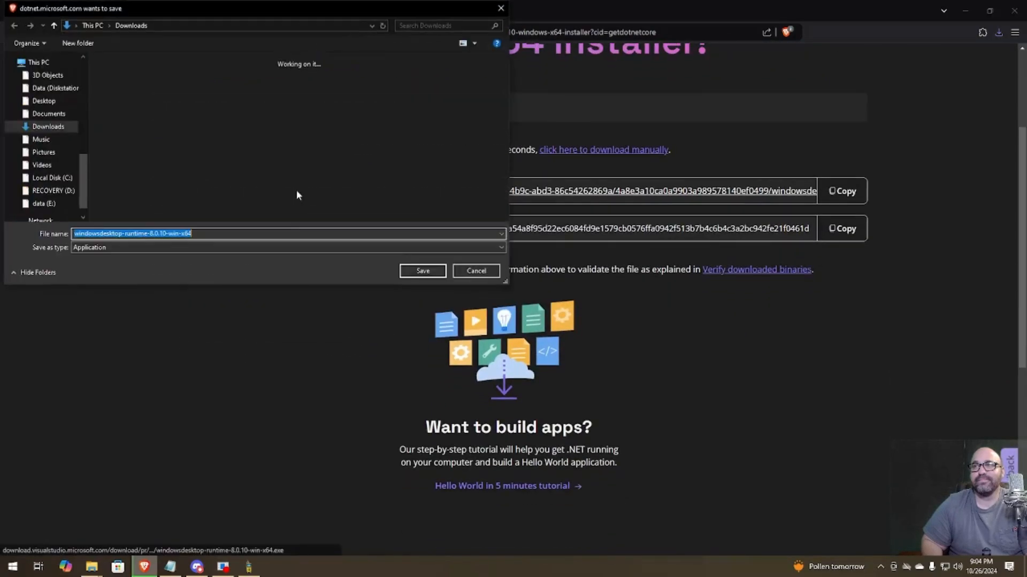
Save windowsdesktop-runtime-8.0.10-win-x64.exe to Downloads and watch its progress.
{"action": "left_click", "coordinate": [422, 271]}
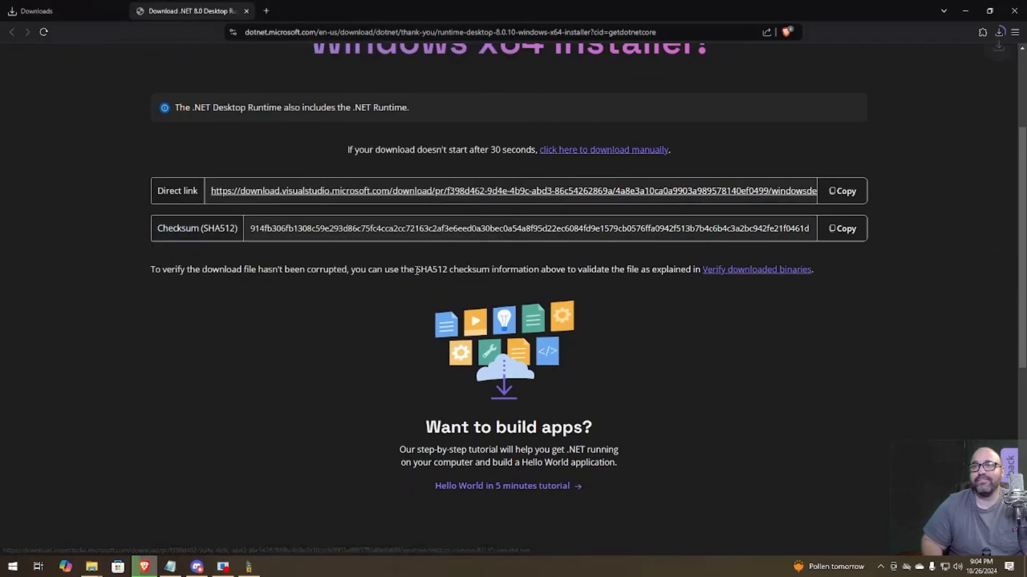
{"action": "left_click", "coordinate": [998, 32]}
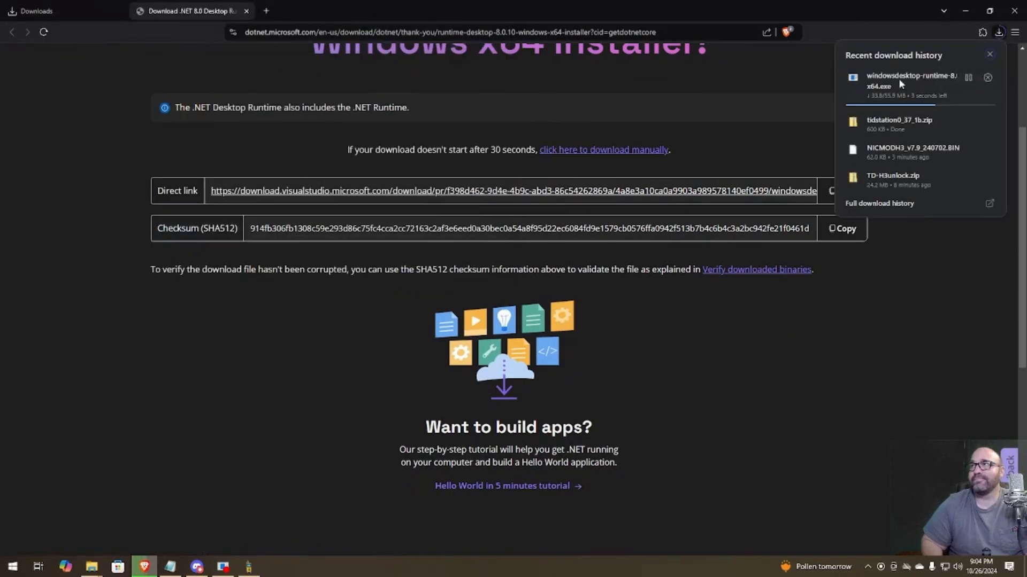
{"action": "mouse_move", "coordinate": [725, 144]}
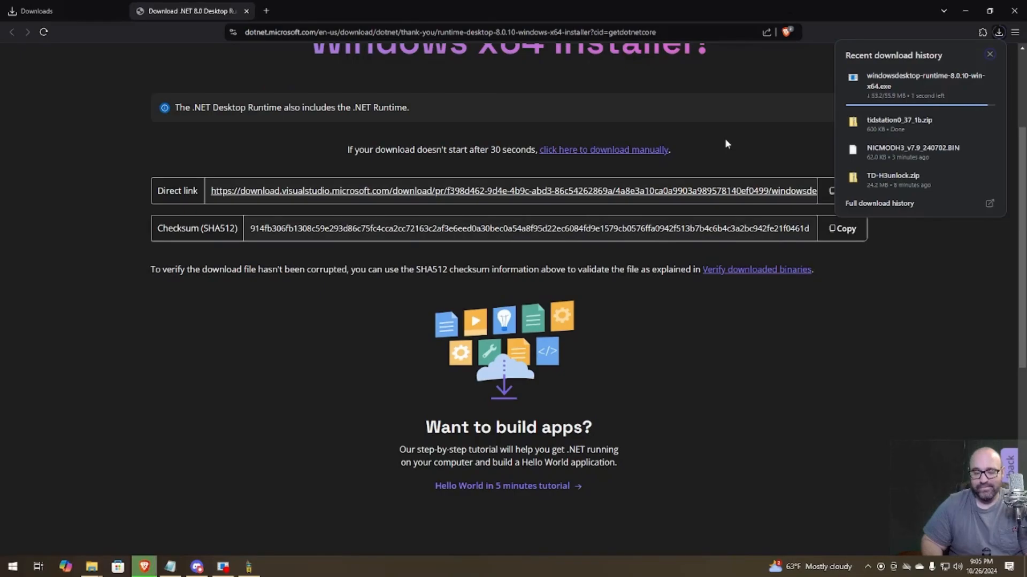
{"action": "mouse_move", "coordinate": [804, 130]}
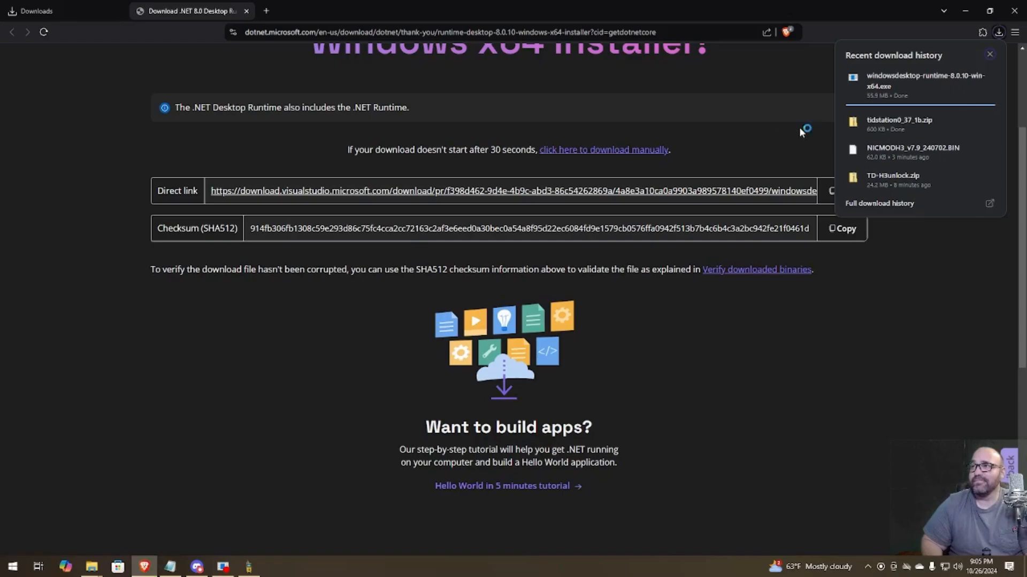
{"action": "mouse_move", "coordinate": [824, 122]}
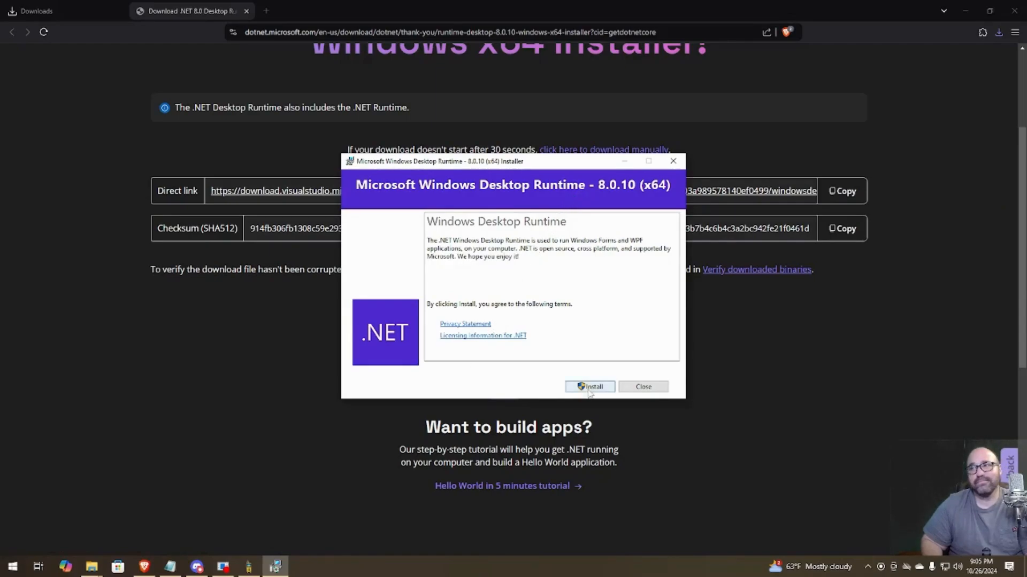
Install Windows Desktop Runtime 8.0.10 x64, closing TD-H3_IAP and the finished installer.
{"action": "left_click", "coordinate": [589, 386]}
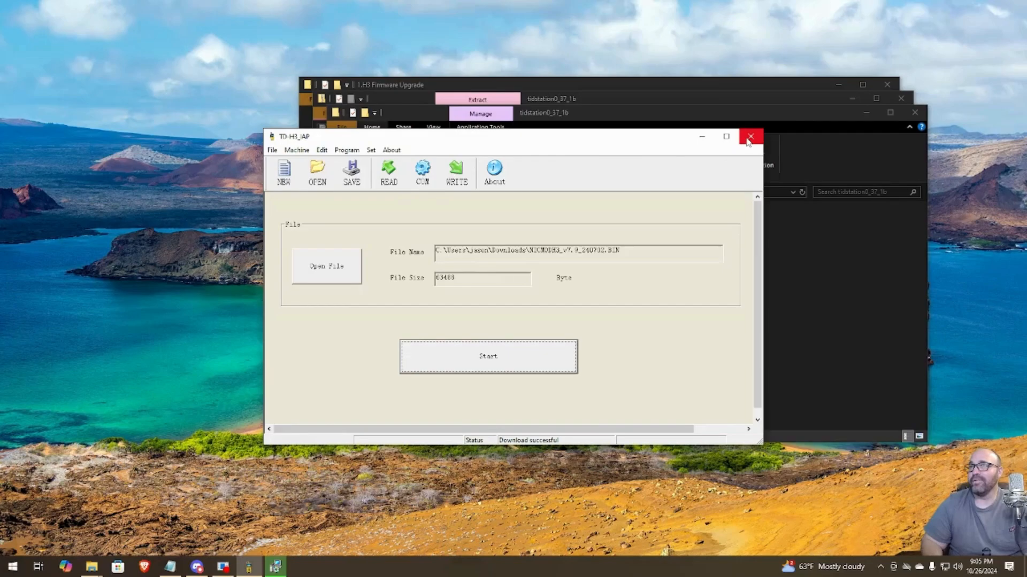
{"action": "left_click", "coordinate": [751, 136]}
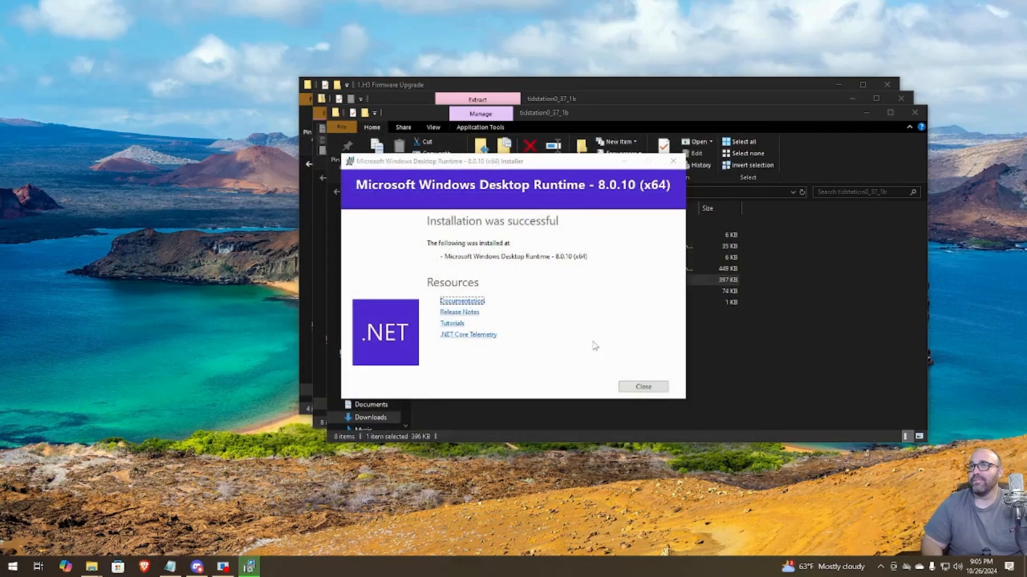
{"action": "left_click", "coordinate": [642, 386]}
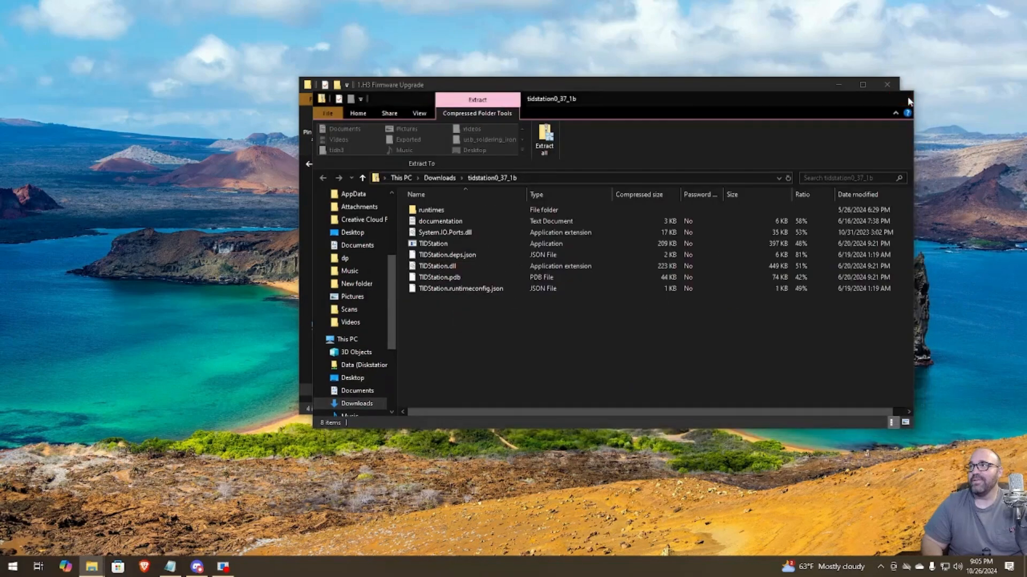
Close File Explorer, launch TID Station and maximize it at the top-left of the screen.
{"action": "left_click", "coordinate": [888, 85]}
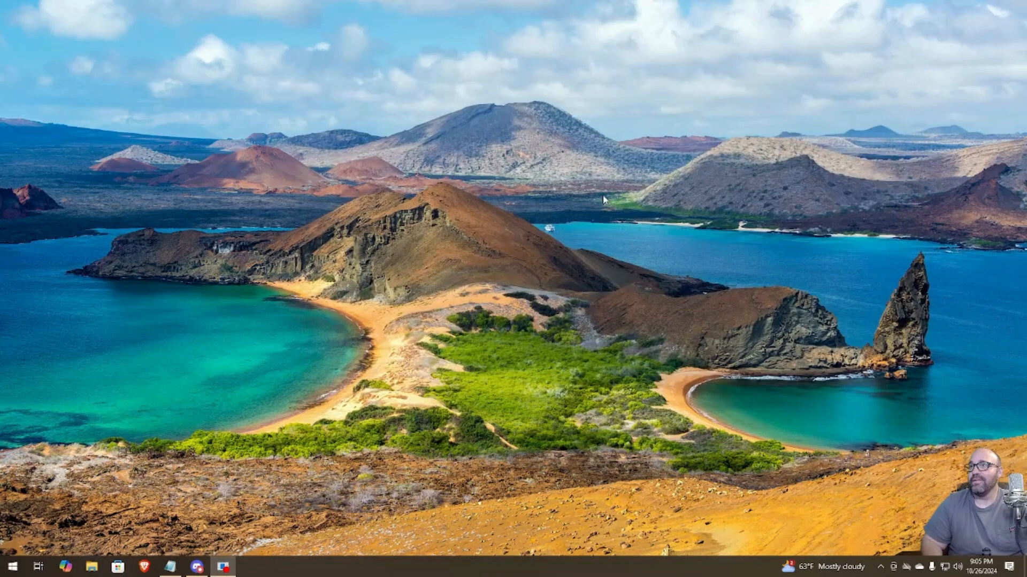
{"action": "left_click", "coordinate": [223, 567]}
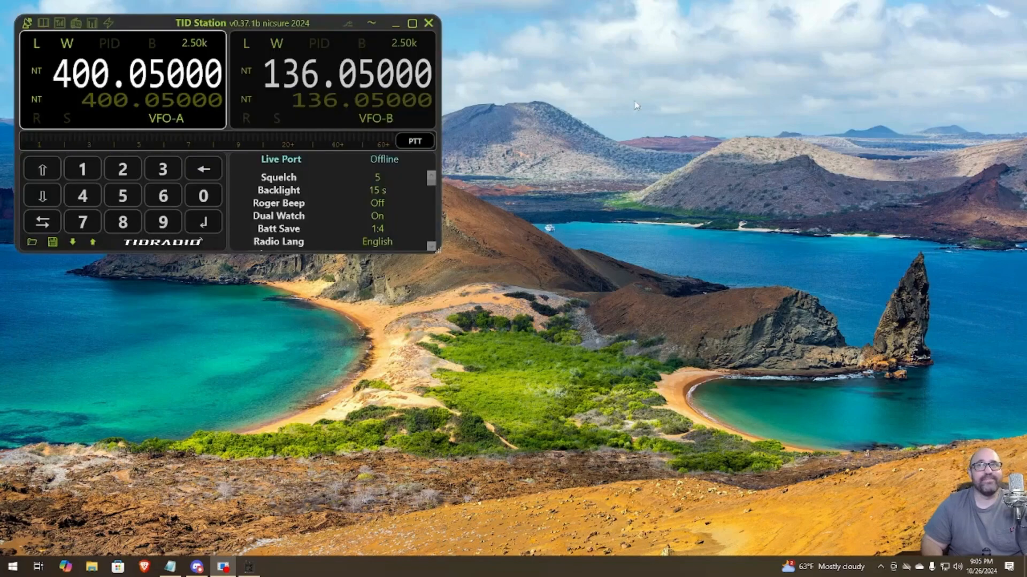
{"action": "left_click_drag", "start_coordinate": [200, 23], "coordinate": [200, 5]}
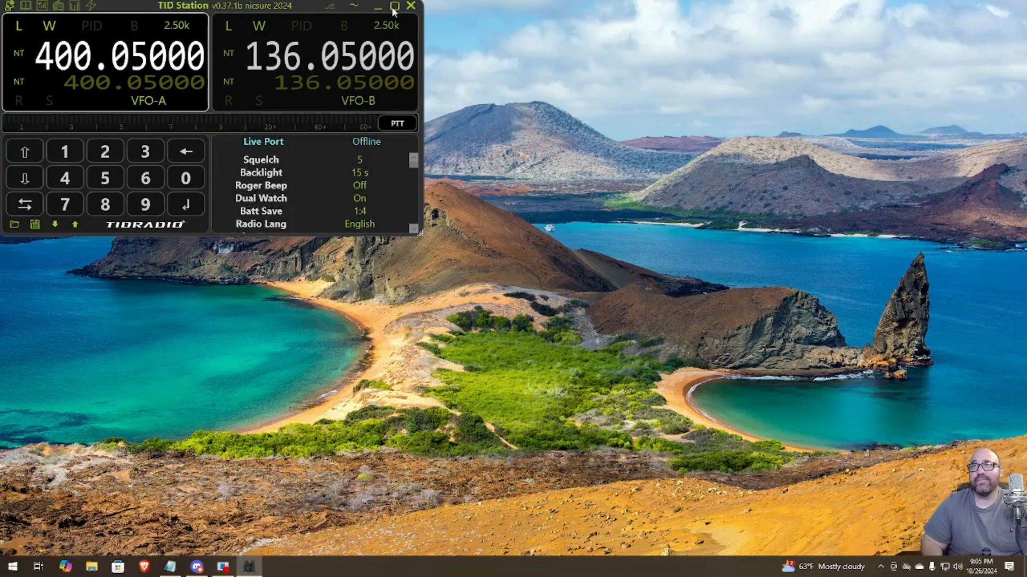
{"action": "left_click", "coordinate": [395, 6]}
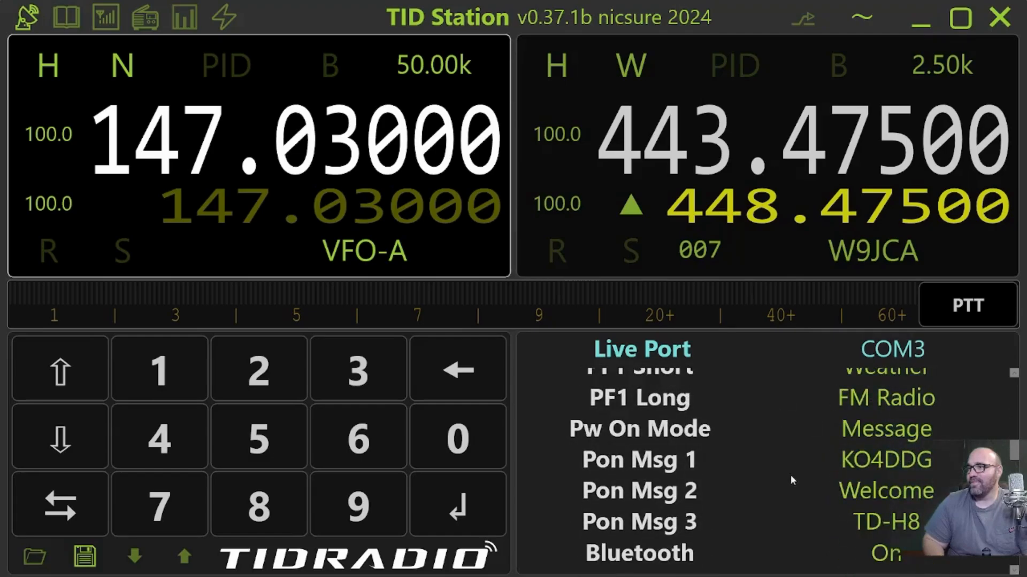
Show the channel memory table (W4BV through W9JCA) and select the empty channel 8 row.
{"action": "scroll", "scroll_direction": "down", "scroll_amount": 3}
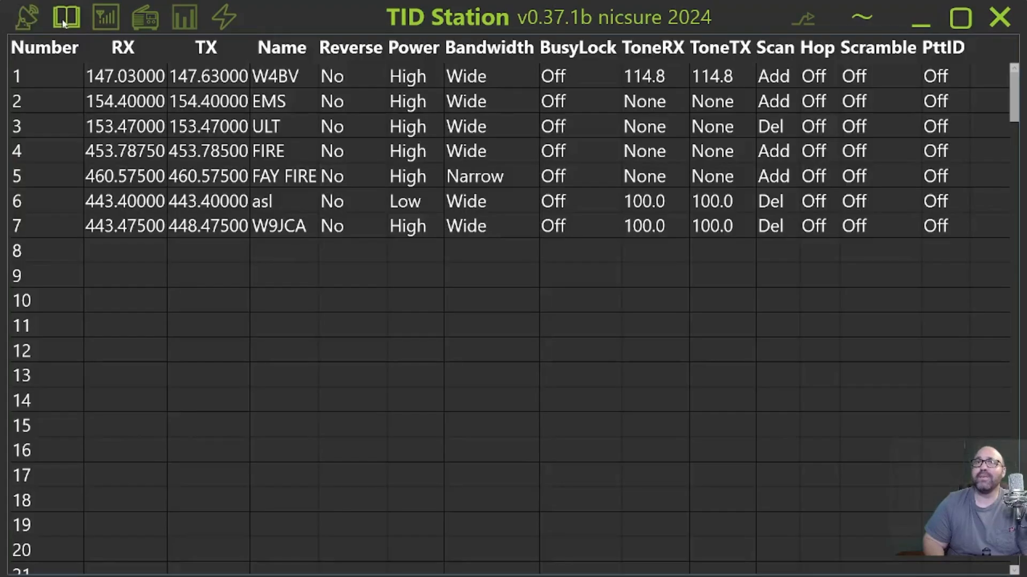
{"action": "mouse_move", "coordinate": [112, 299]}
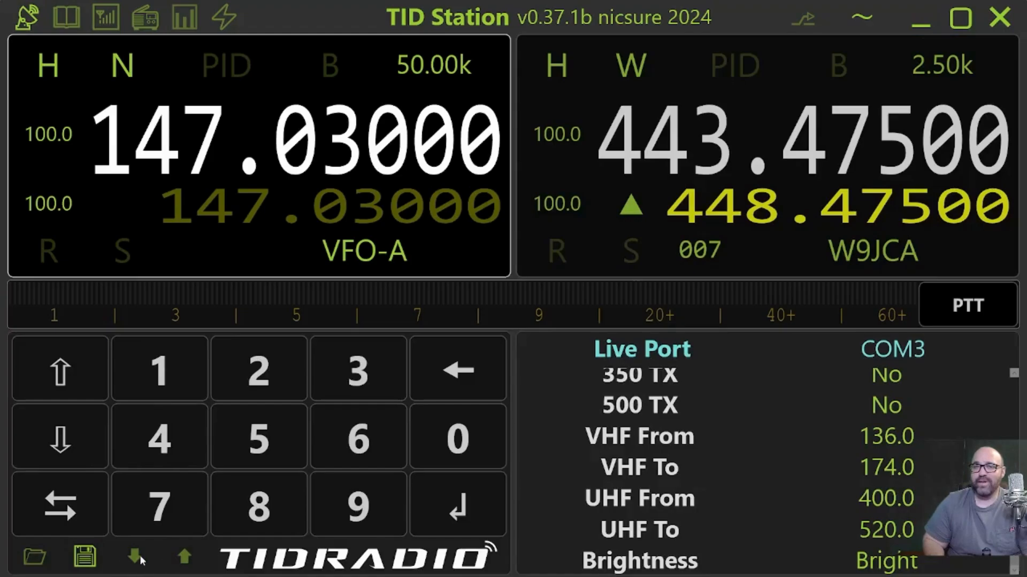
{"action": "mouse_move", "coordinate": [200, 565]}
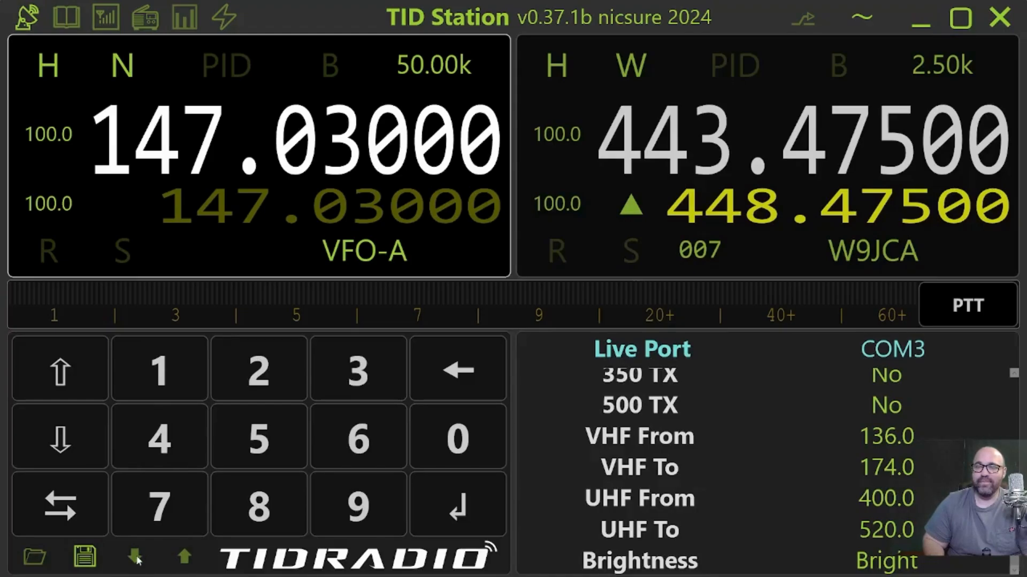
{"action": "left_click", "coordinate": [66, 17]}
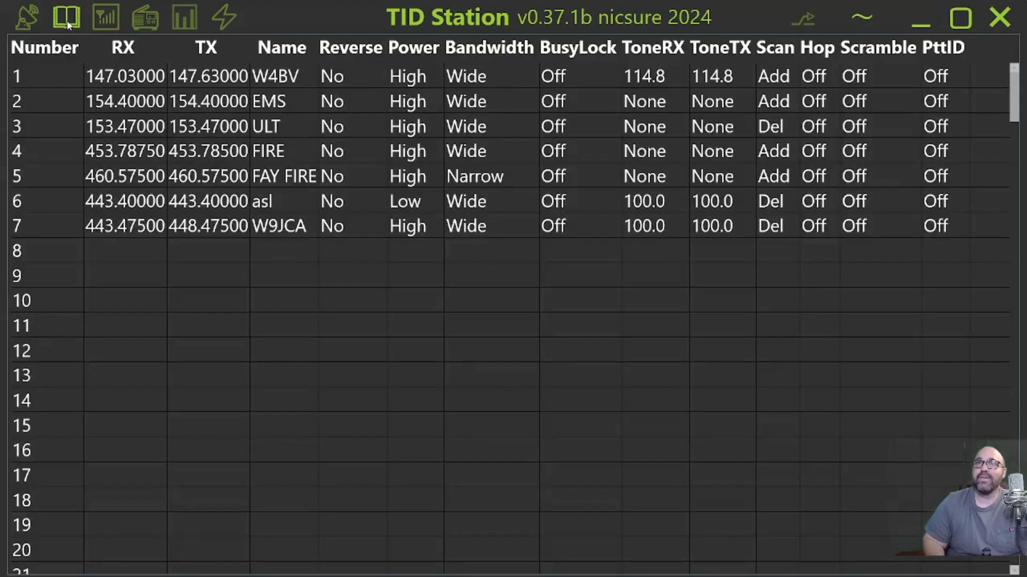
{"action": "left_click", "coordinate": [124, 250]}
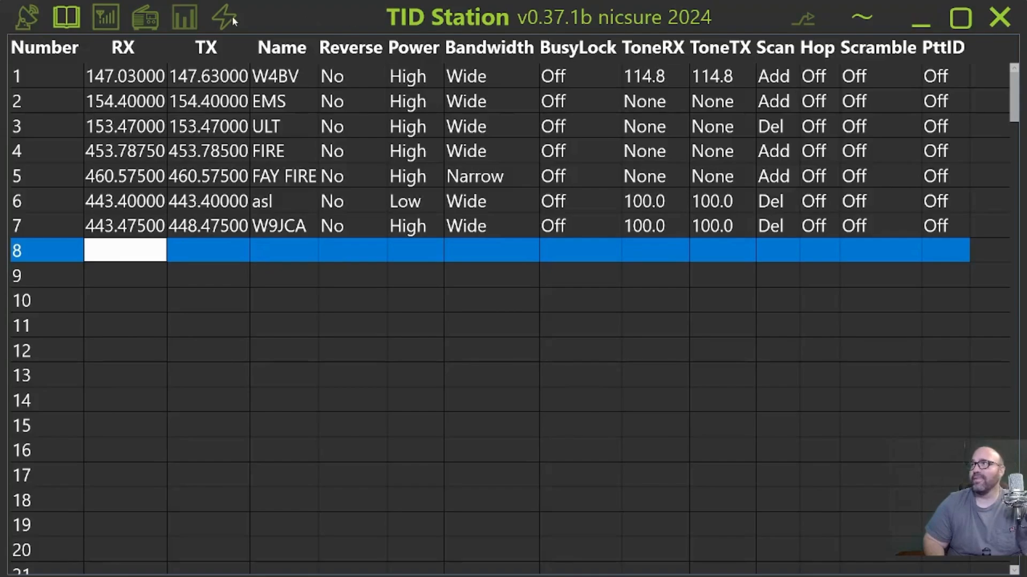
View power-level calibration, then the FM radio panel showing channel 1 at 93.3 and VFO 88.9.
{"action": "left_click", "coordinate": [104, 16]}
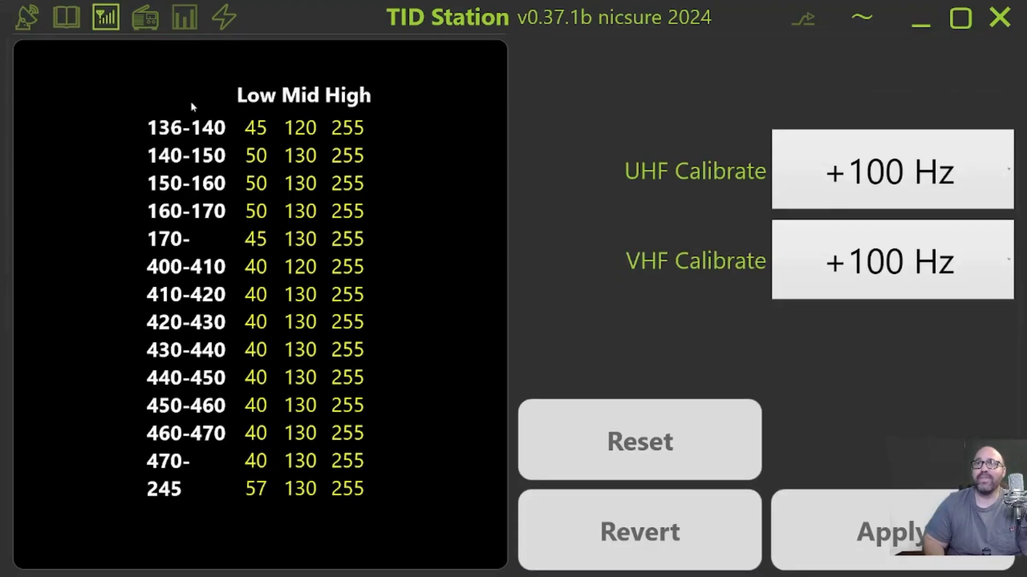
{"action": "mouse_move", "coordinate": [731, 224]}
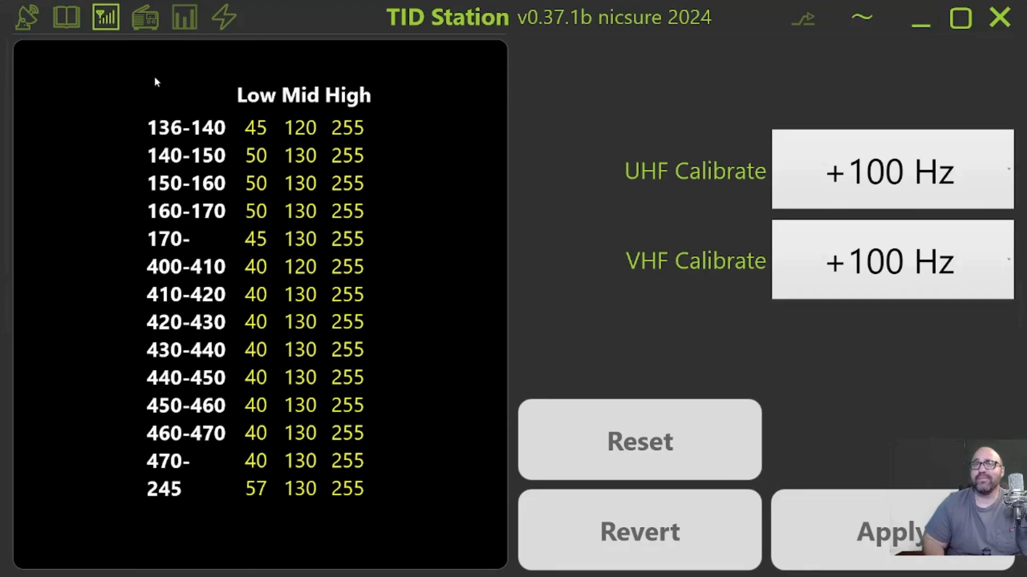
{"action": "mouse_move", "coordinate": [205, 125]}
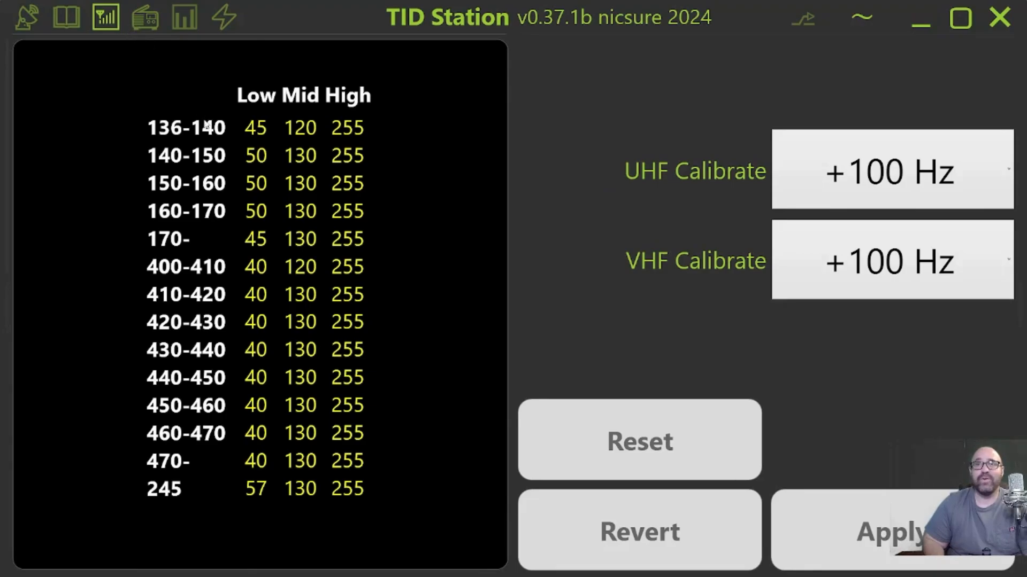
{"action": "left_click", "coordinate": [145, 17]}
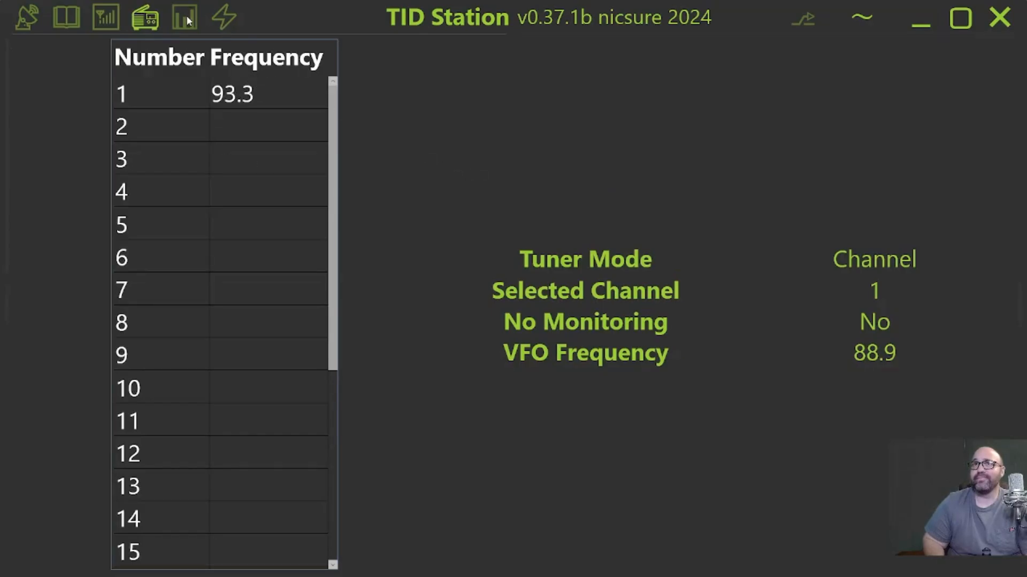
View the firmware flashing panel, then close TID Station to the desktop.
{"action": "left_click", "coordinate": [224, 16]}
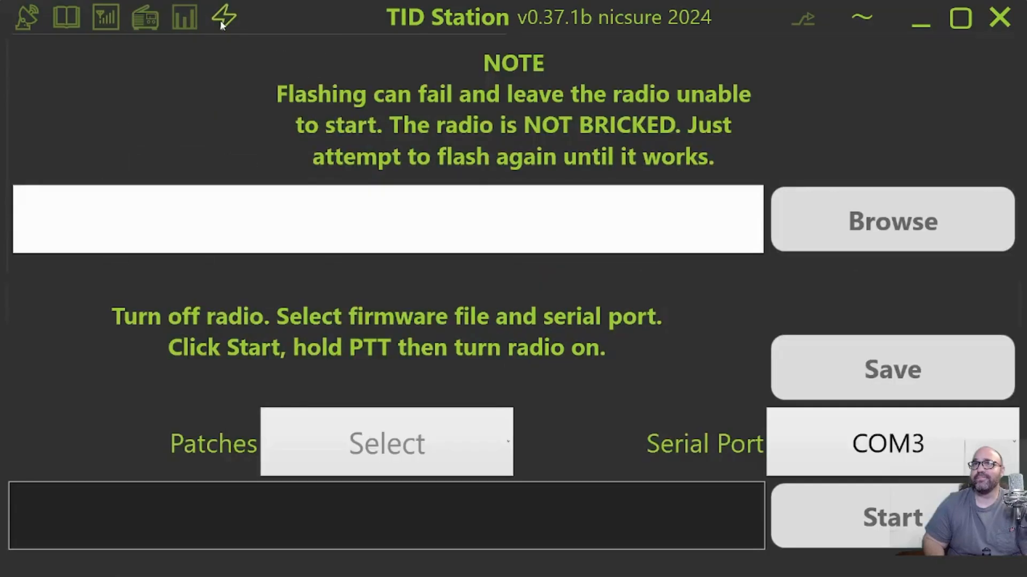
{"action": "mouse_move", "coordinate": [270, 33]}
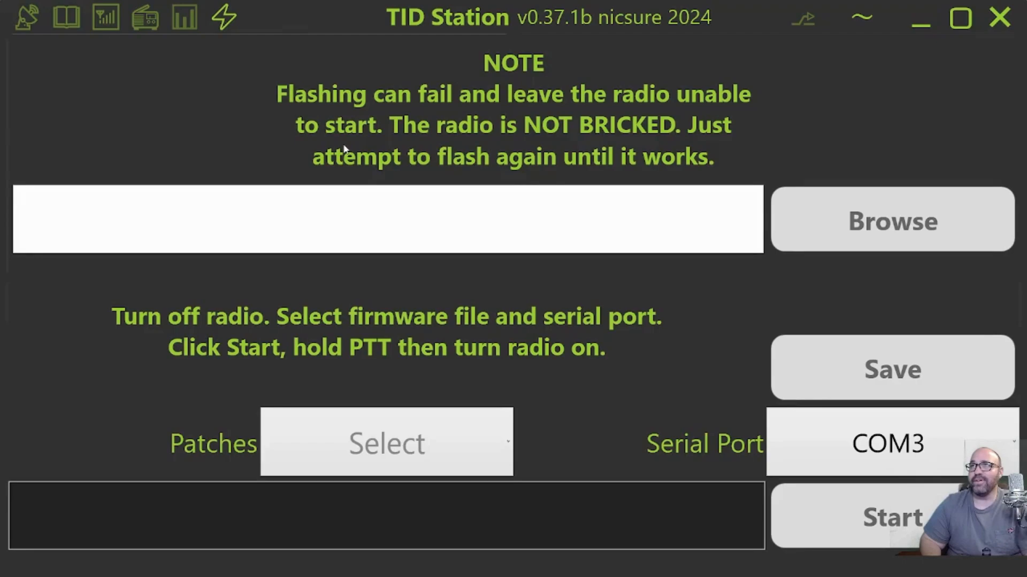
{"action": "mouse_move", "coordinate": [382, 264]}
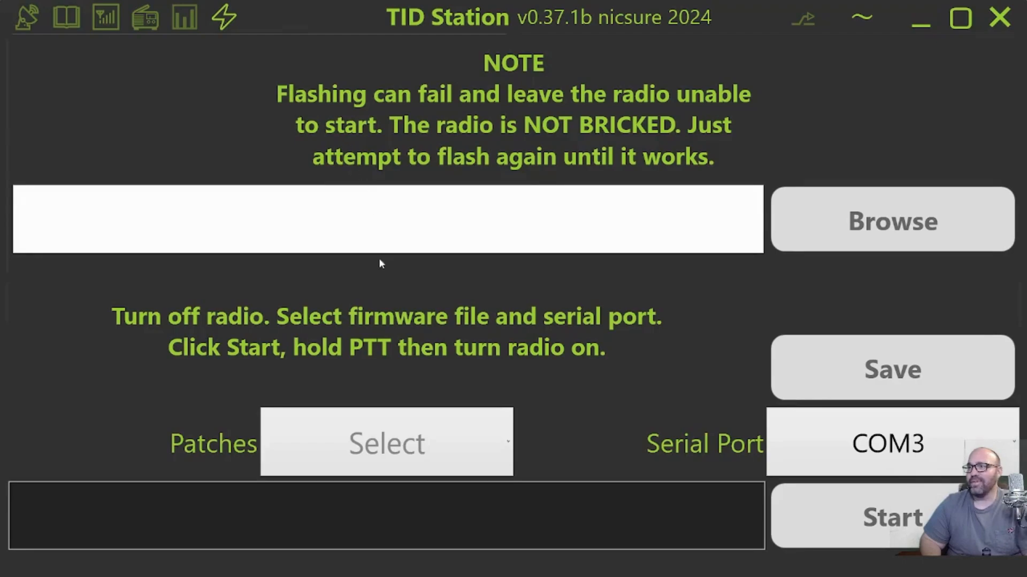
{"action": "mouse_move", "coordinate": [173, 28]}
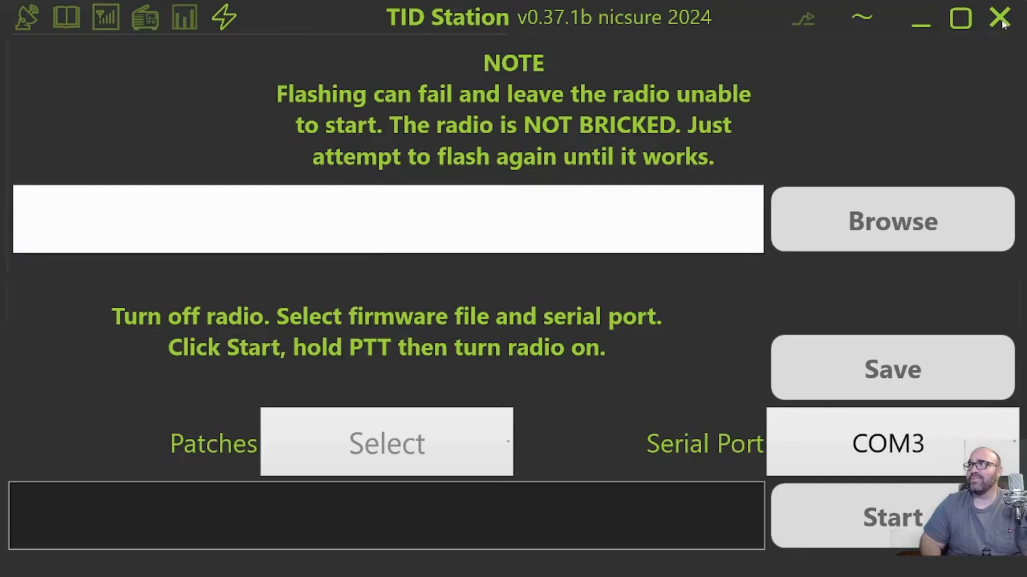
{"action": "left_click", "coordinate": [1001, 18]}
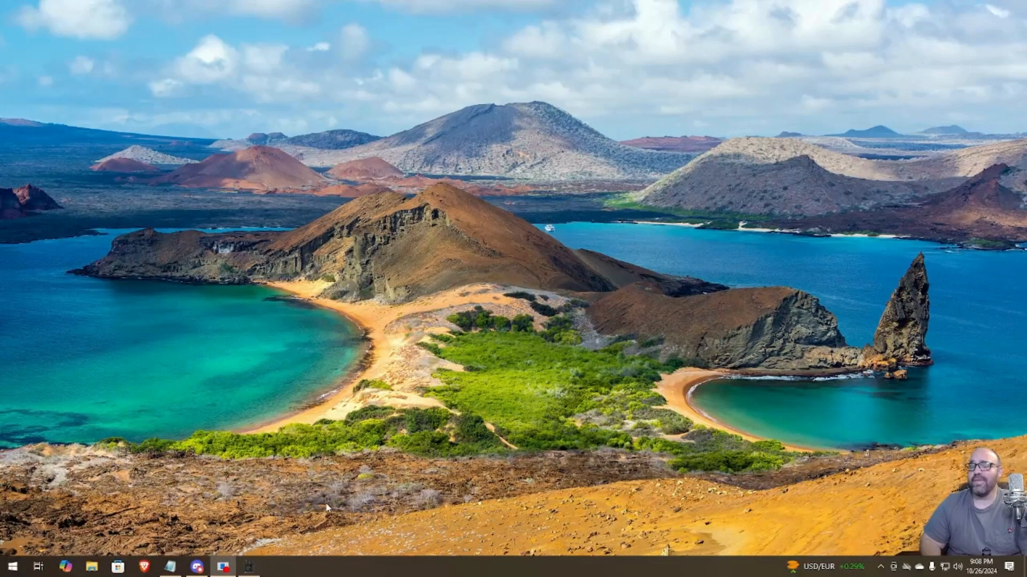